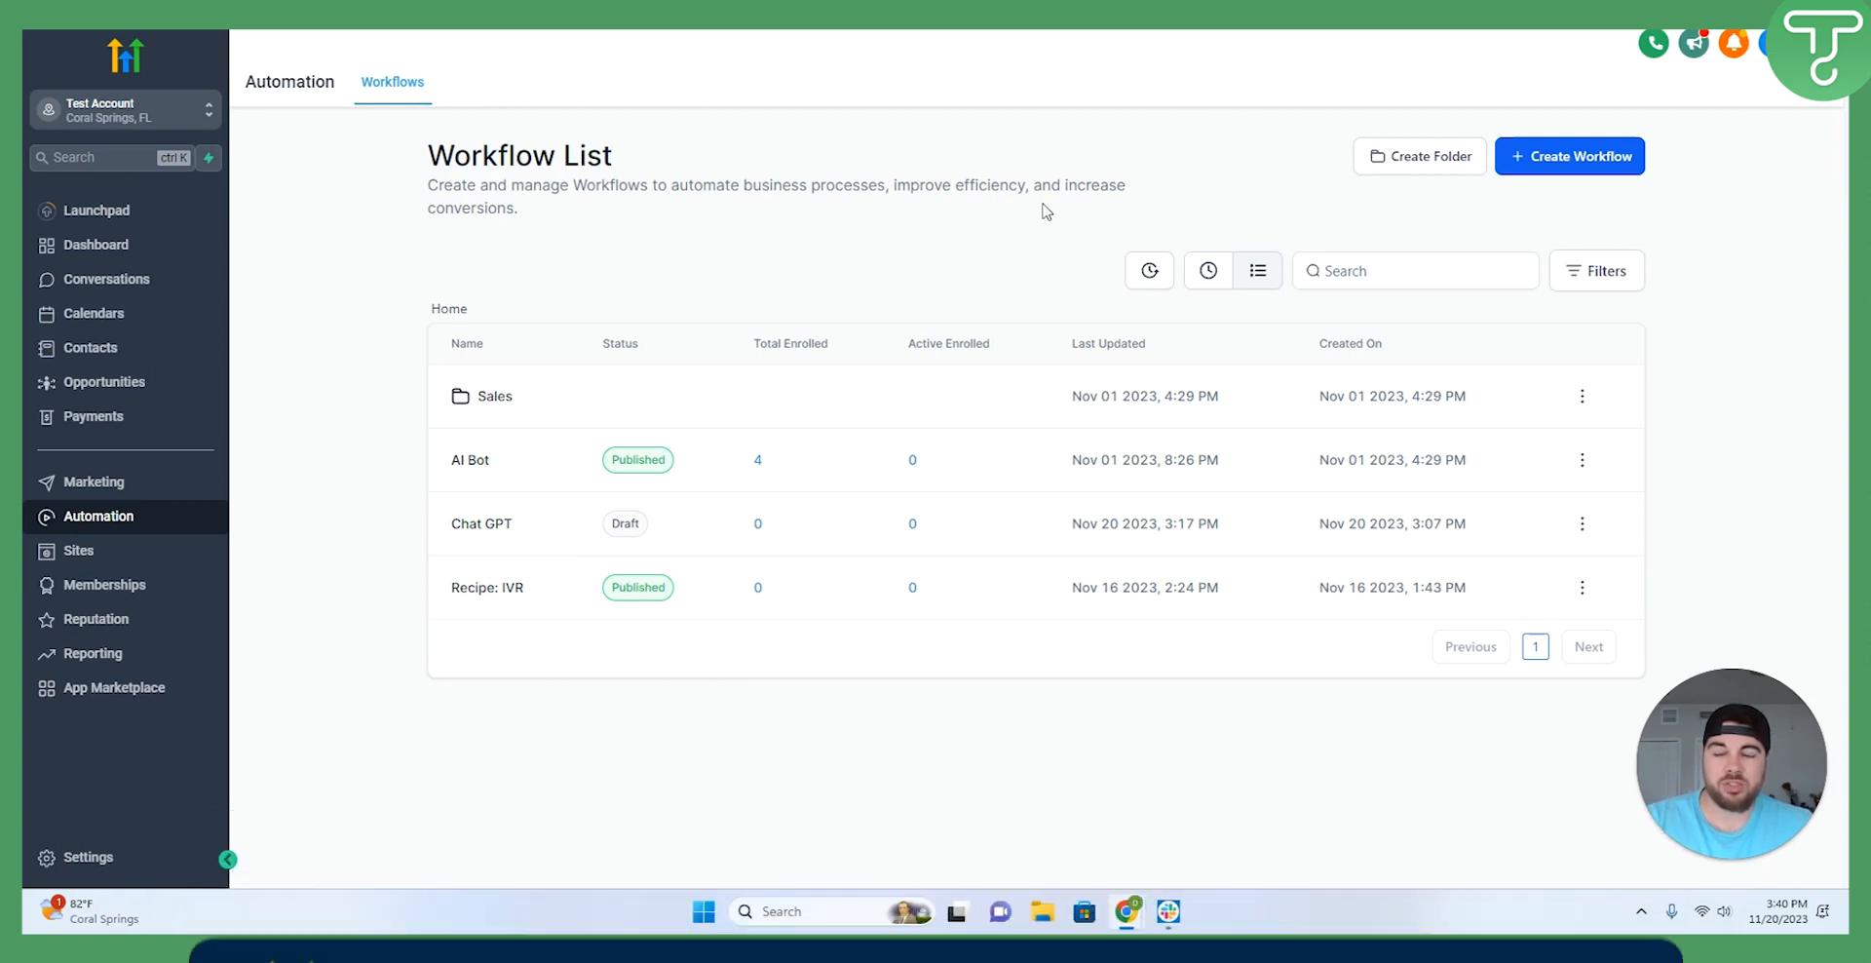
mouse_move(144, 819)
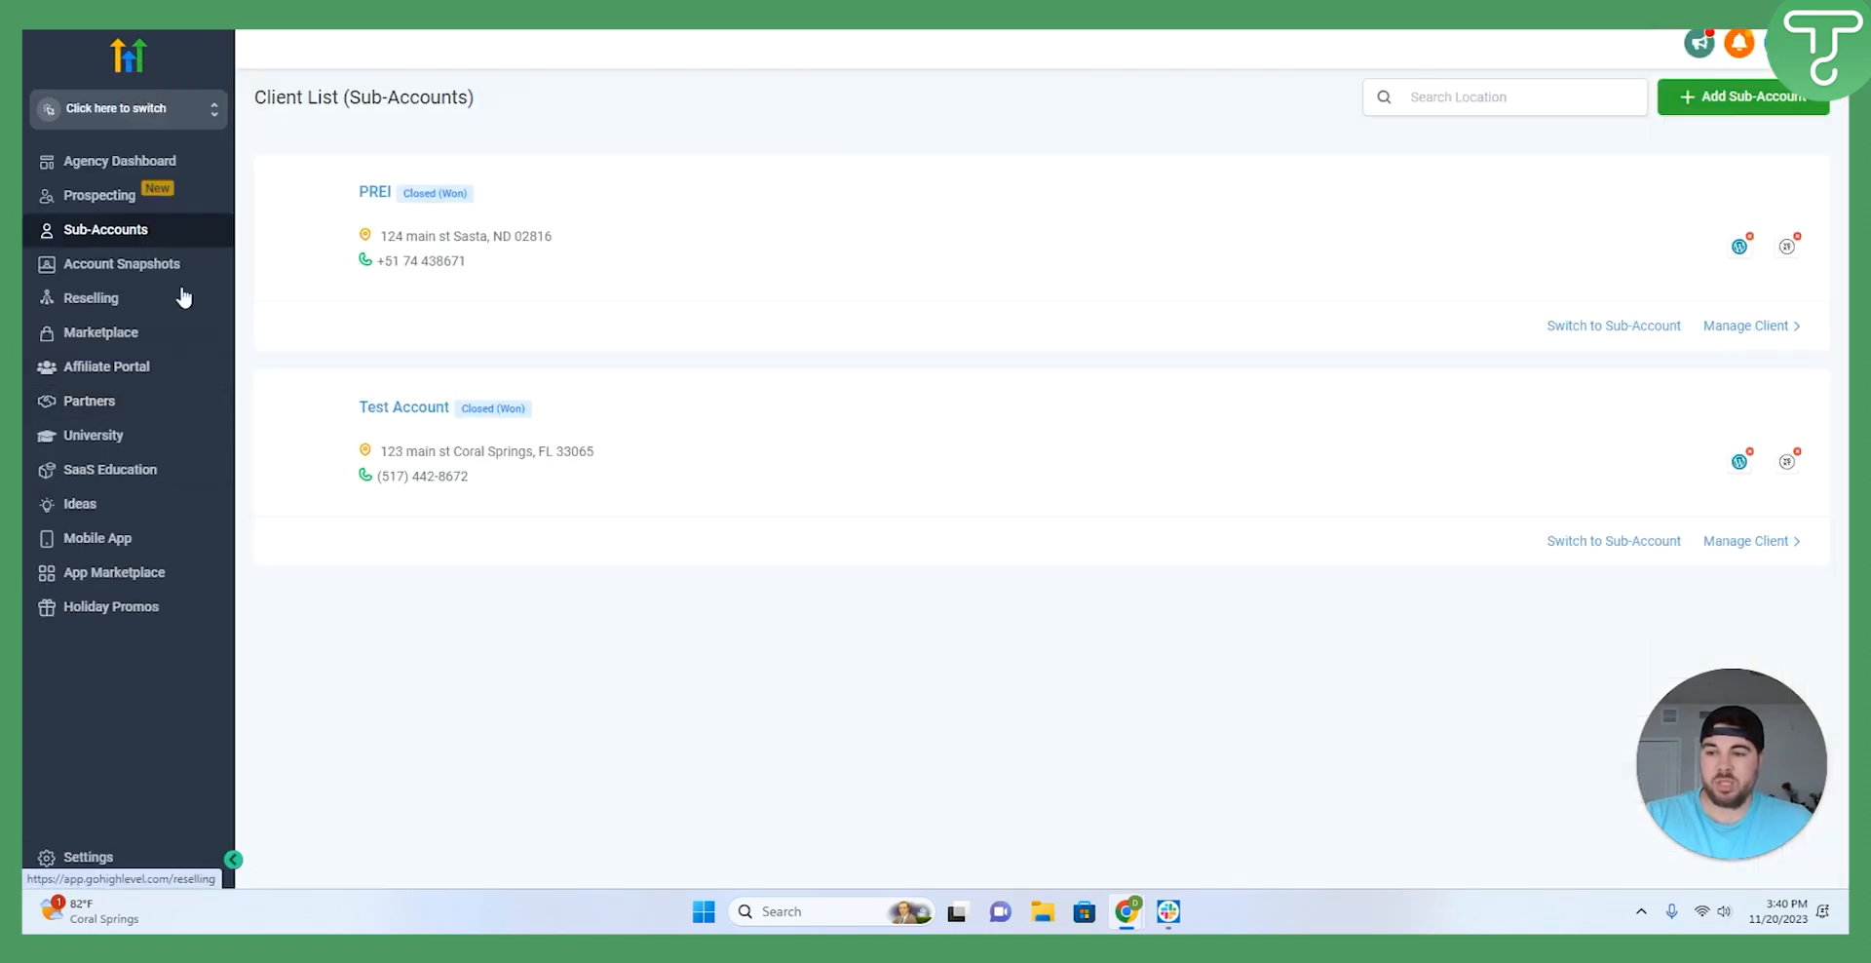
In agency Company Settings, confirm the Workflow AI option is enabled.
click(86, 856)
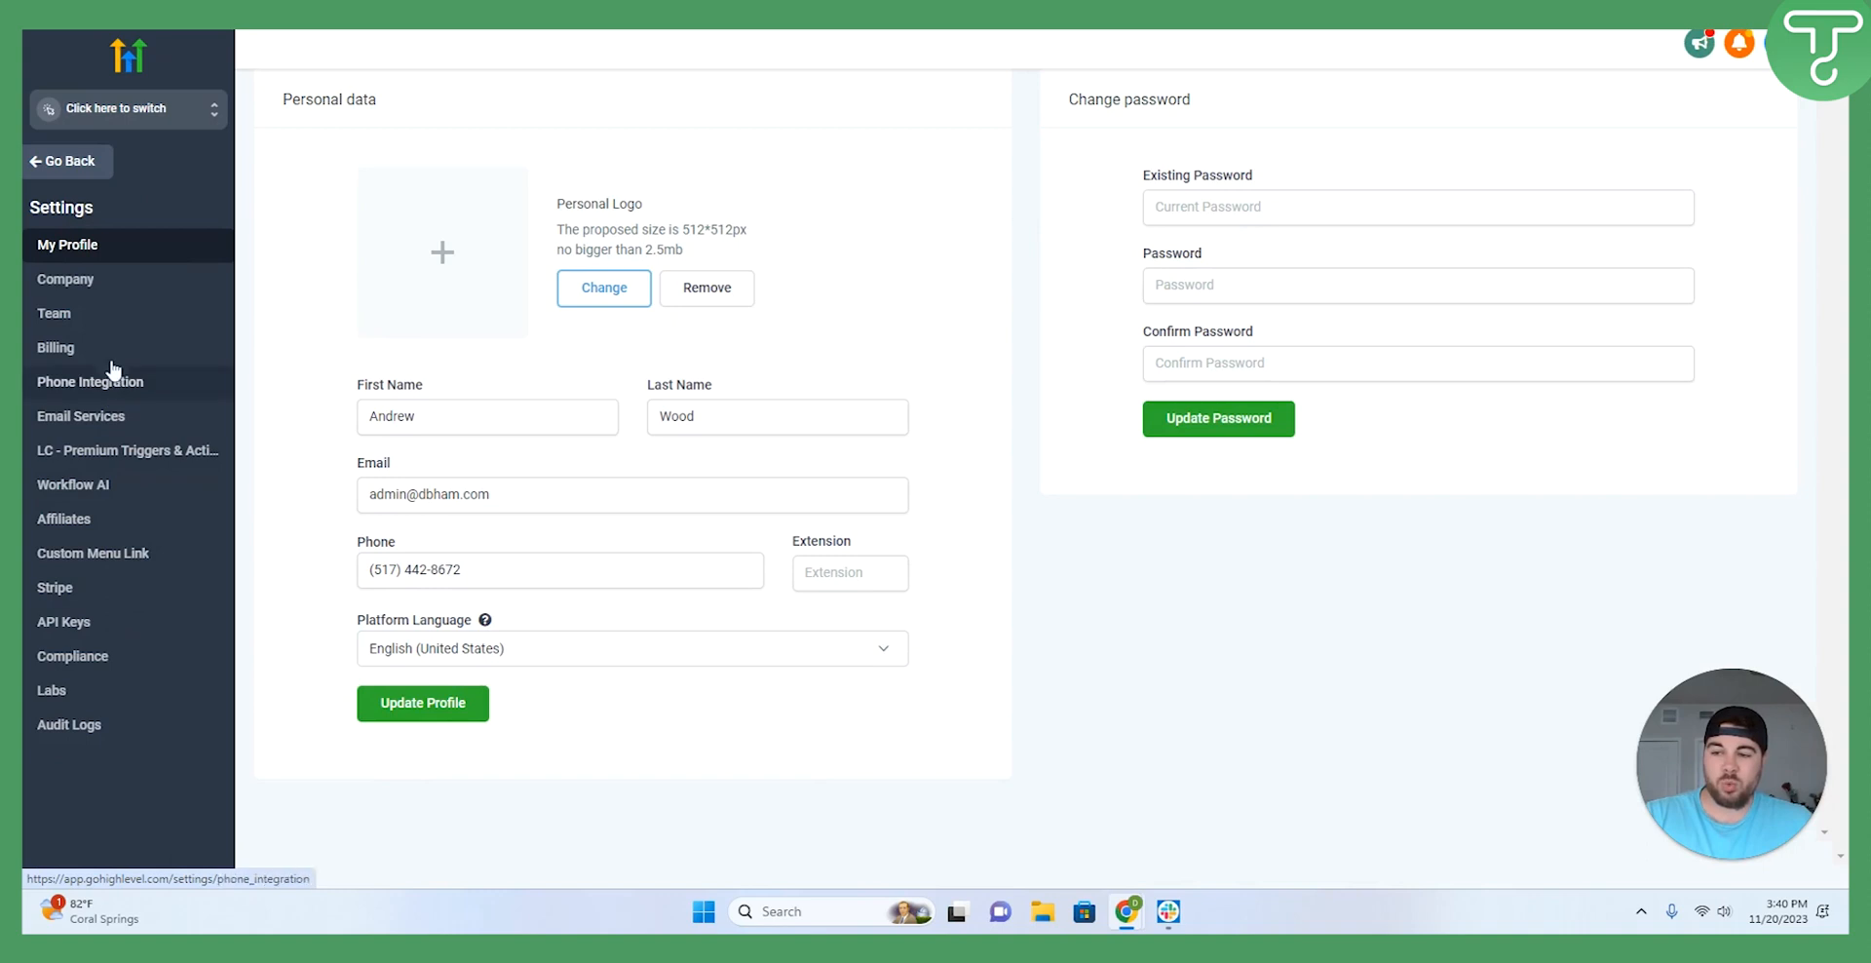
click(65, 278)
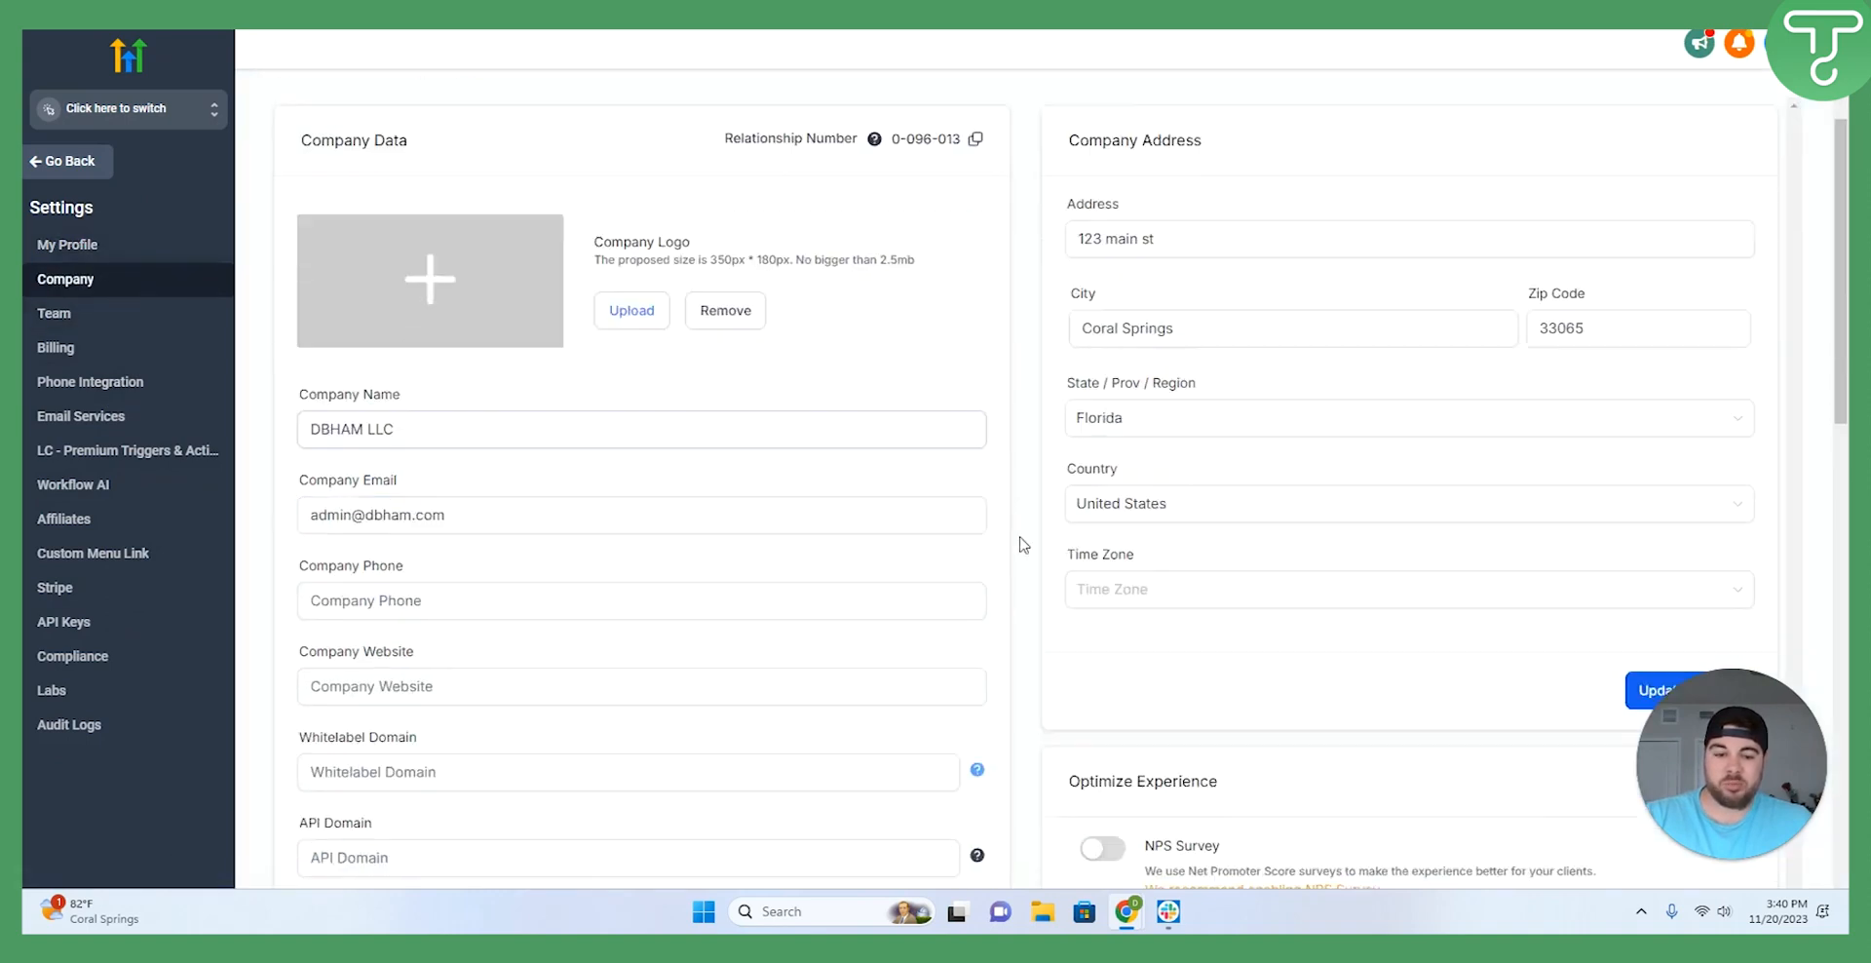
scroll(down, 3)
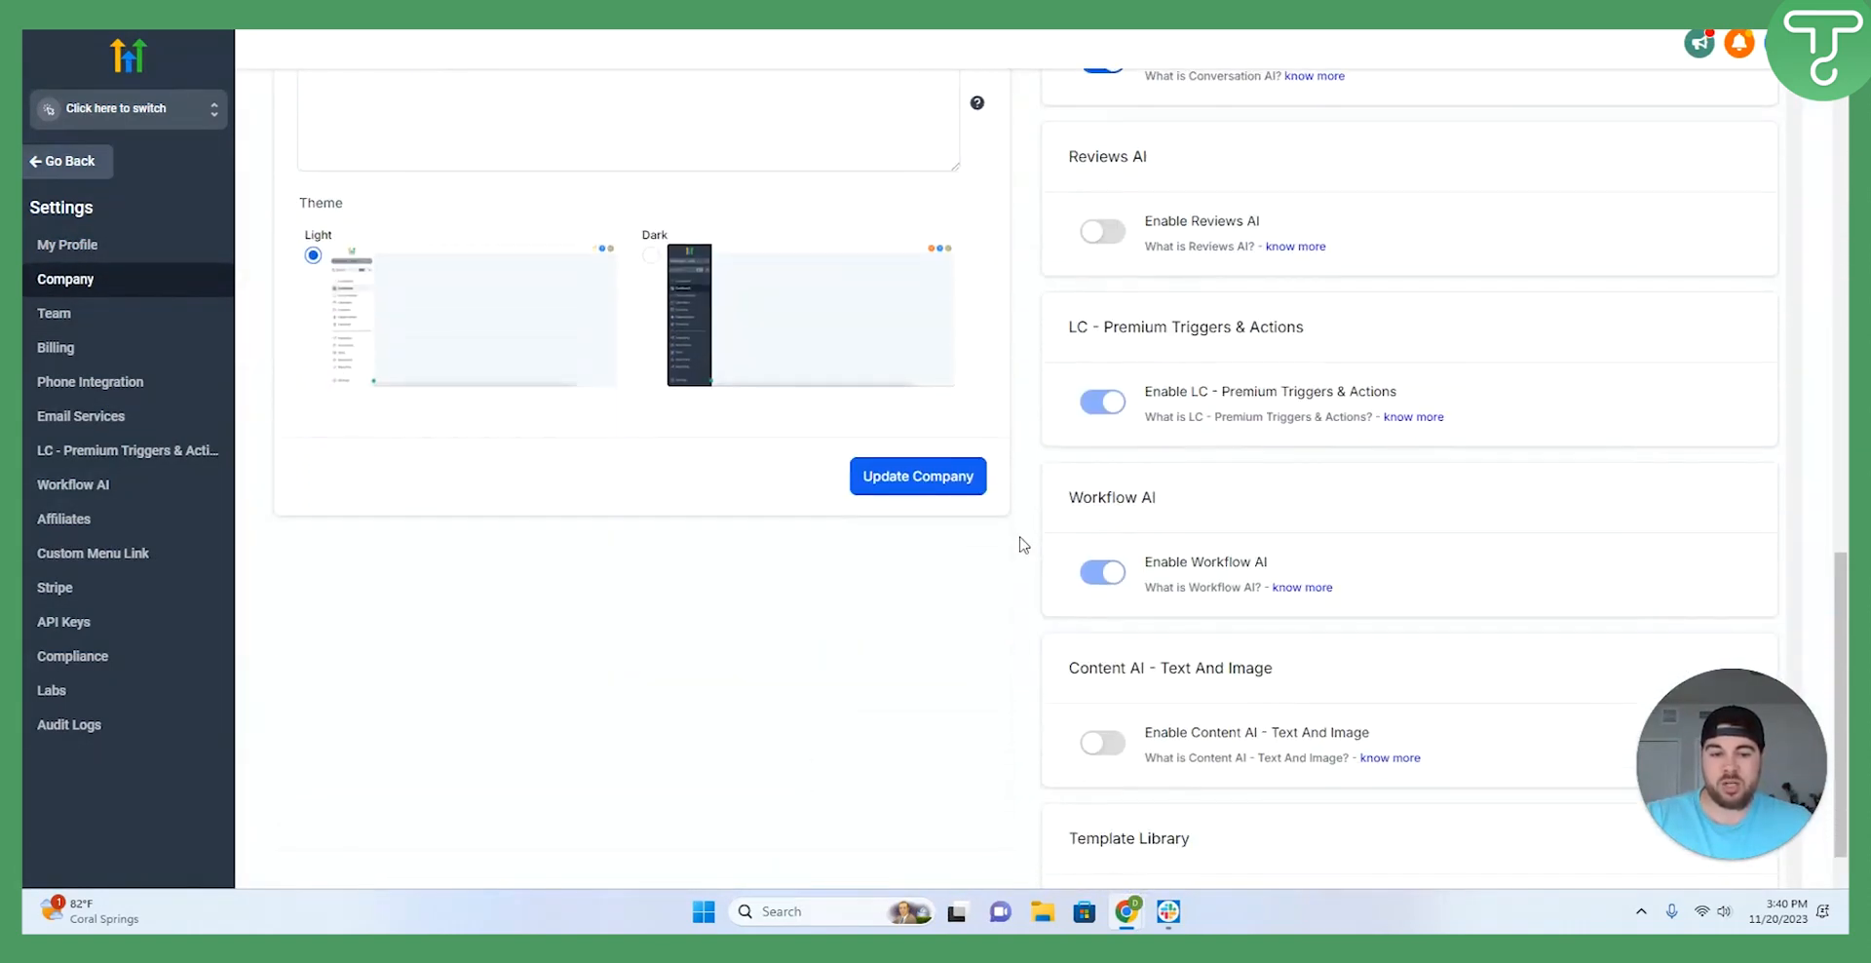
double_click(1111, 402)
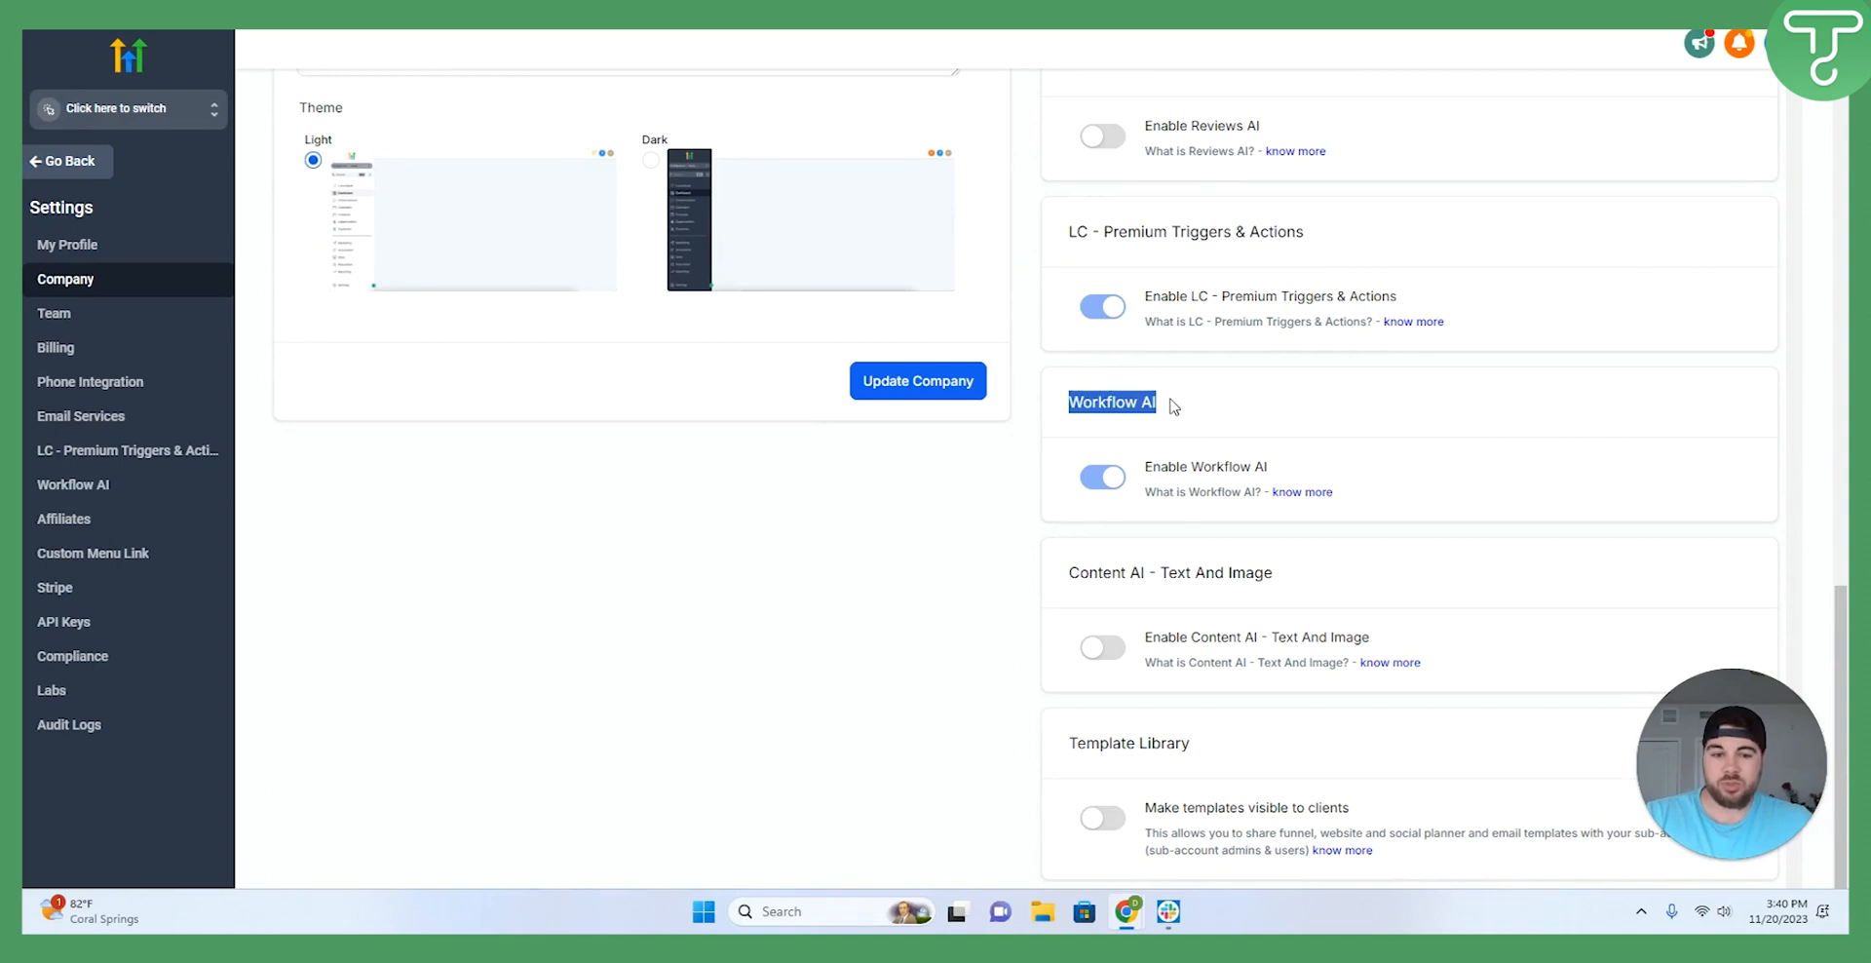
mouse_move(1190, 406)
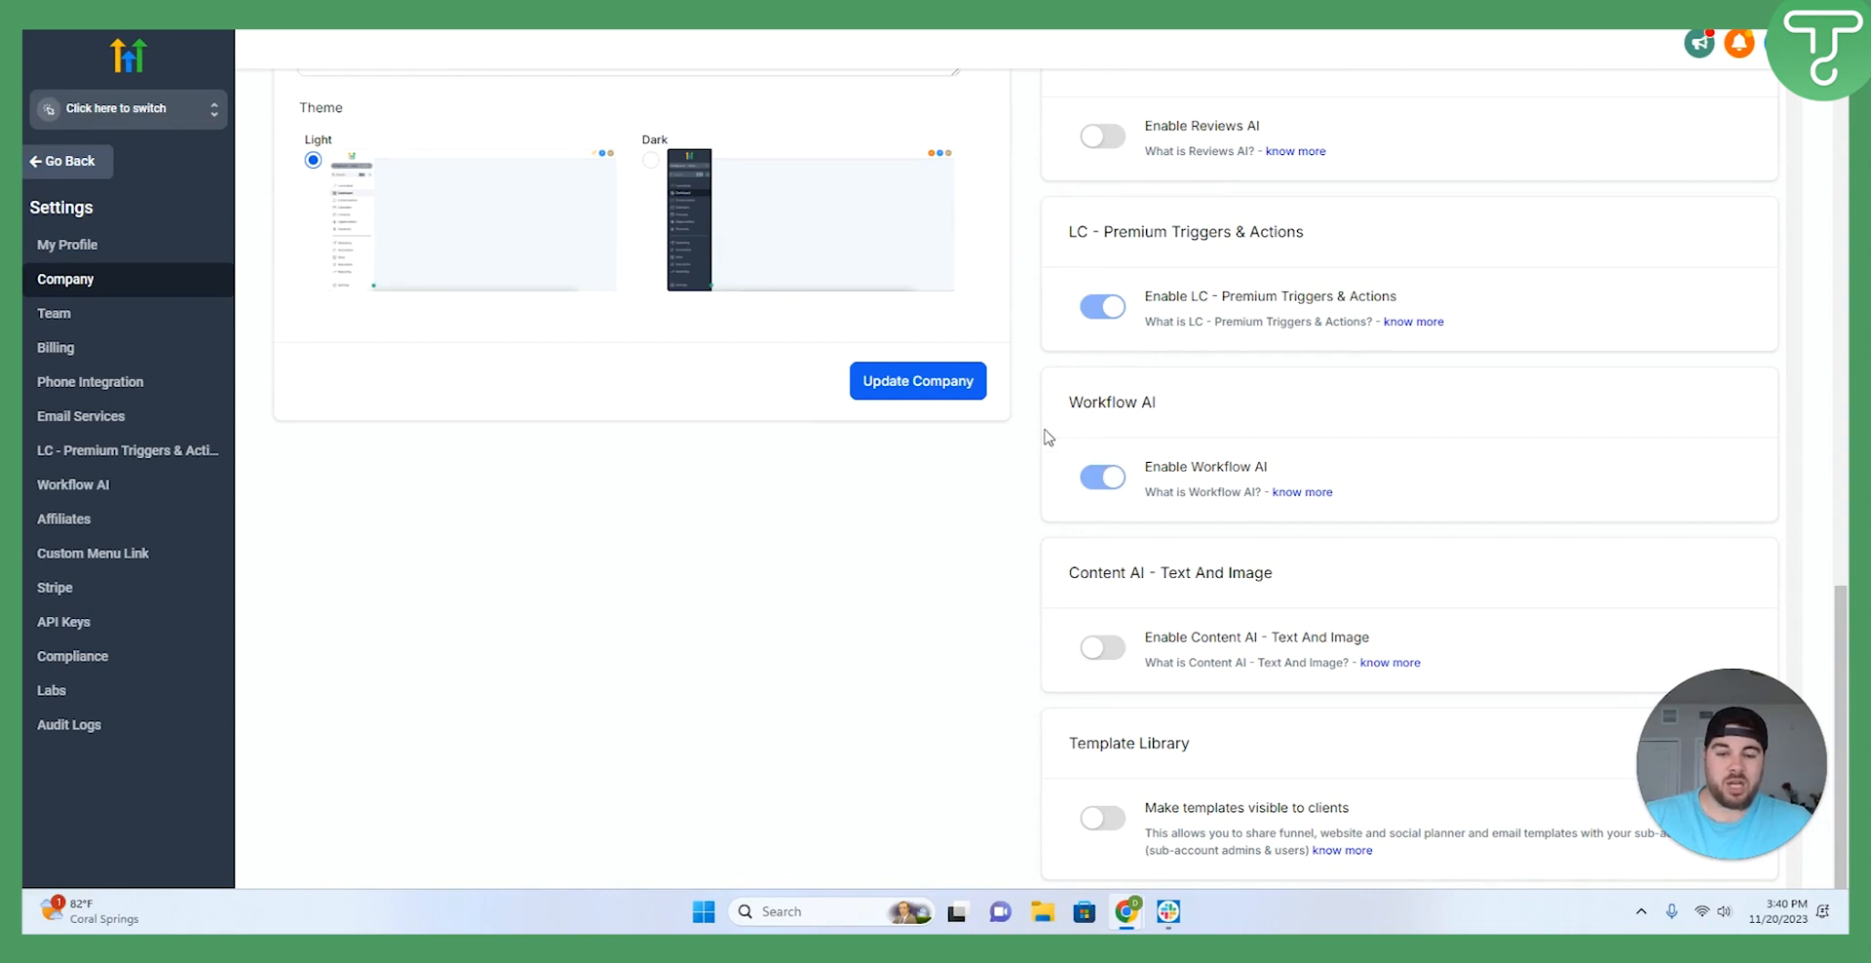
mouse_move(1014, 444)
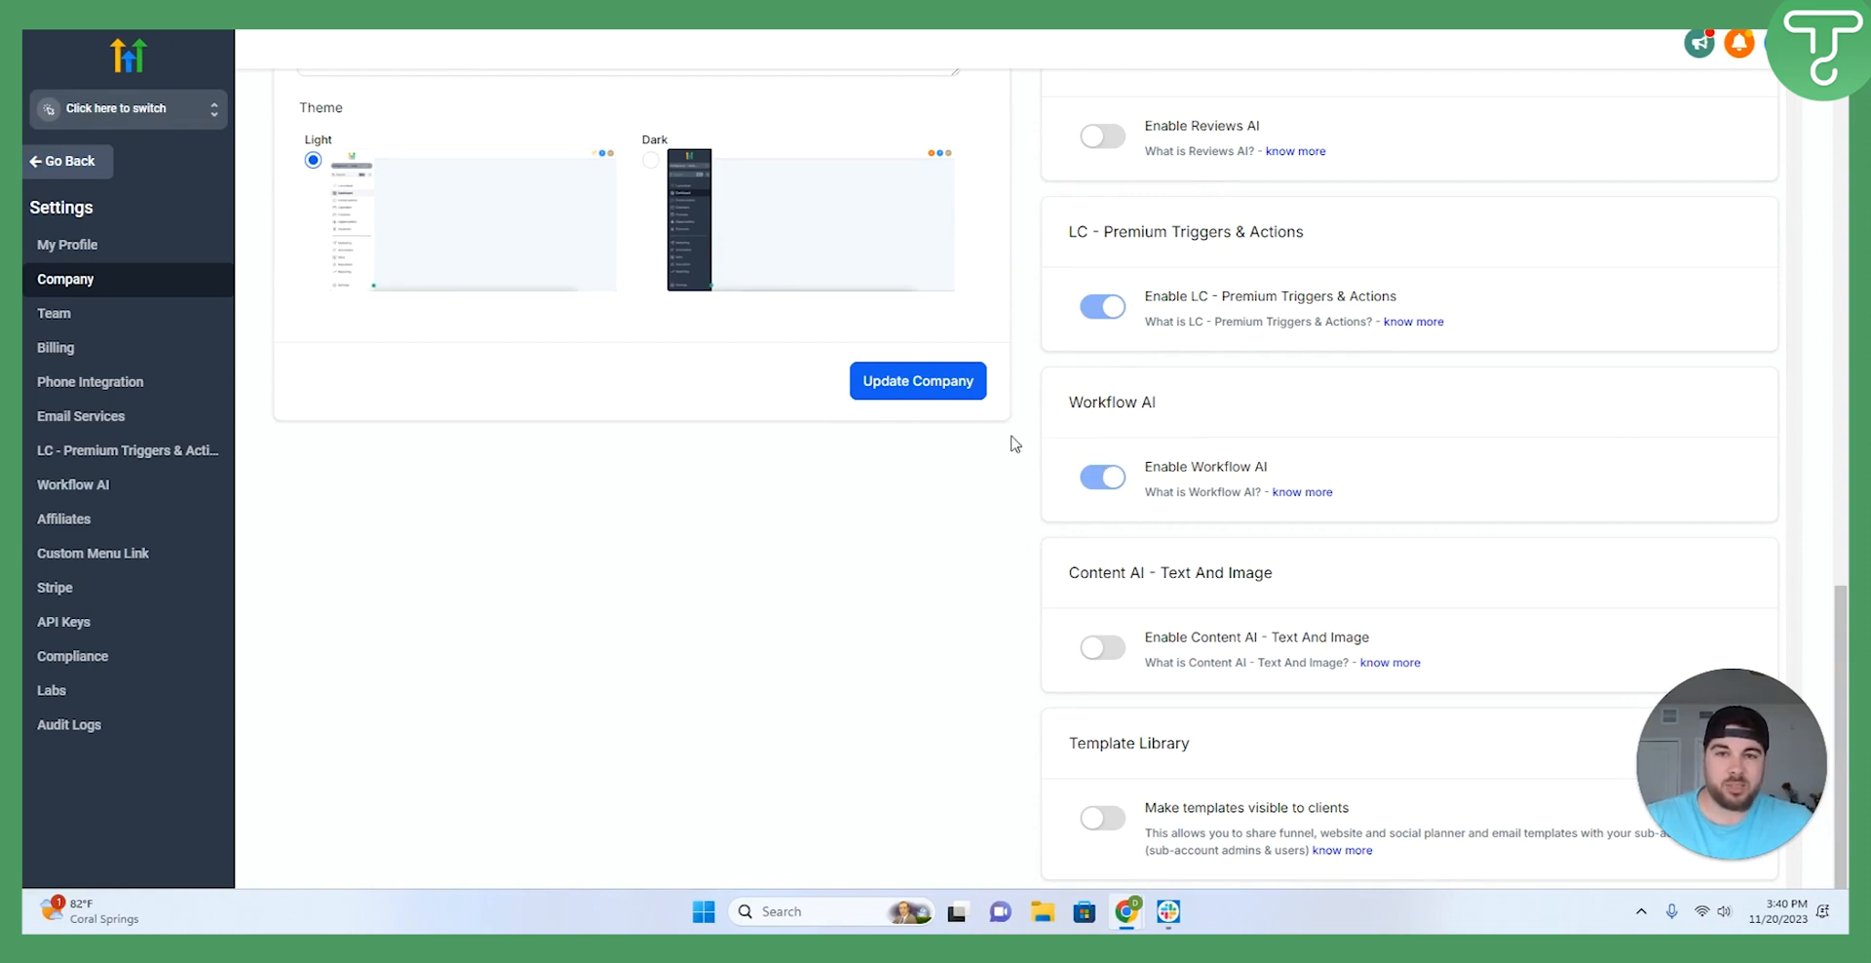
mouse_move(1024, 444)
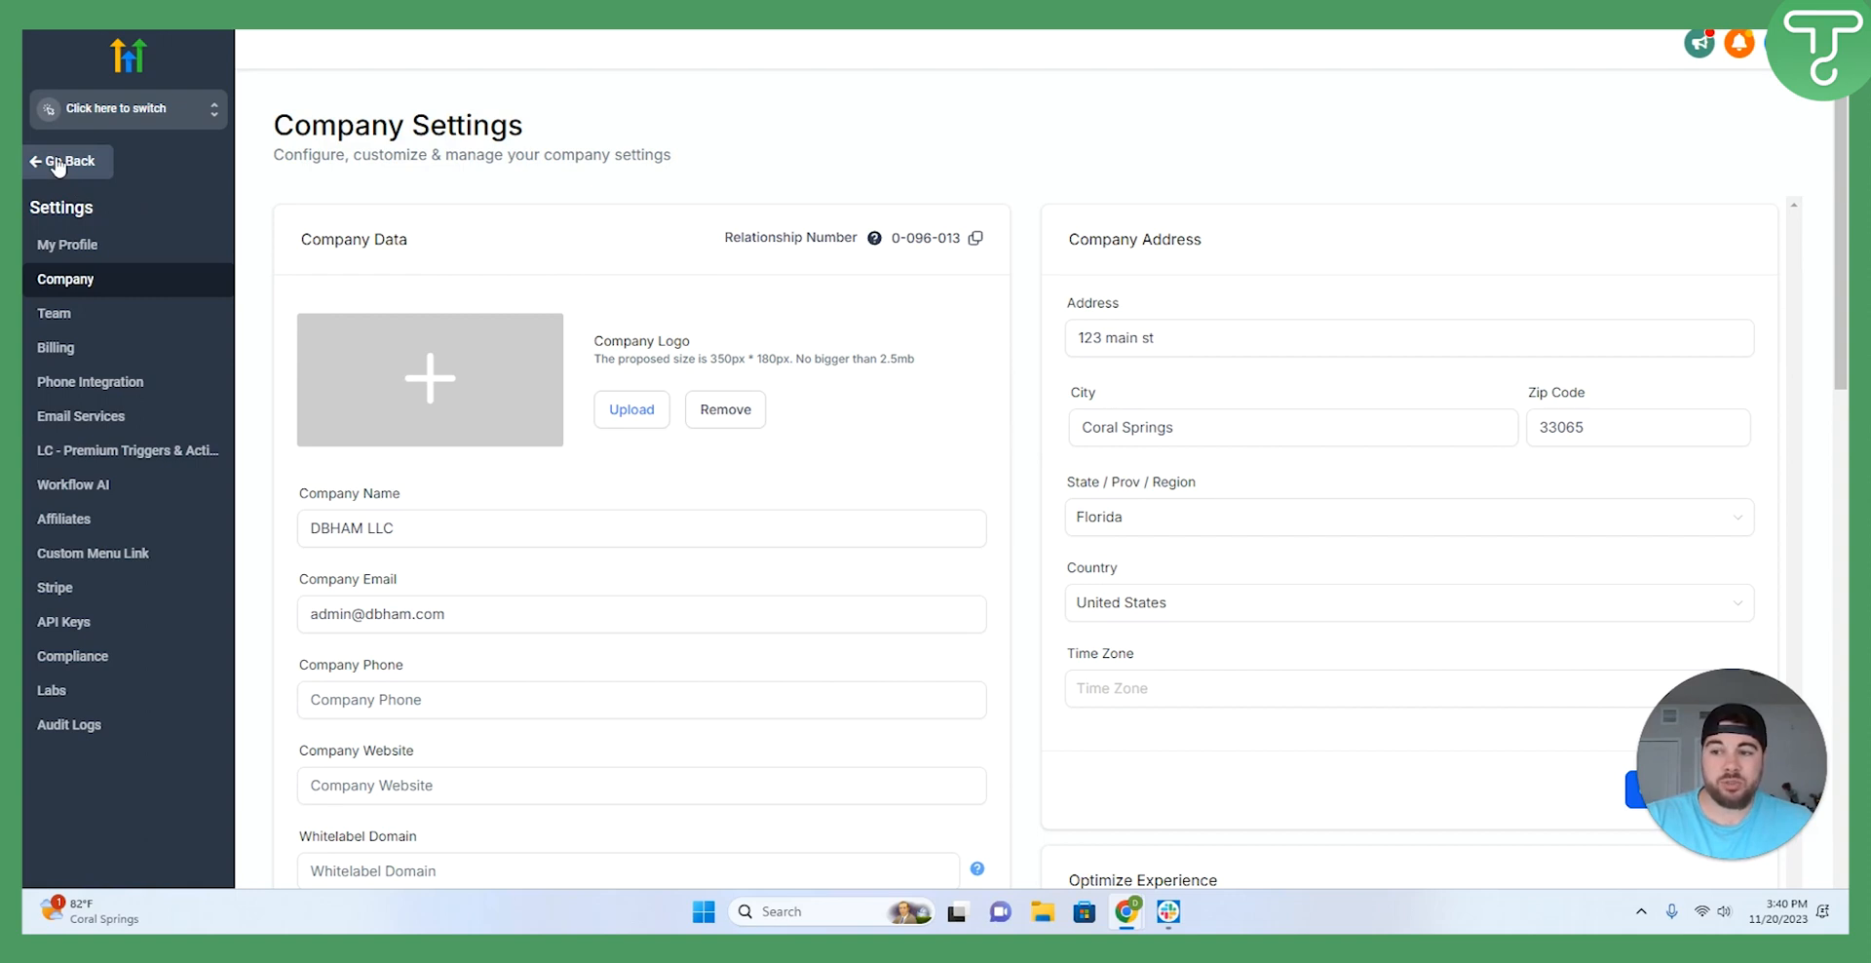
Return to the sub-account and open the 'Chat GPT' workflow under Automation > Workflows.
click(66, 162)
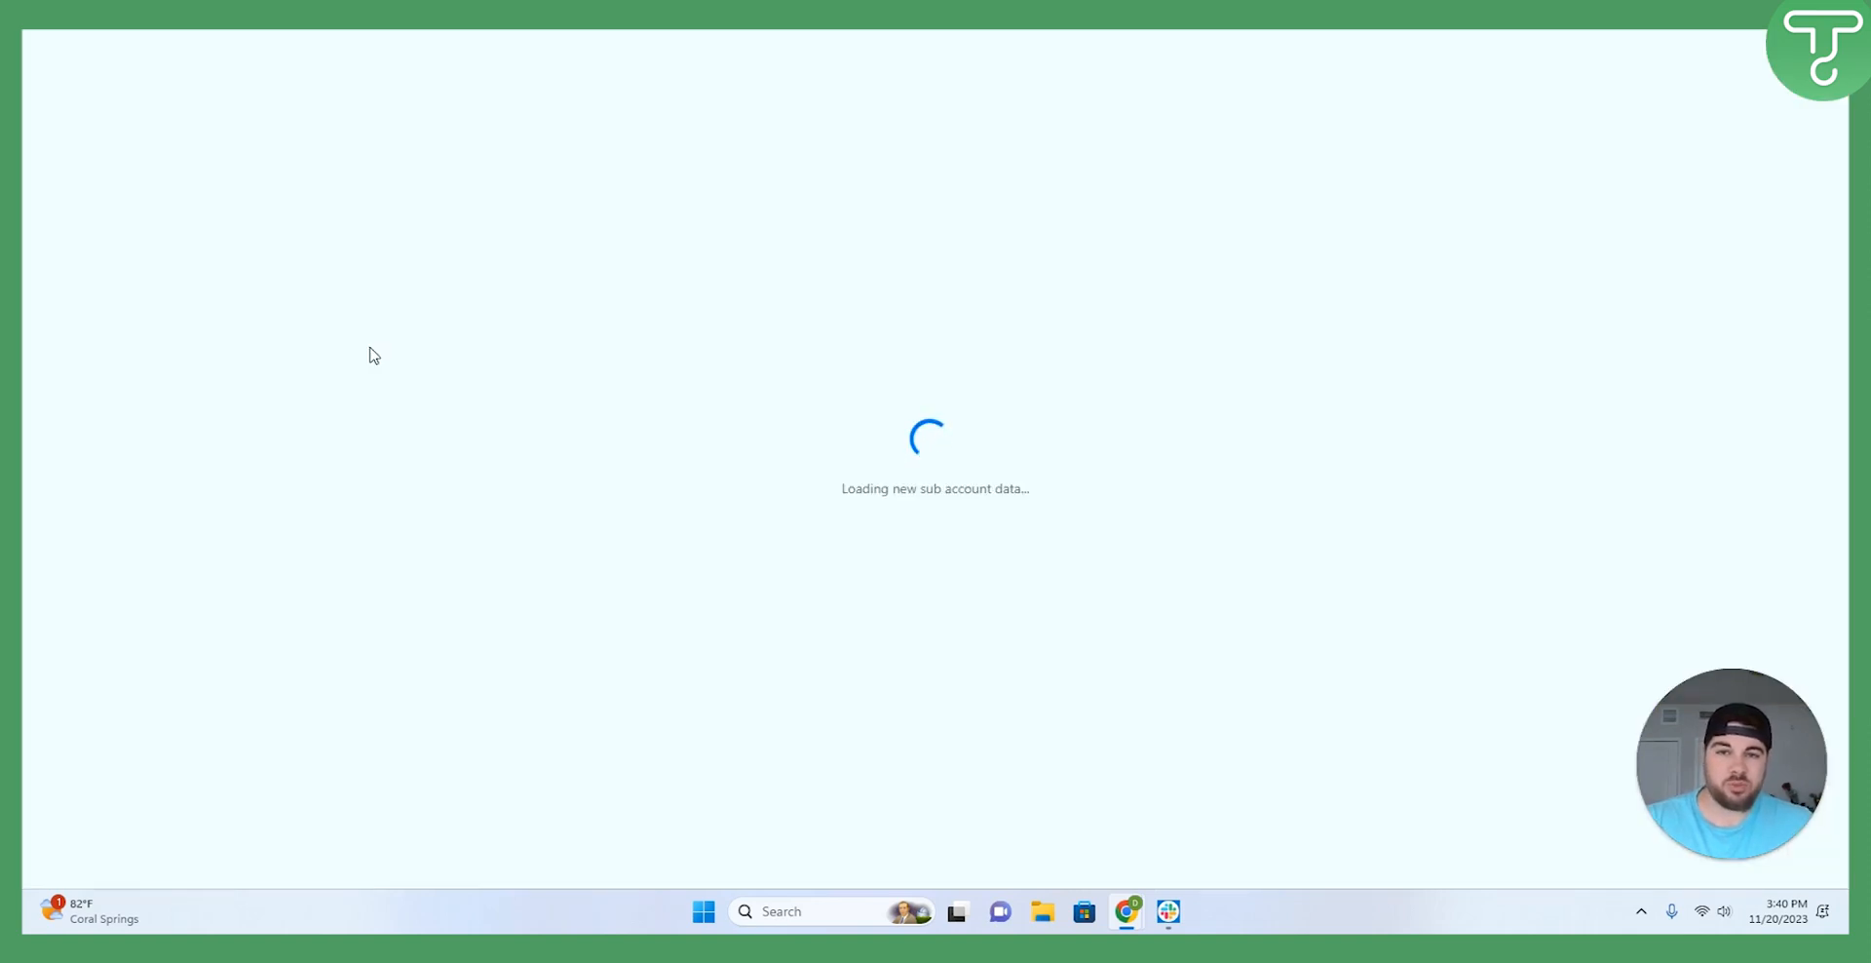
mouse_move(282, 429)
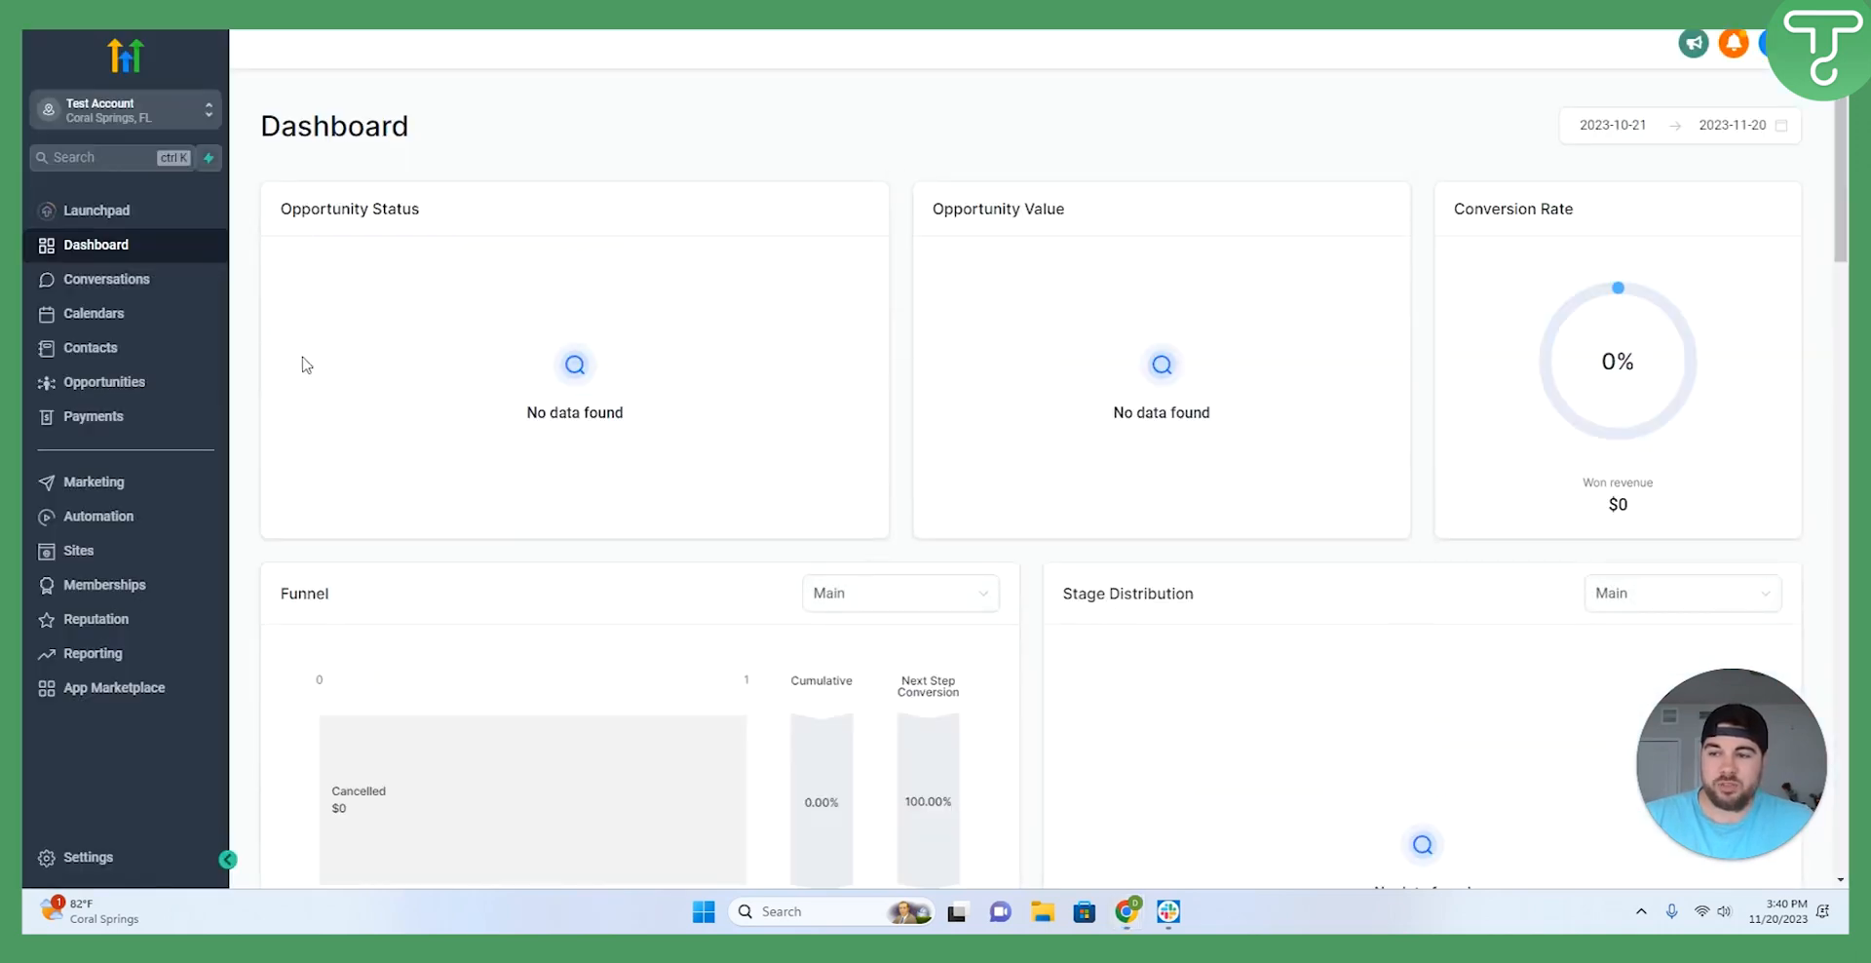
click(99, 515)
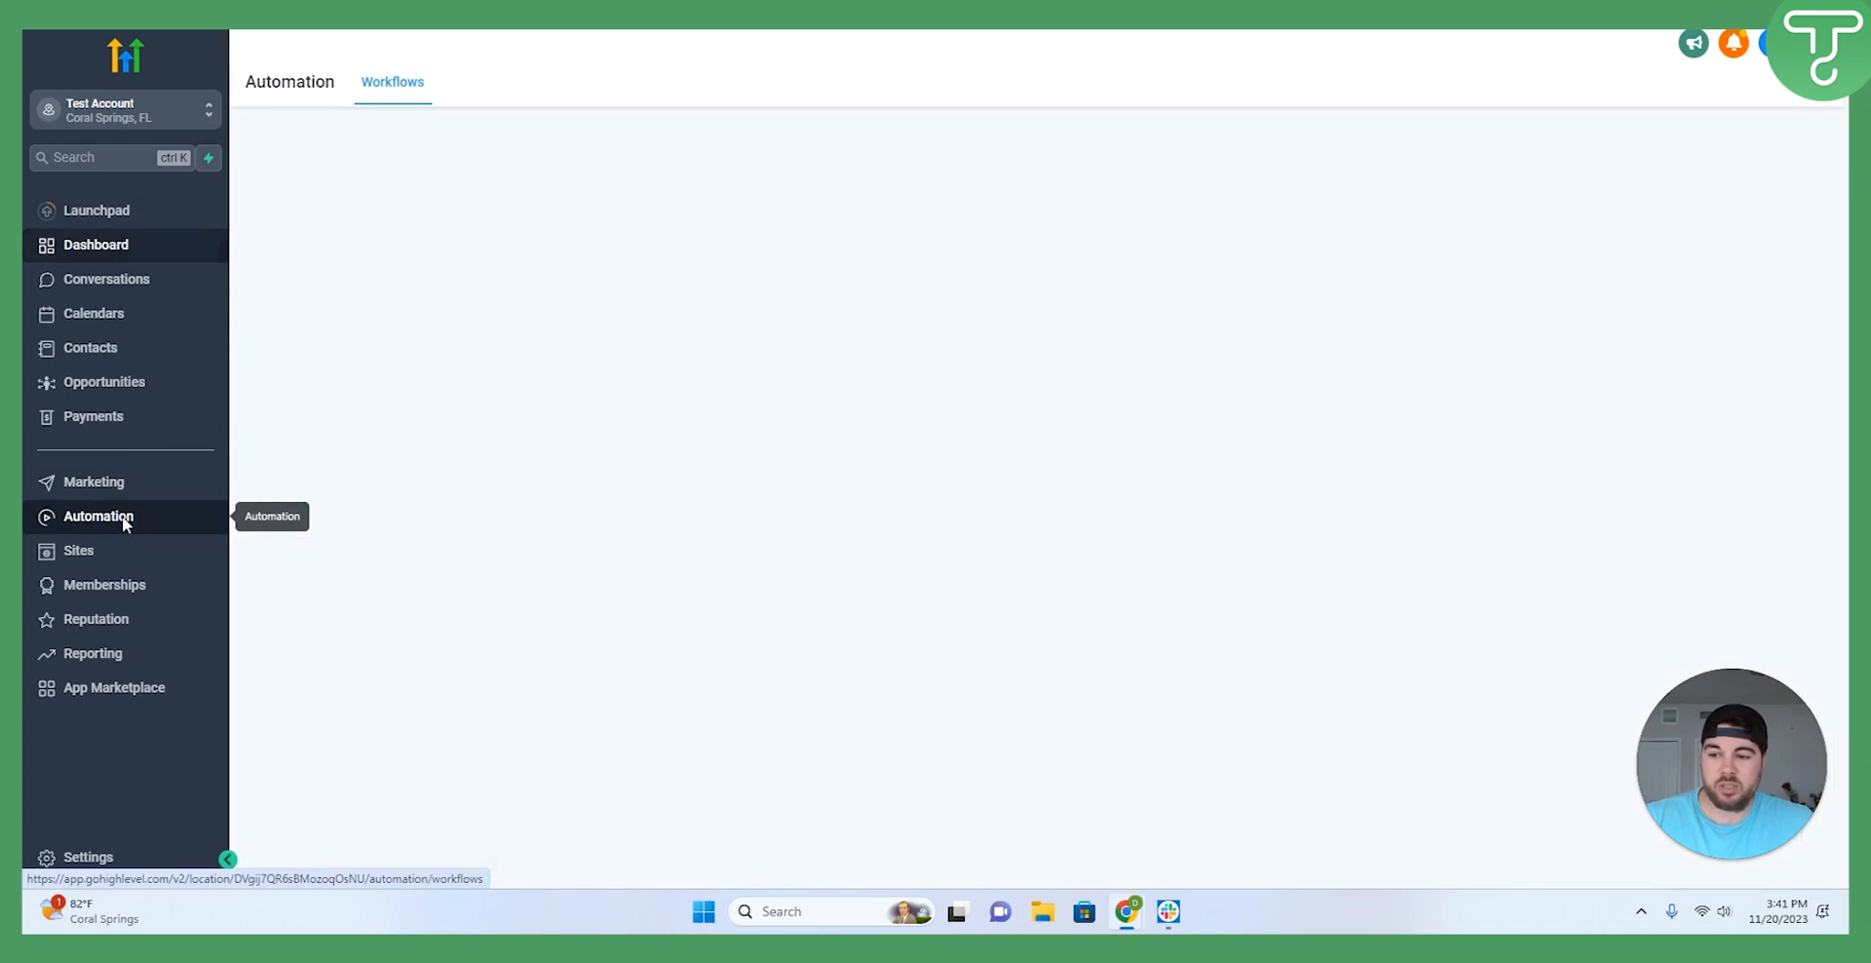
click(98, 515)
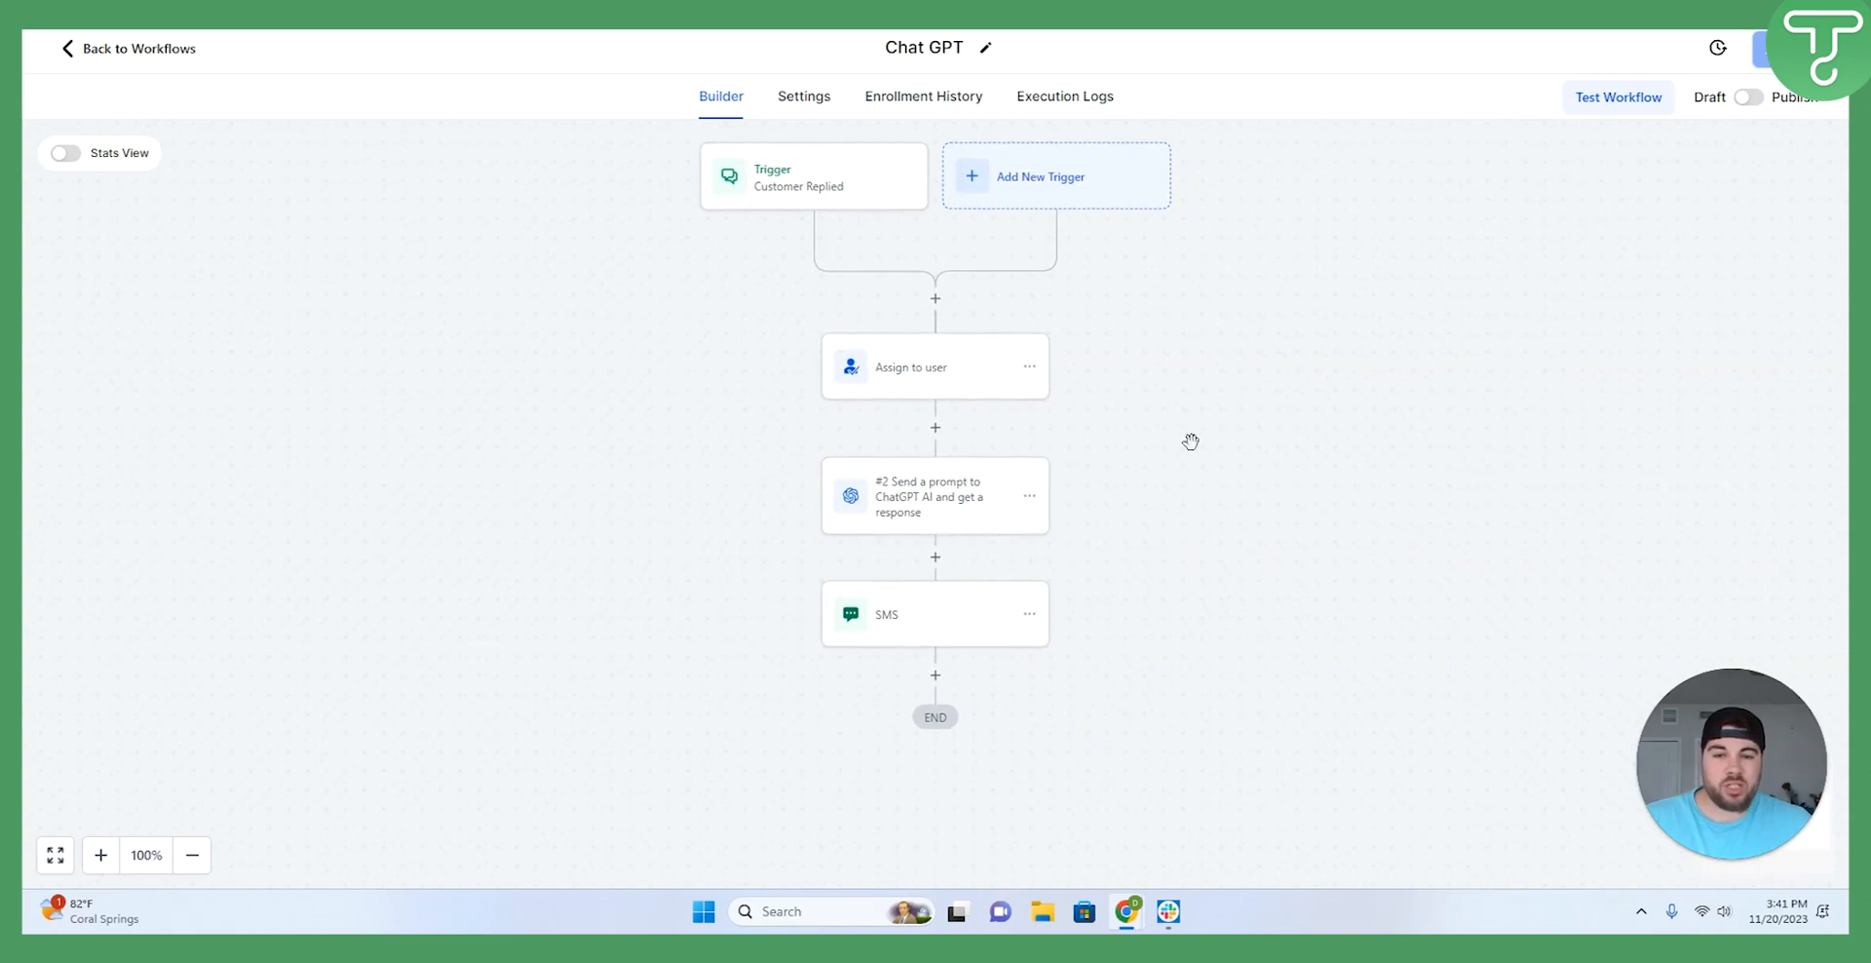
mouse_move(969, 352)
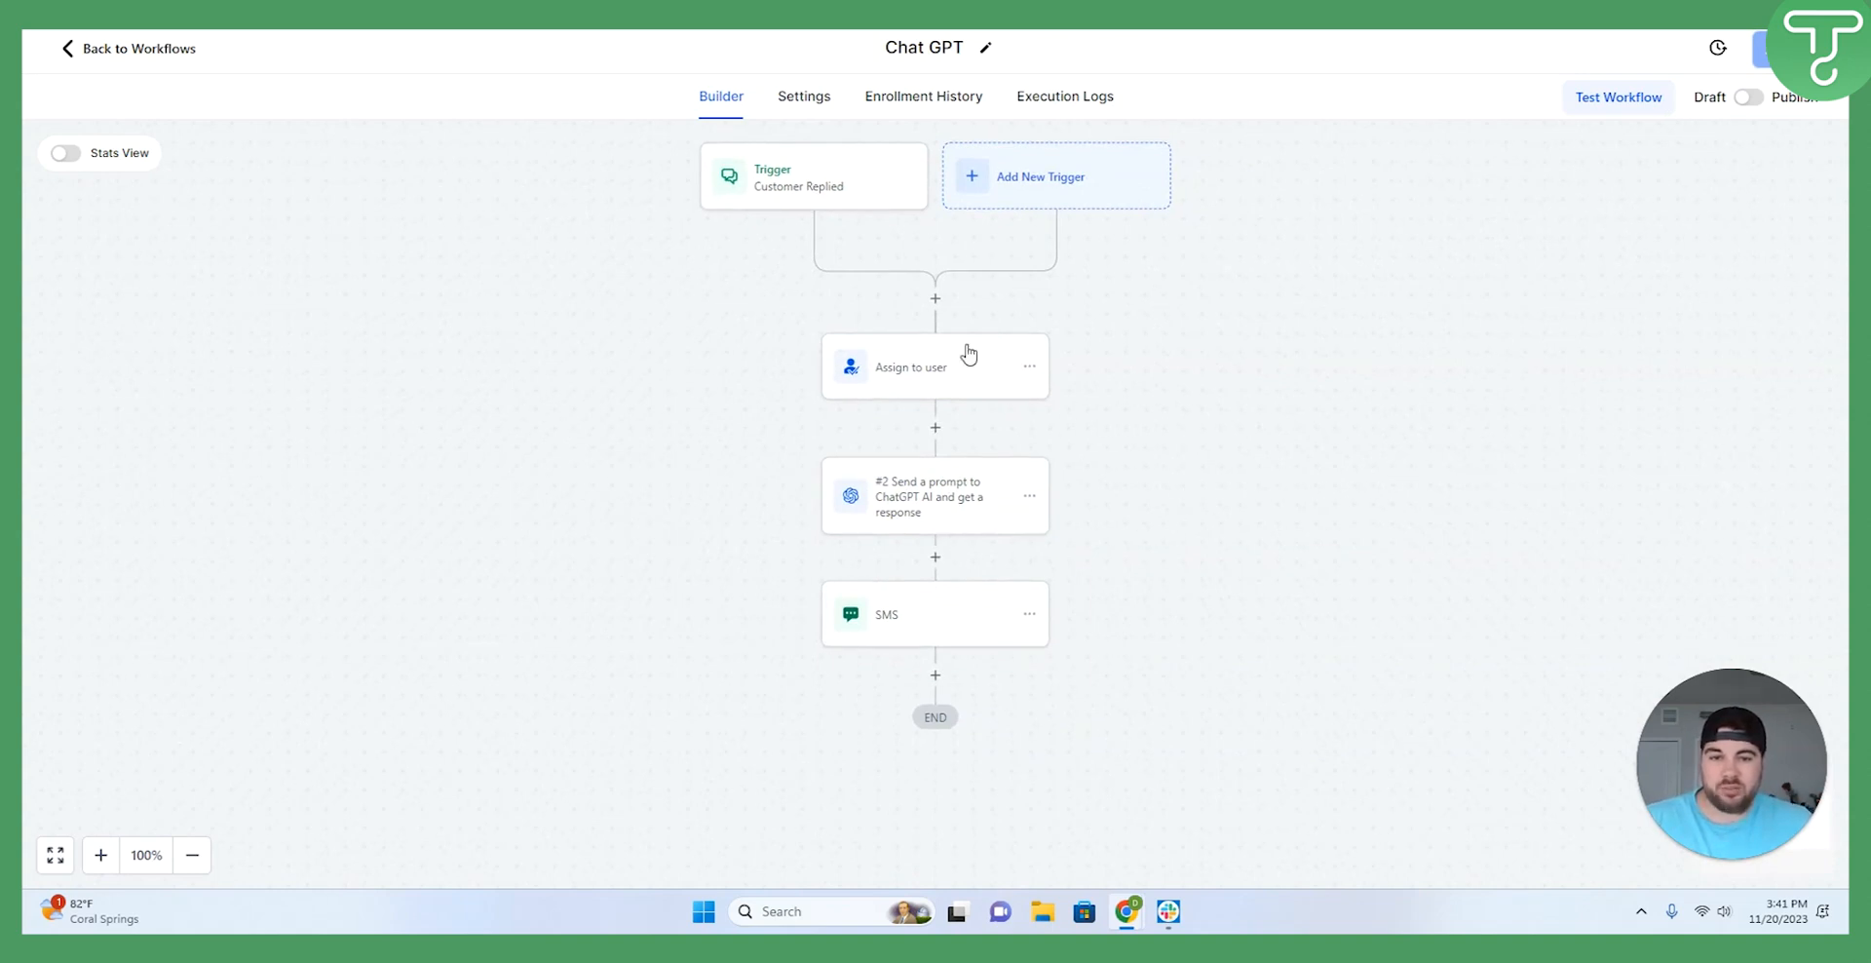
Open the Customer Replied trigger to review its Reply channel = SMS filter.
click(813, 176)
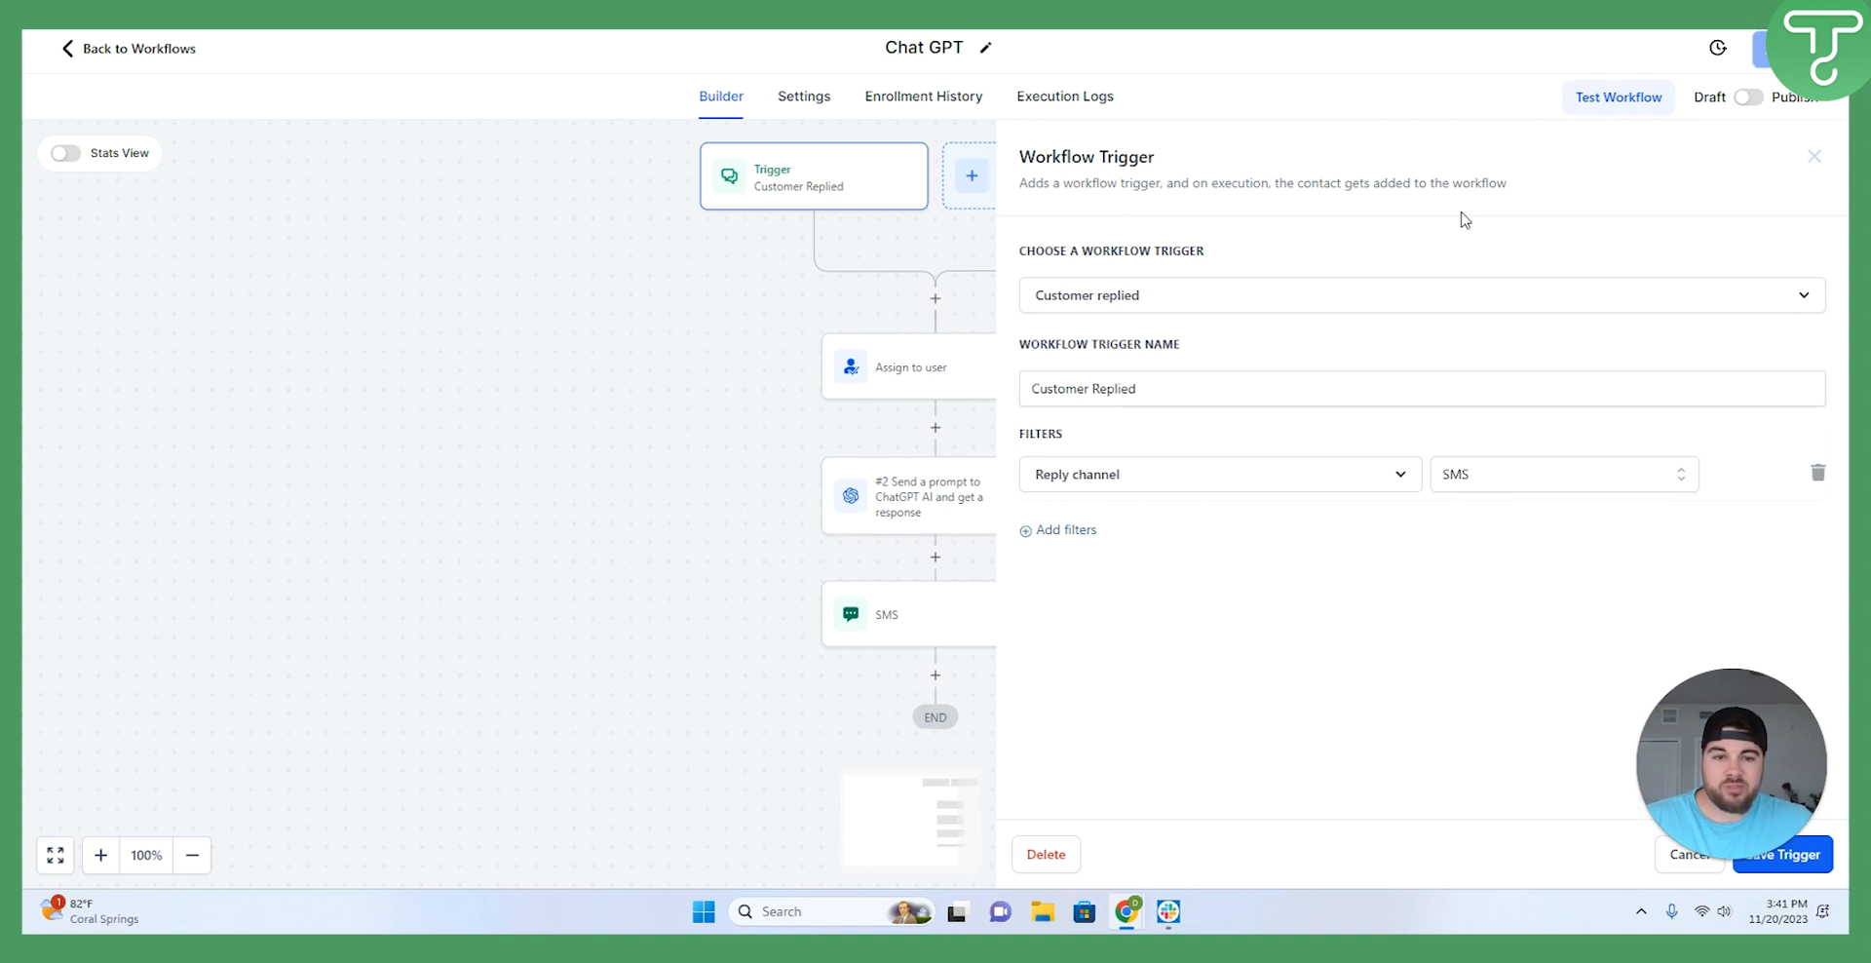
mouse_move(1051, 307)
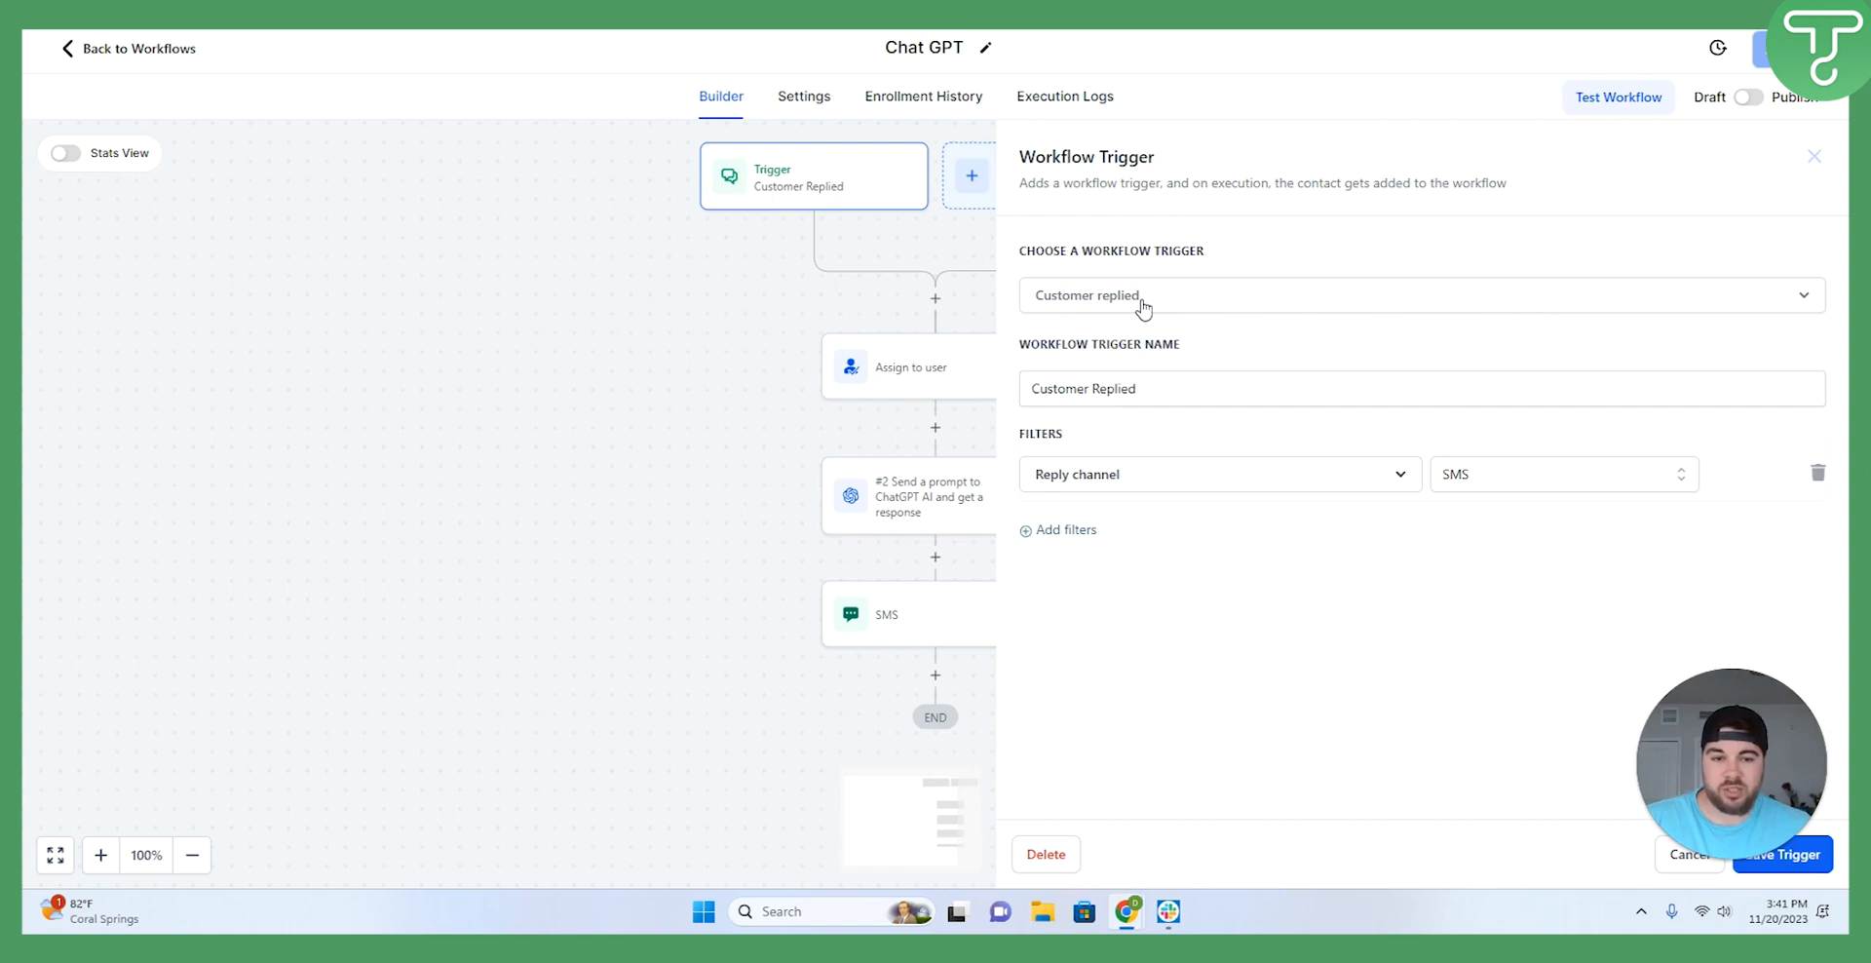
mouse_move(1153, 311)
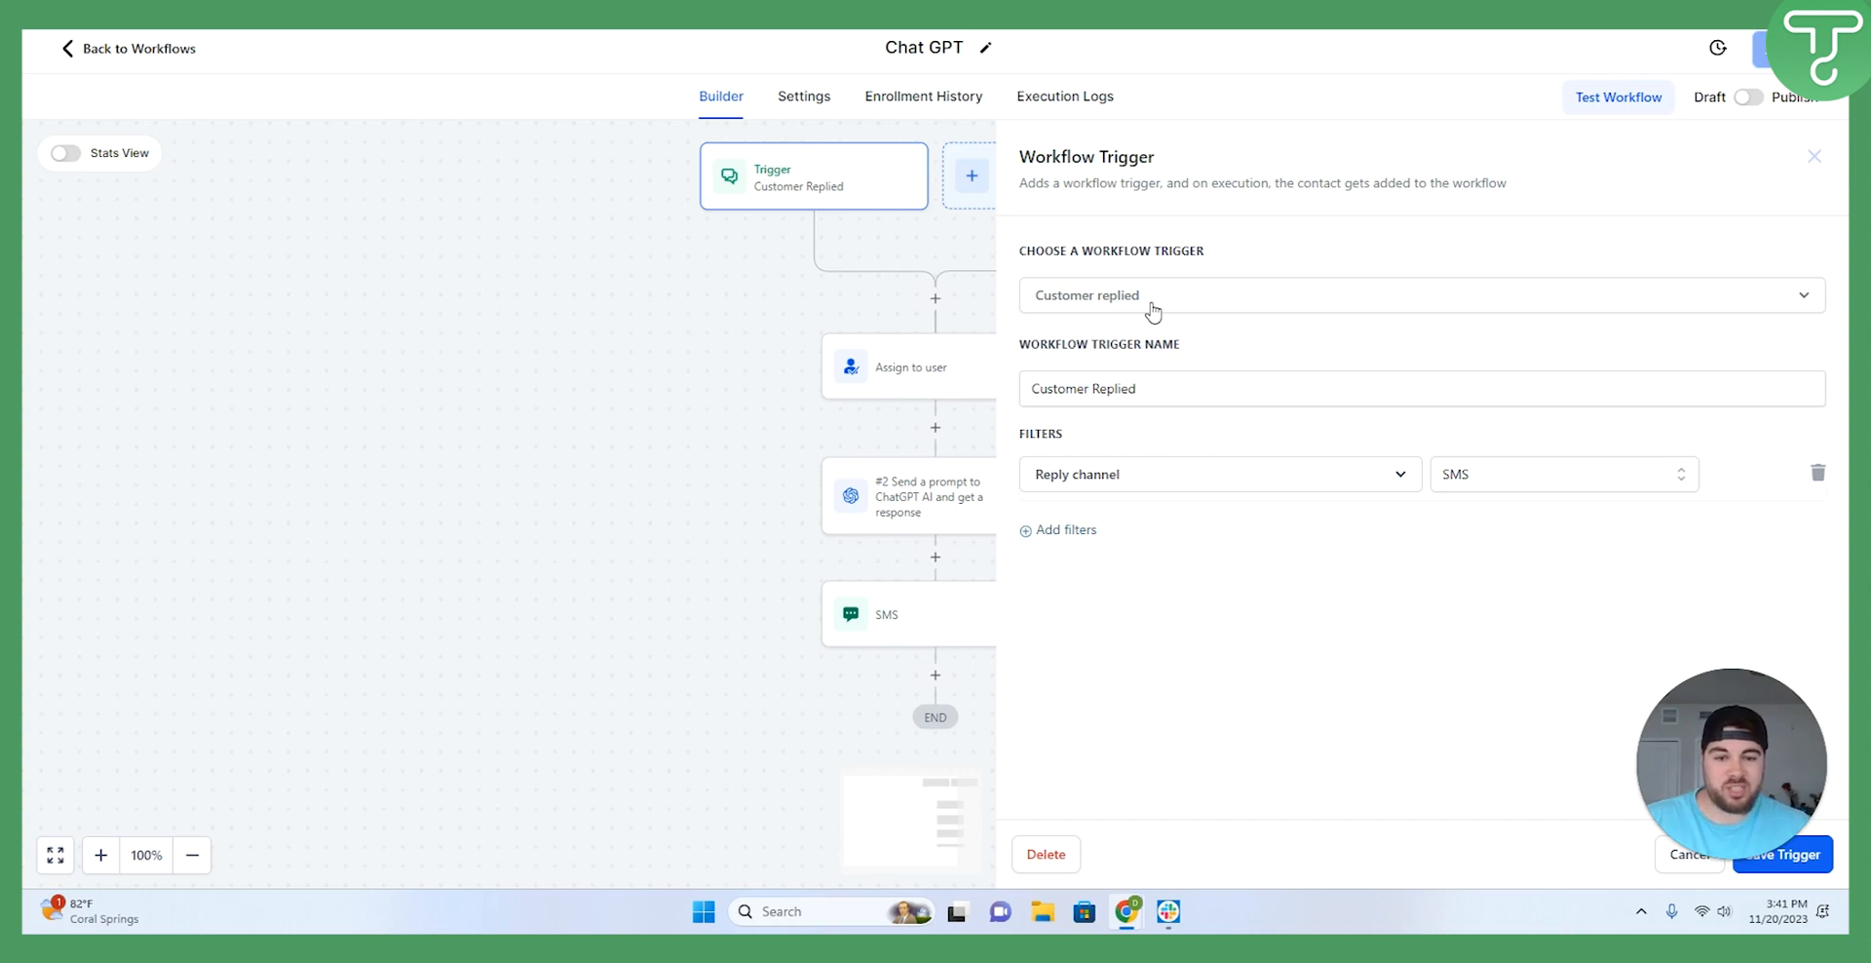
mouse_move(661, 392)
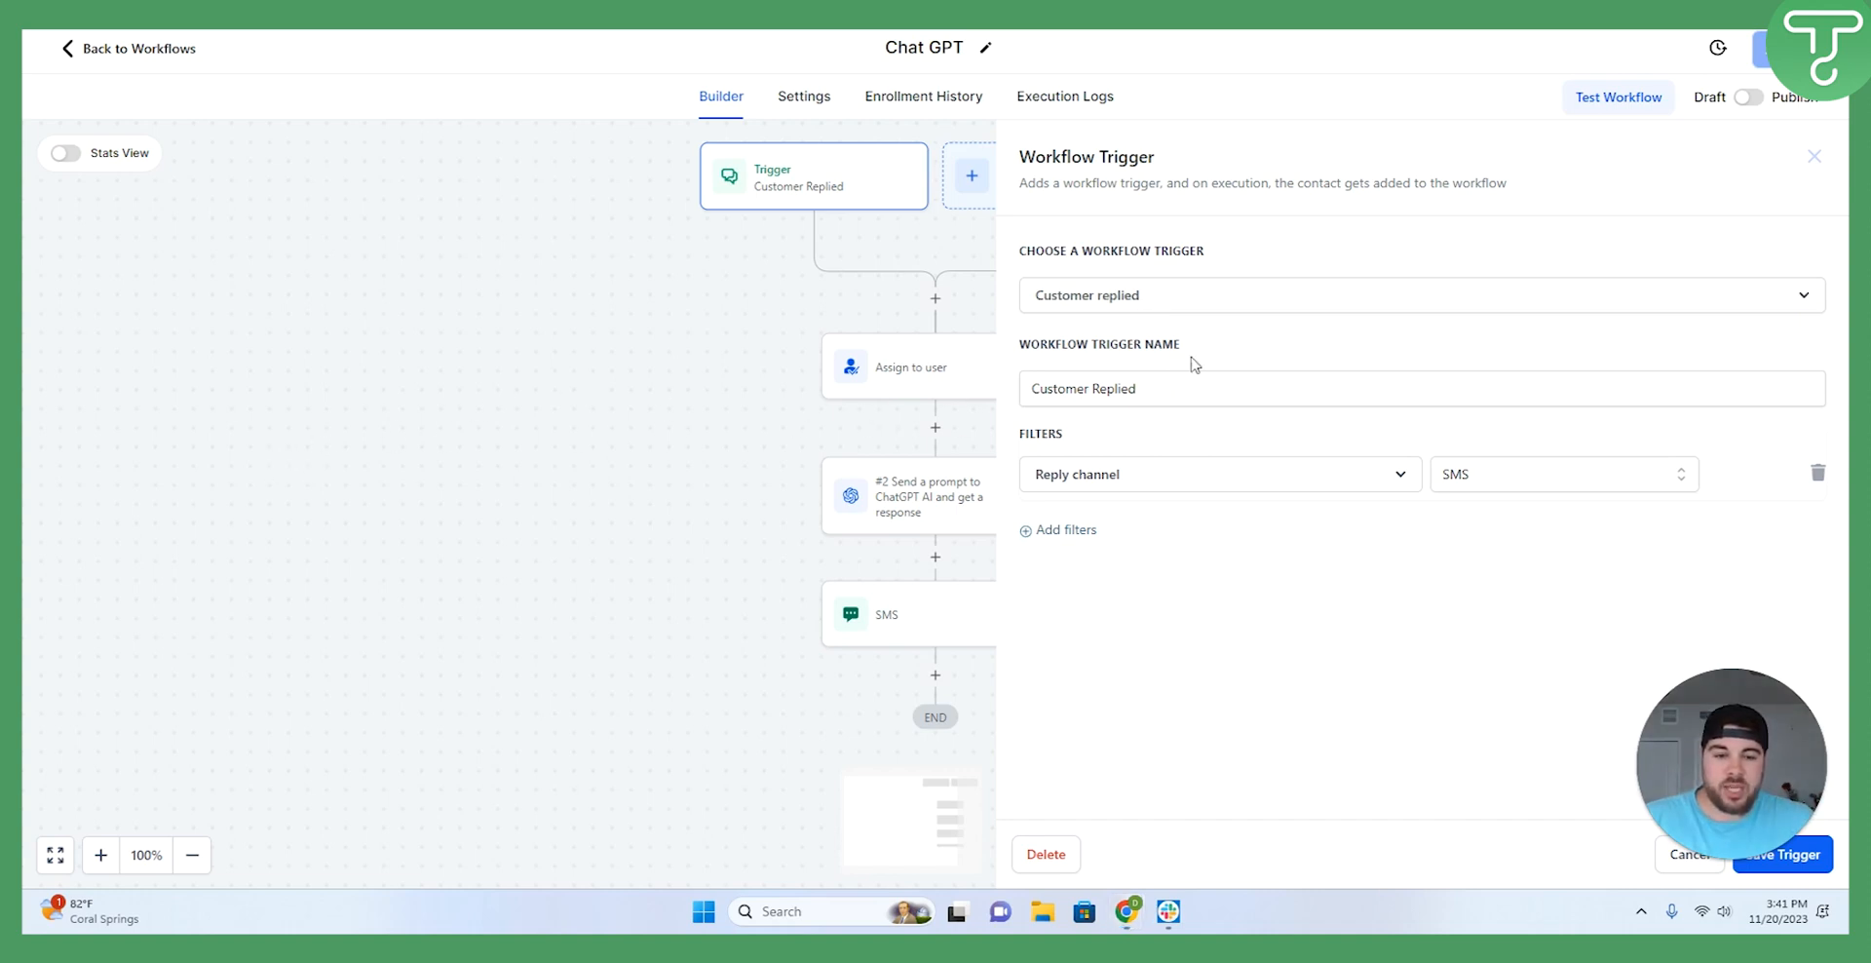
mouse_move(1066, 441)
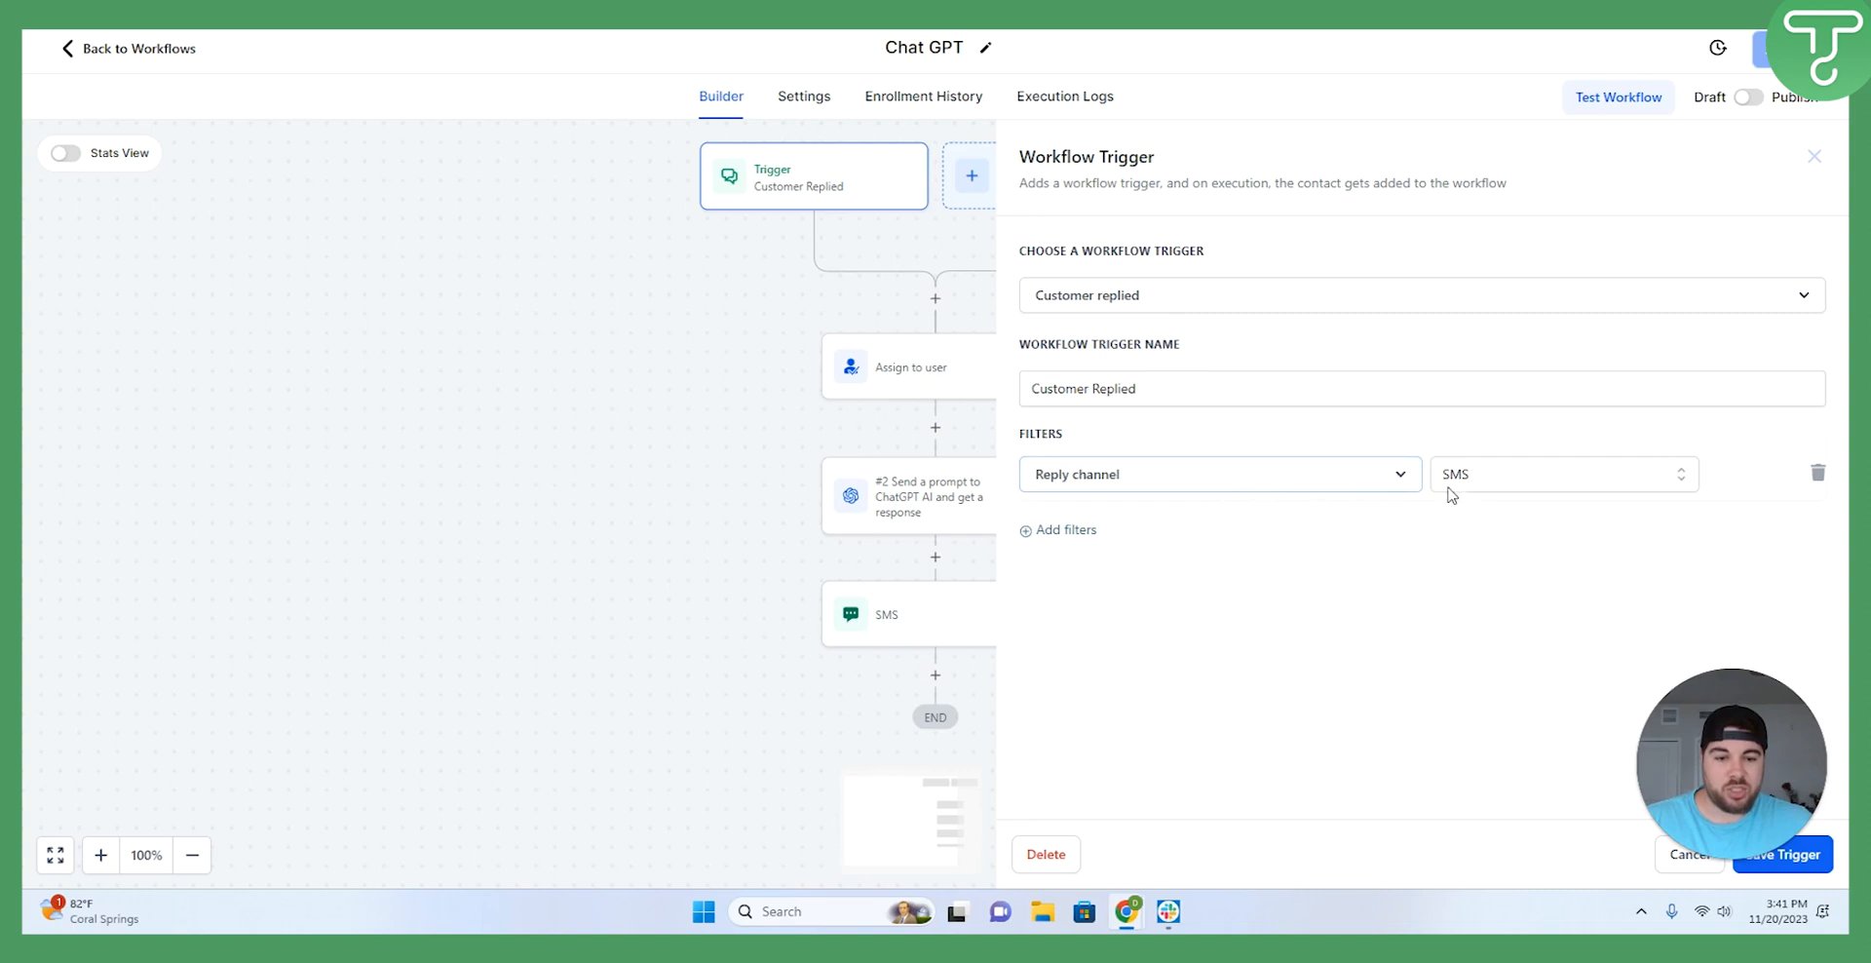
mouse_move(1310, 484)
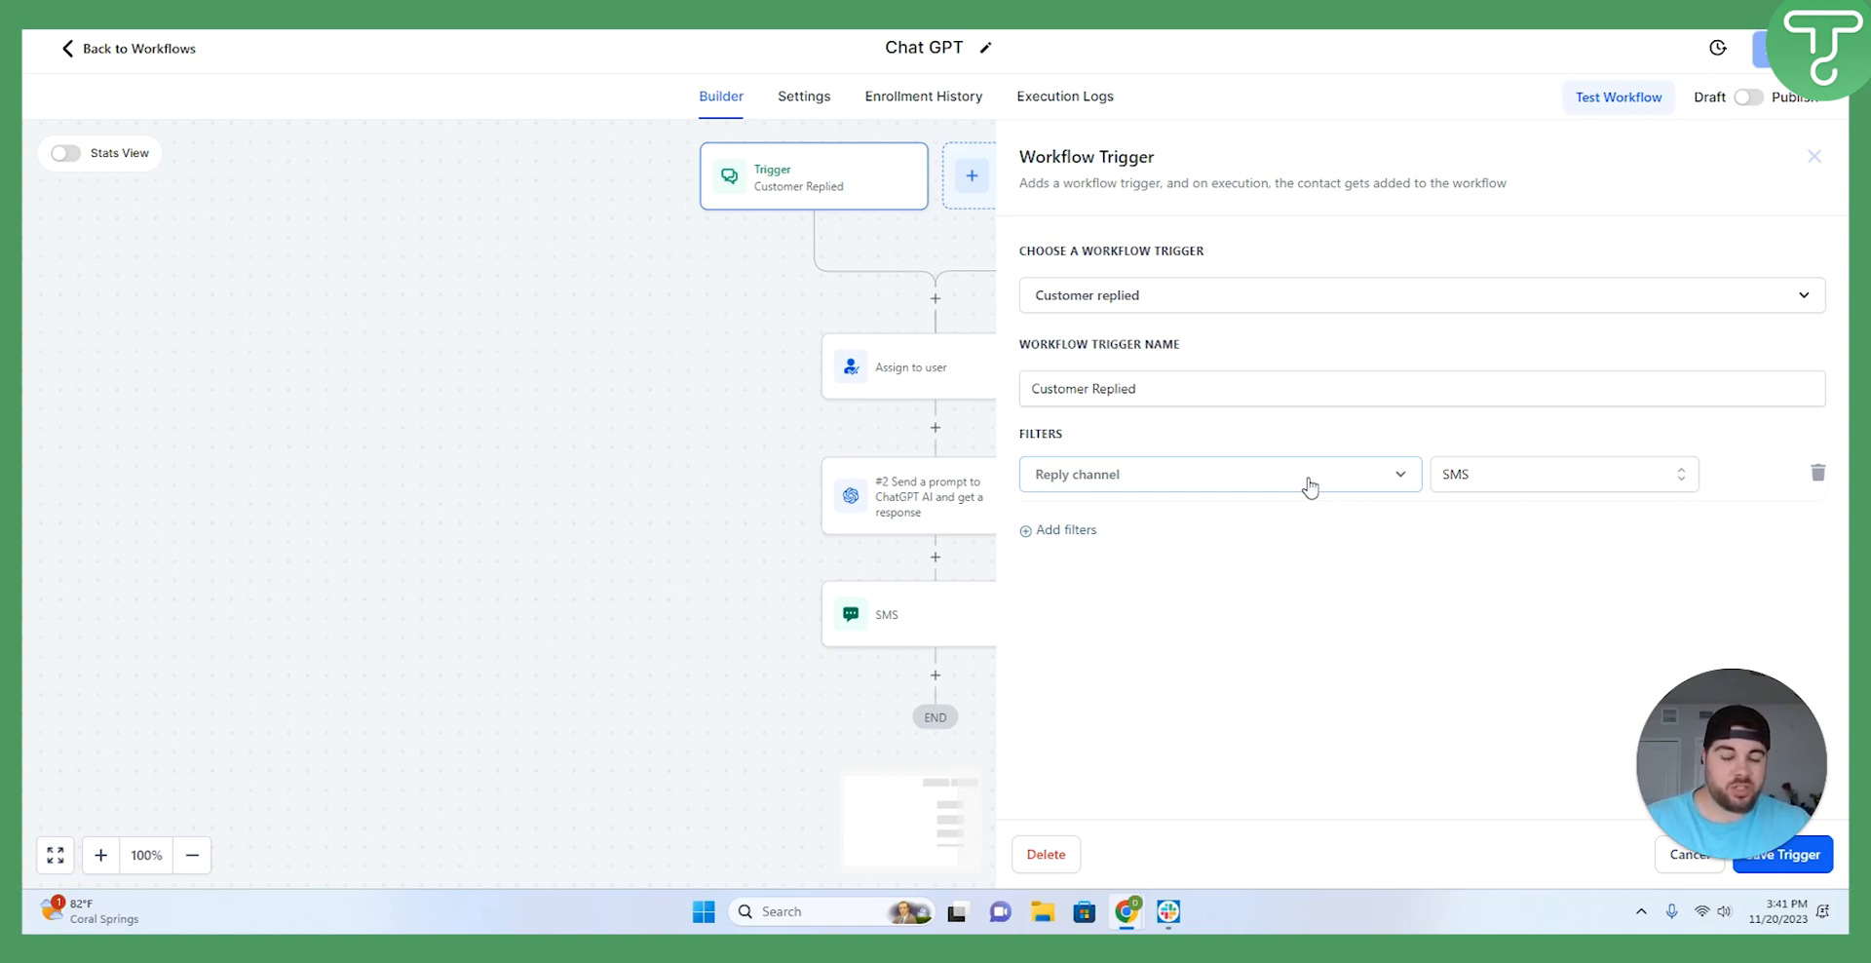
mouse_move(1571, 487)
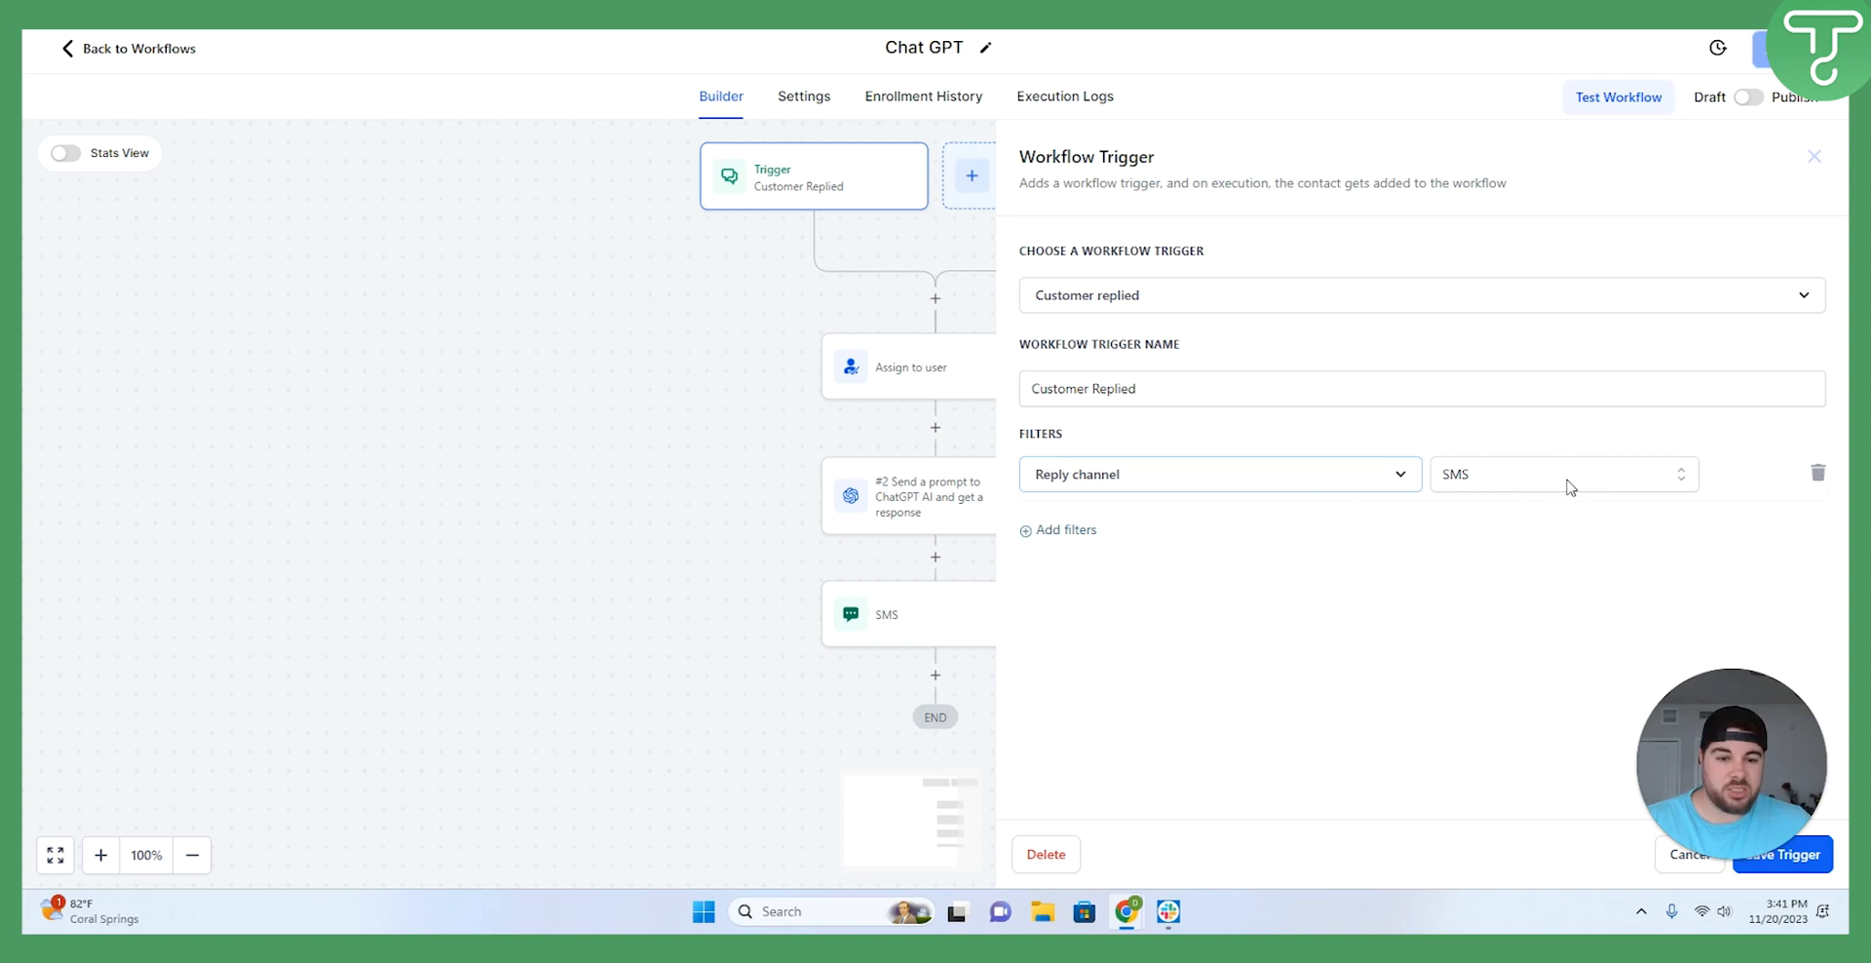
mouse_move(1781, 244)
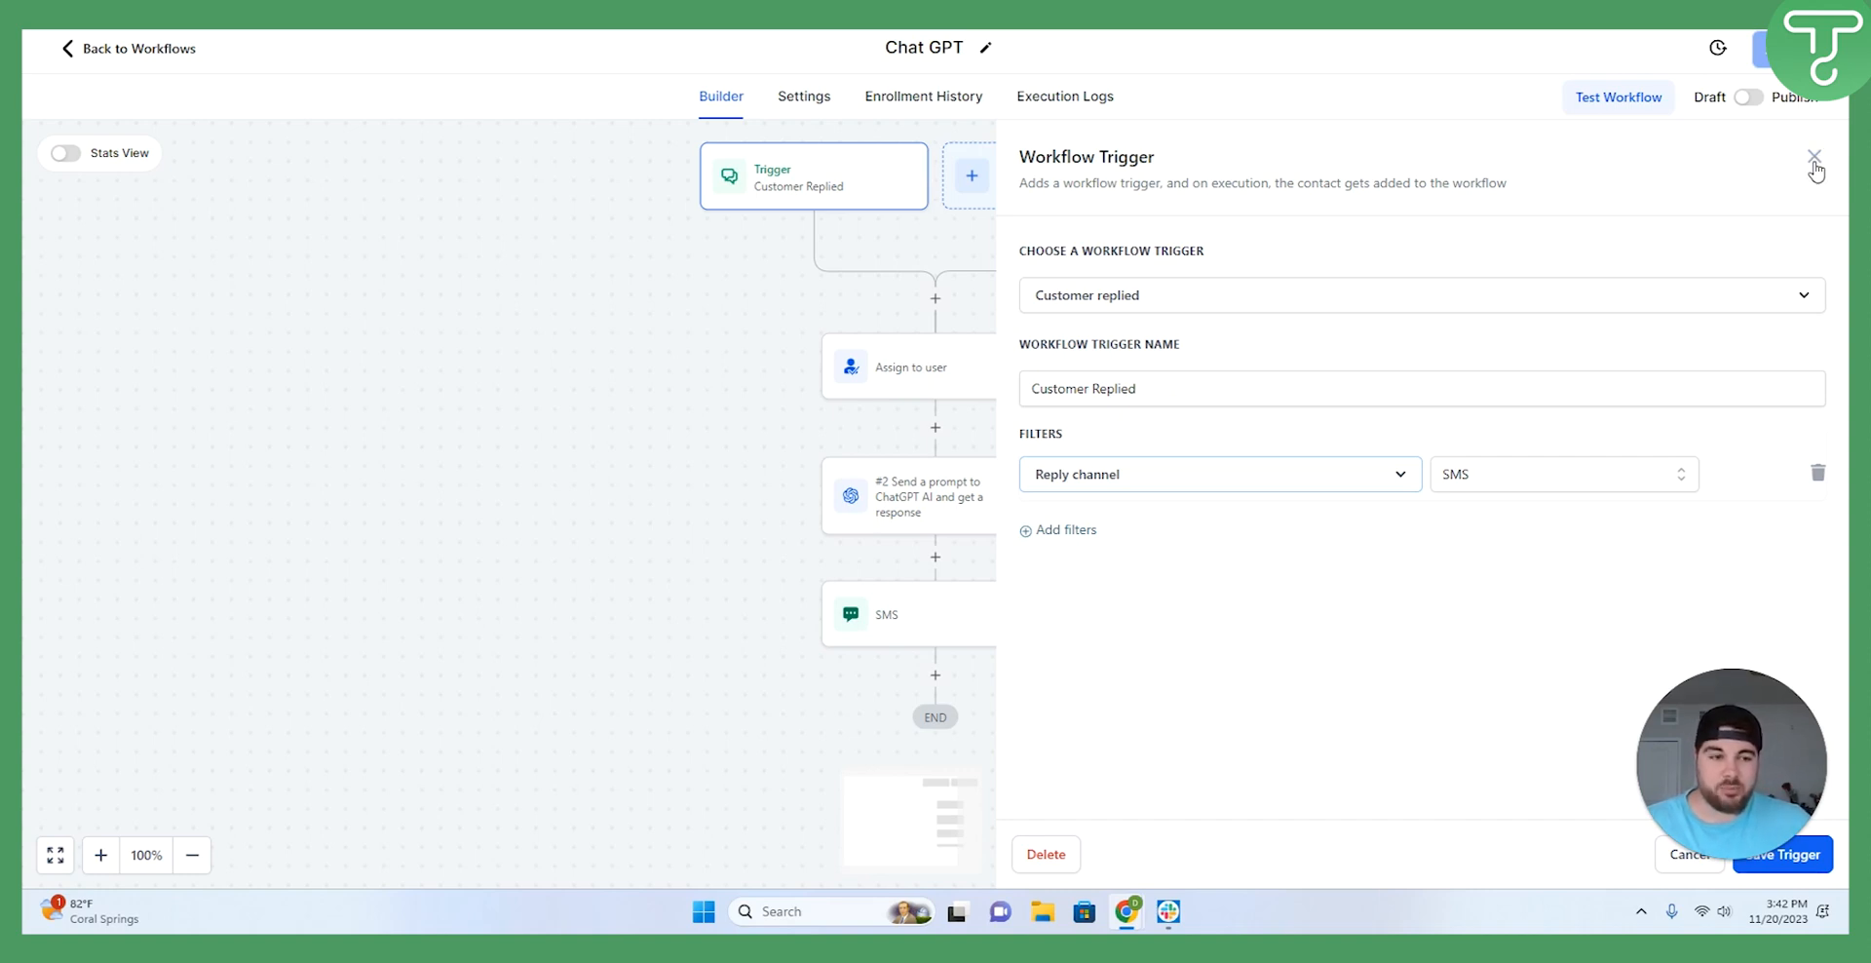
Close the trigger panel, then review and close the Assign to user step.
click(1813, 154)
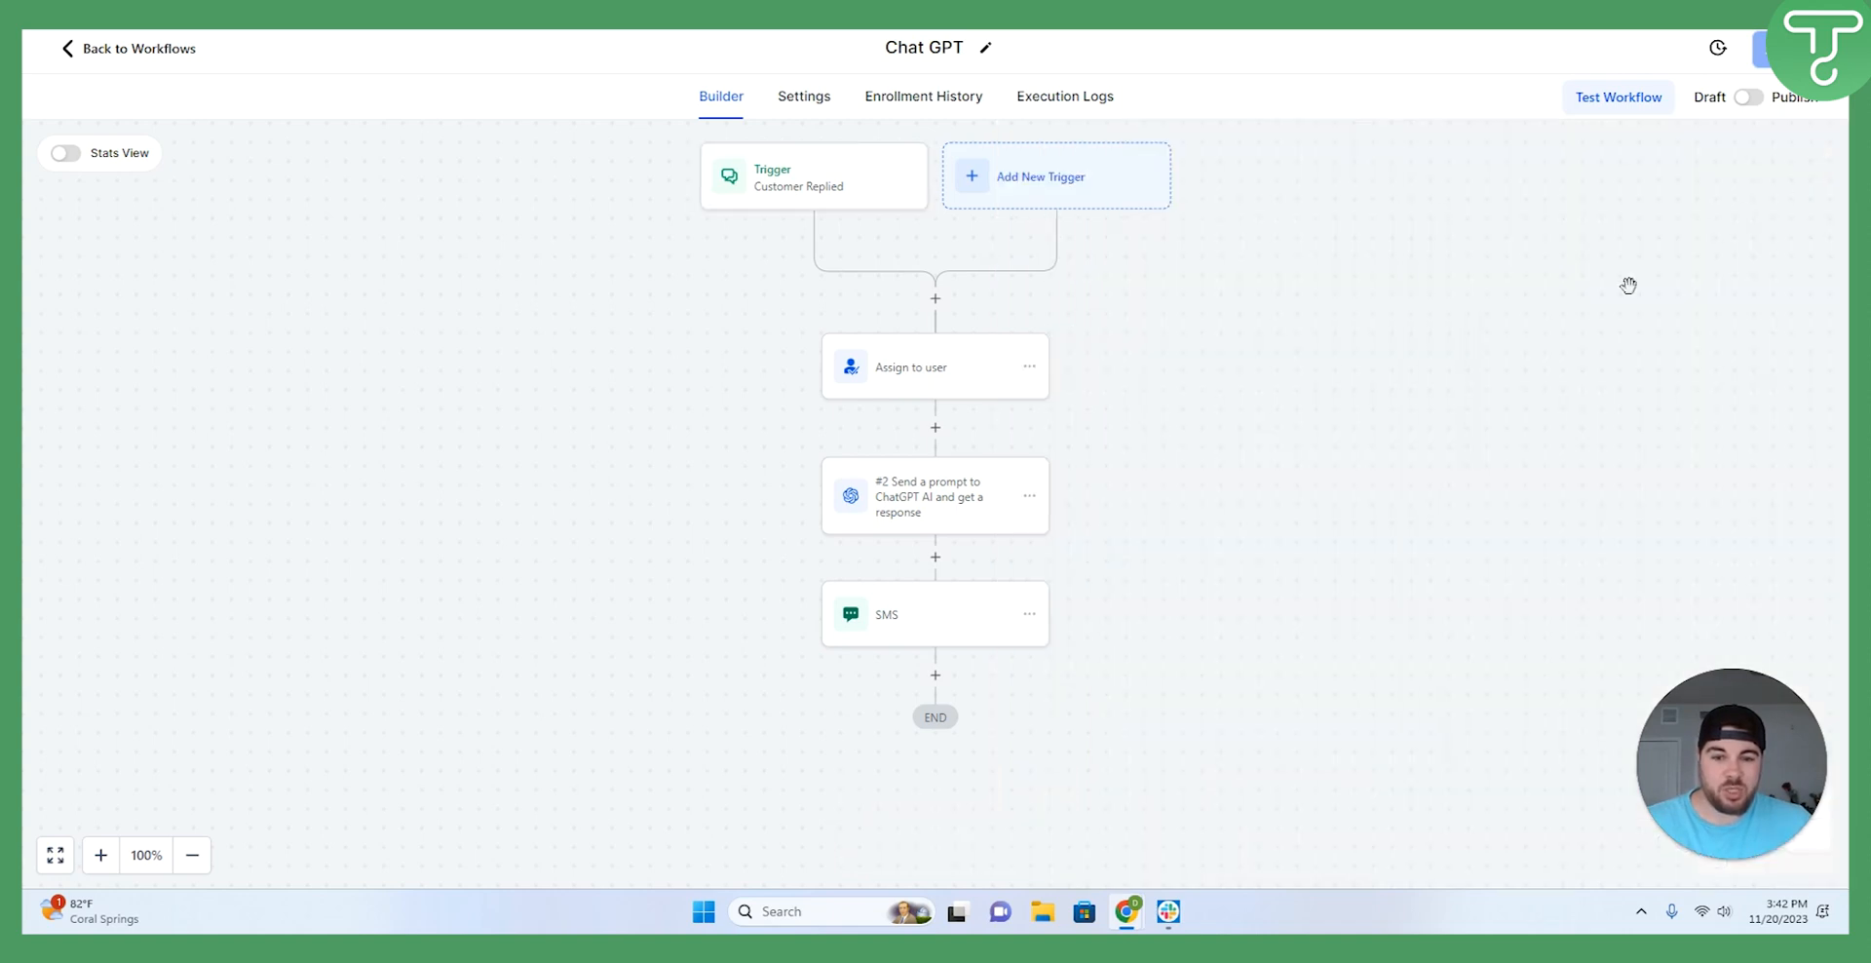
mouse_move(922, 372)
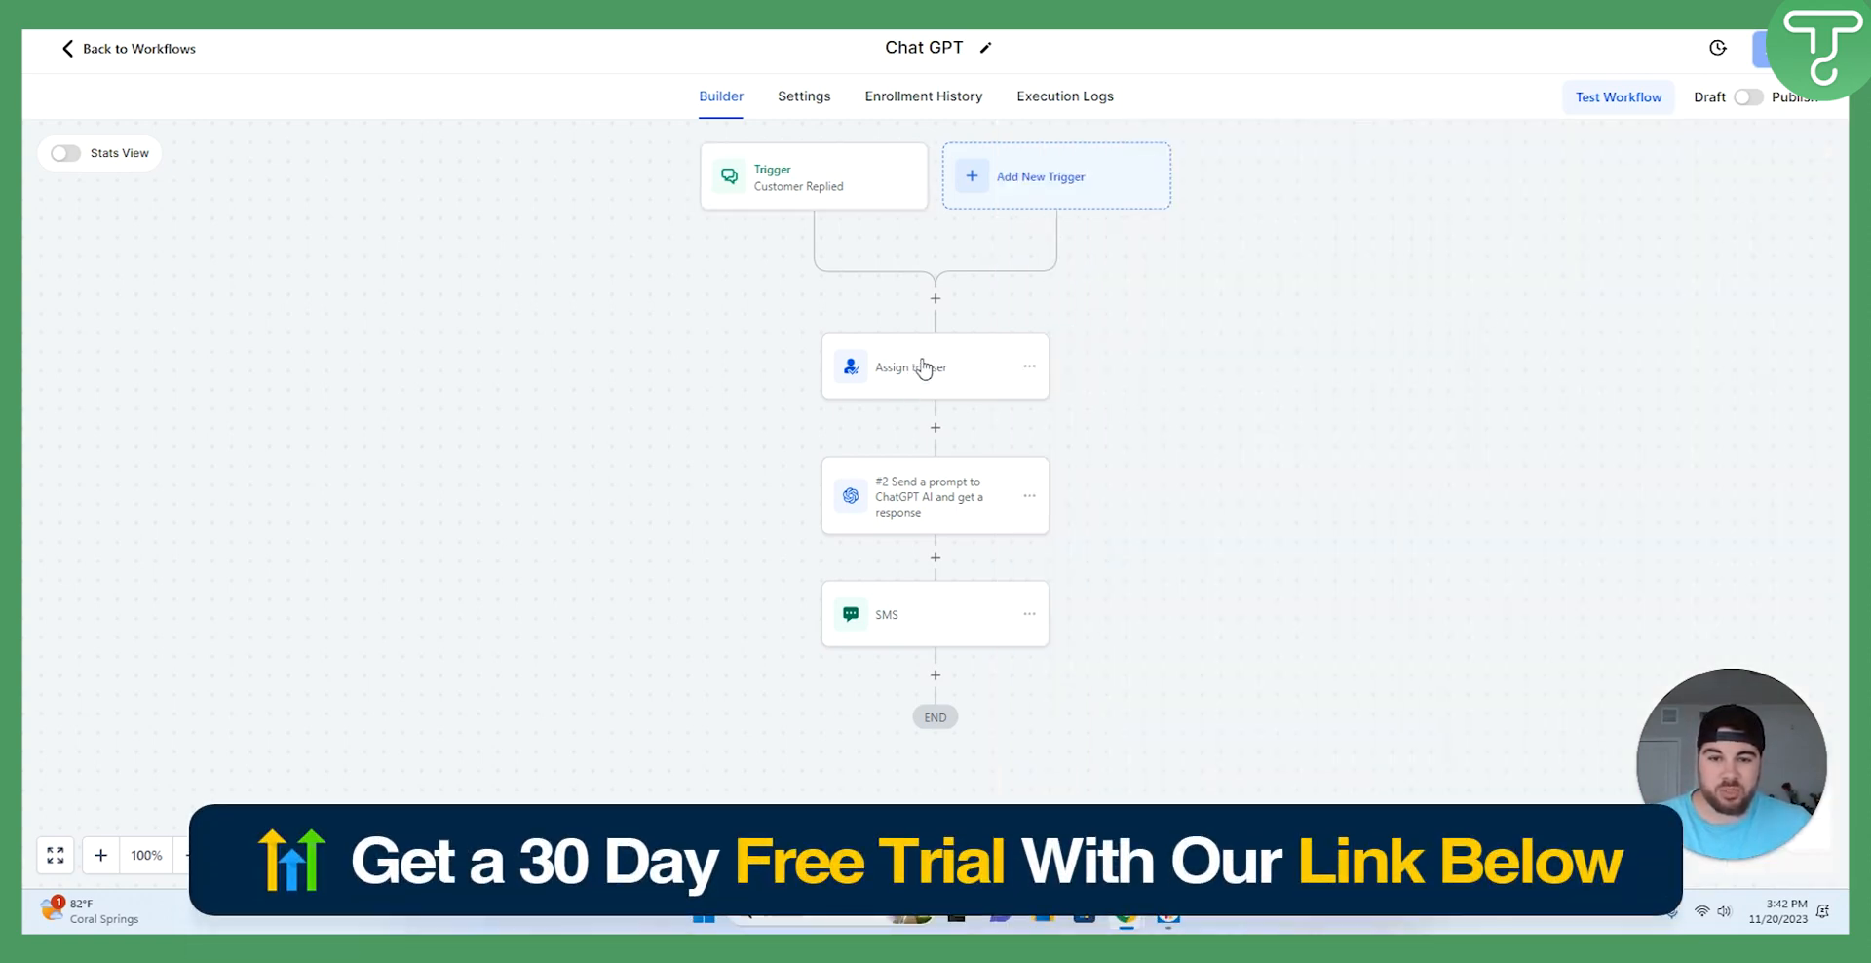
click(934, 366)
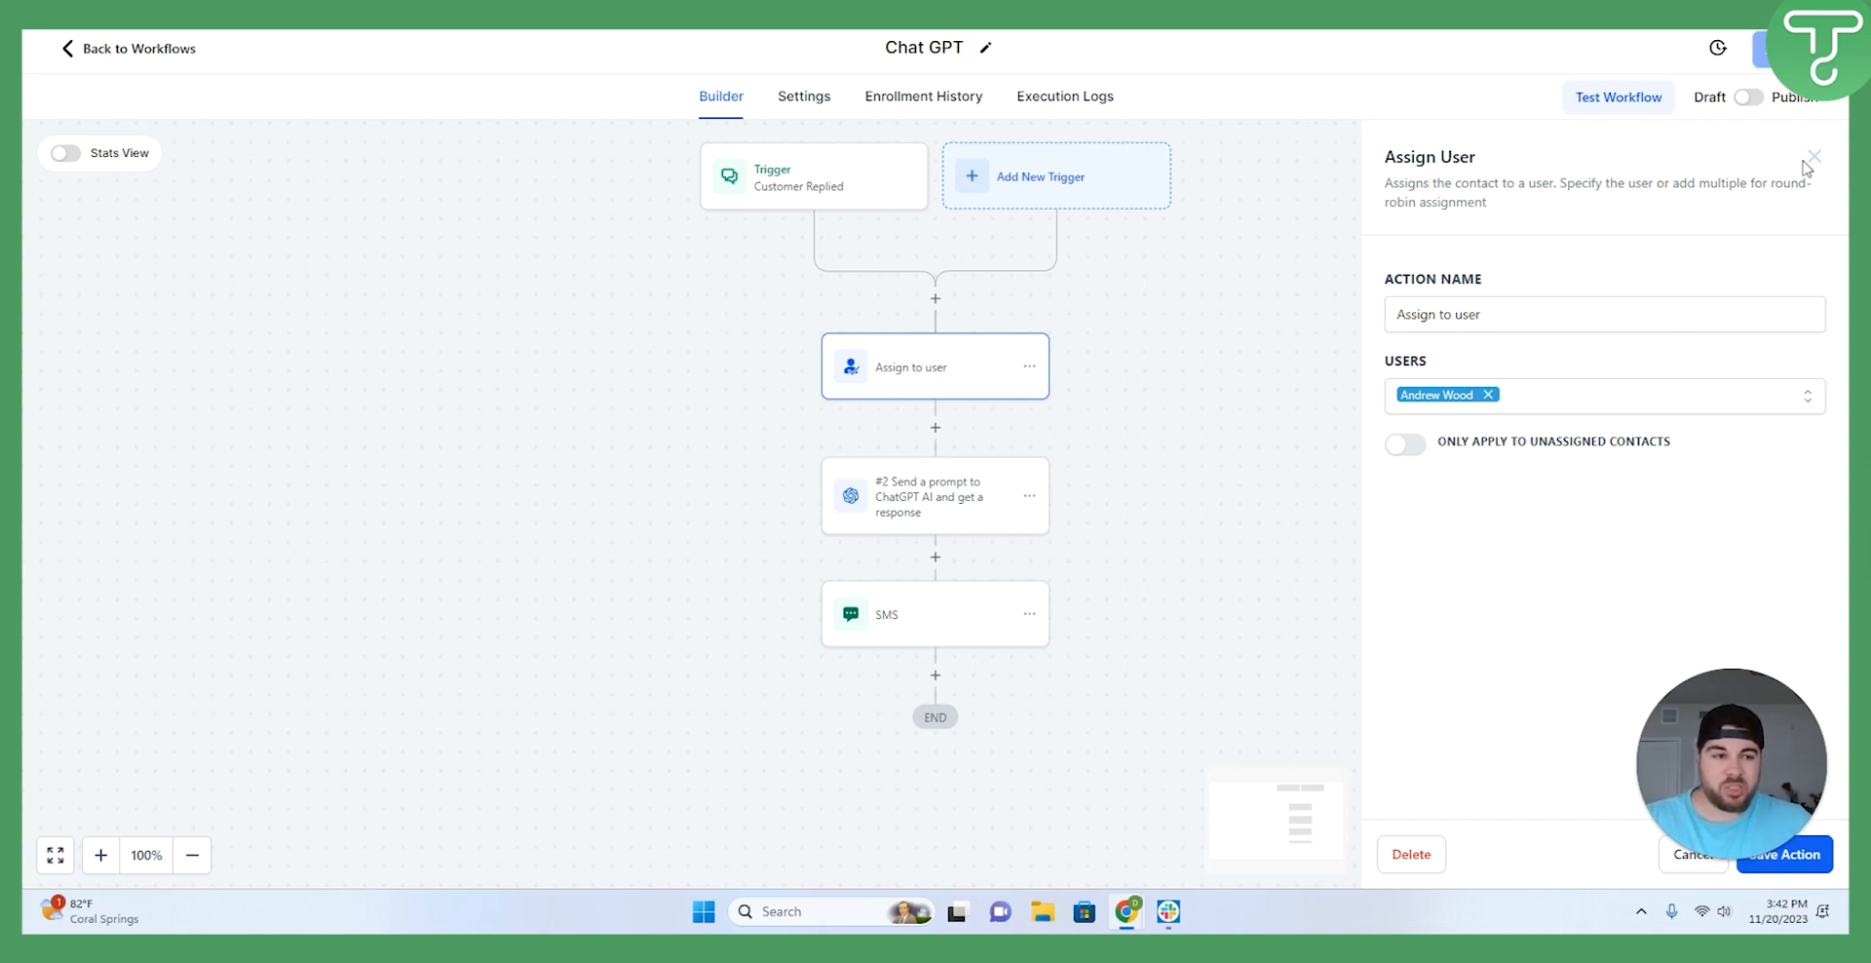
click(1820, 156)
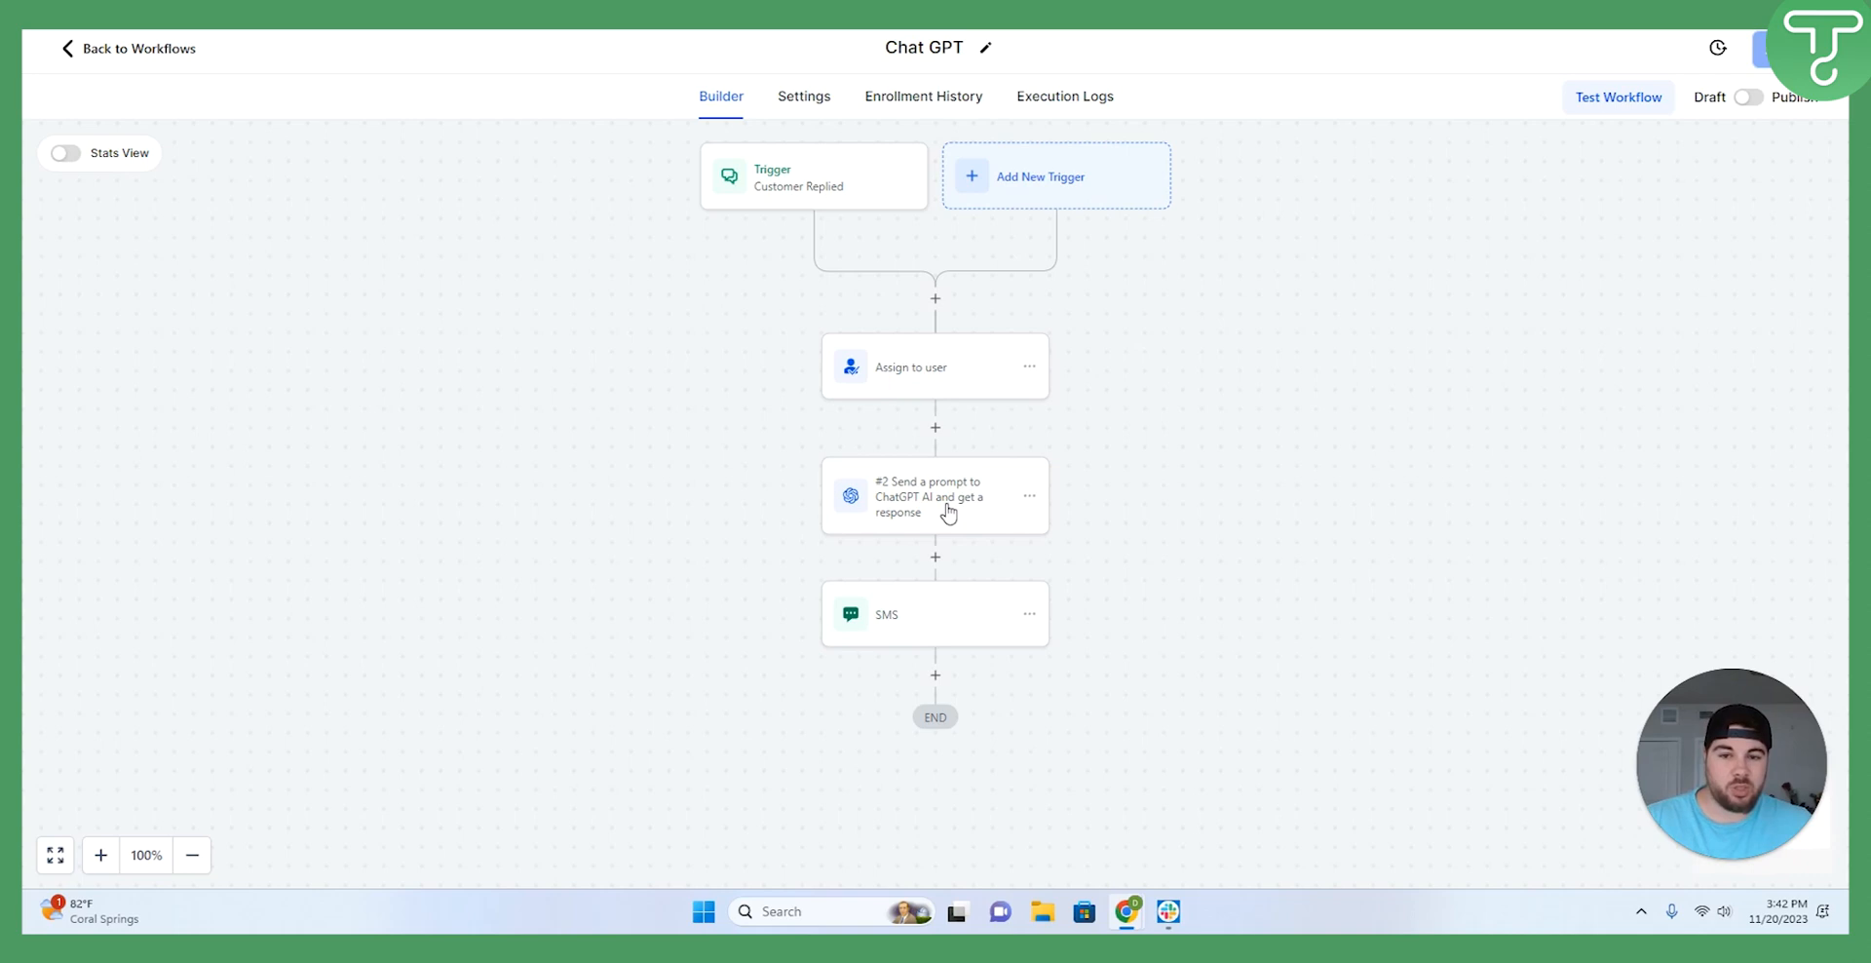
Open the ChatGPT step showing its prompt and temperature 0.2.
click(934, 496)
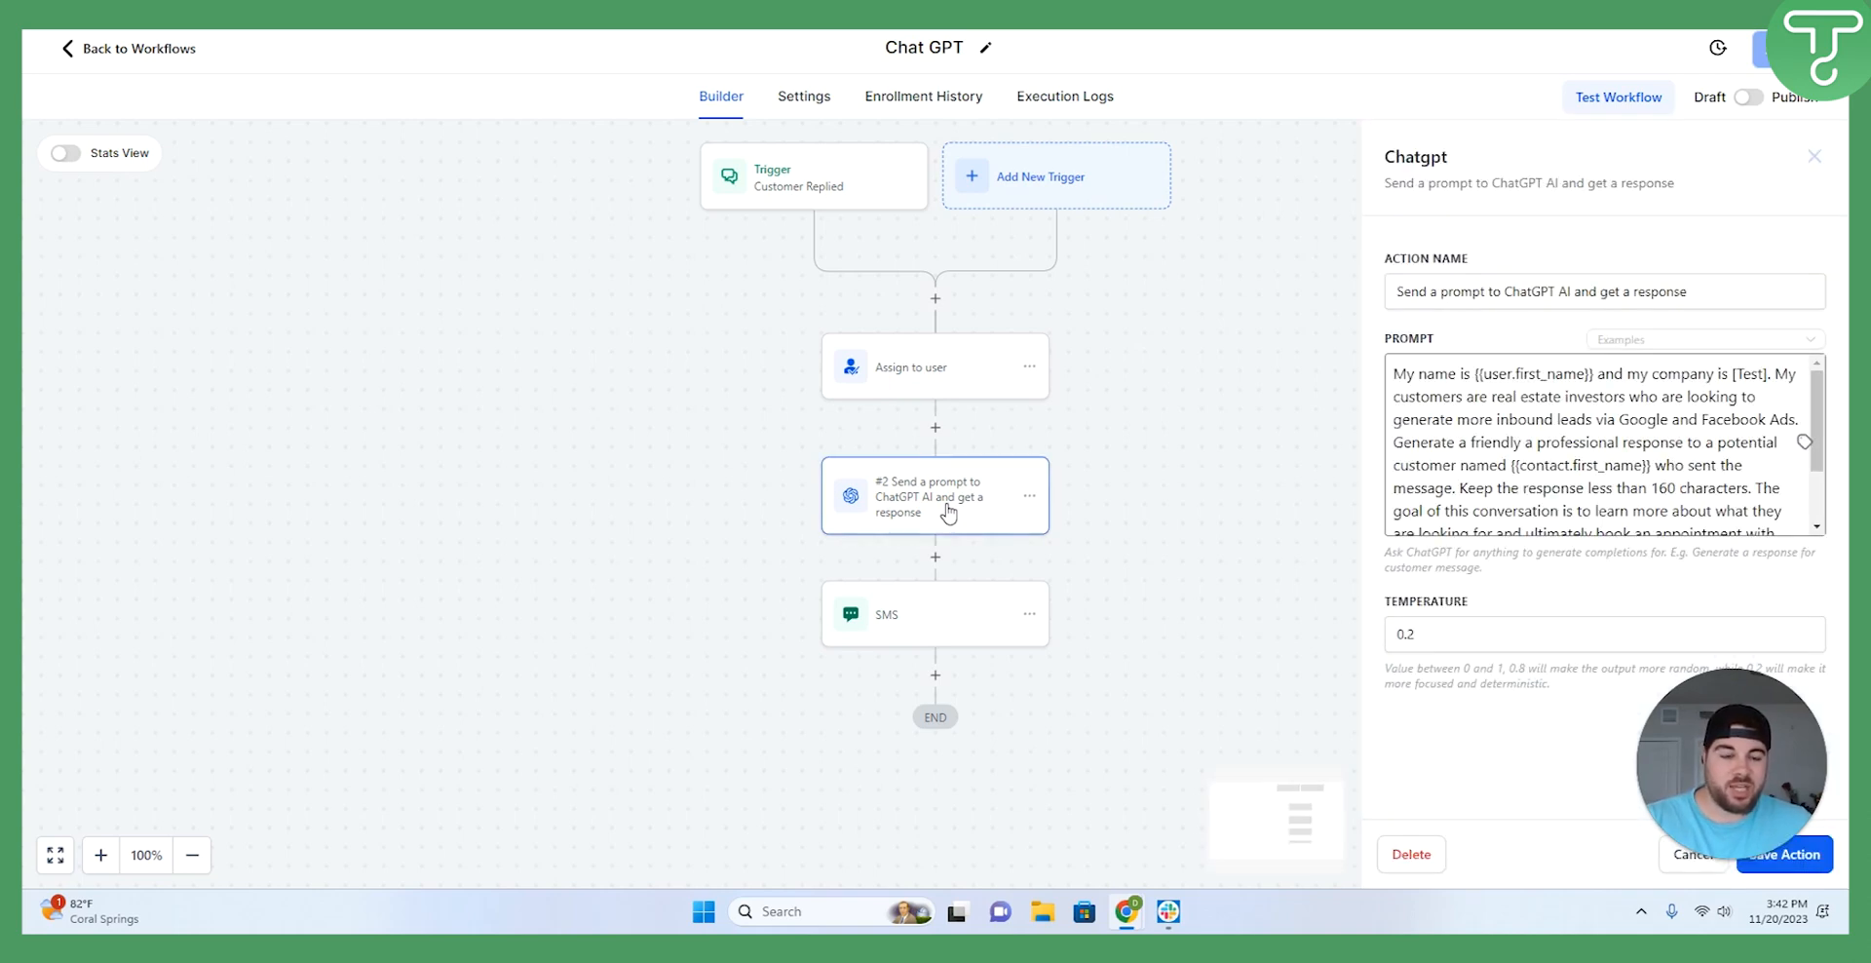
mouse_move(1478, 330)
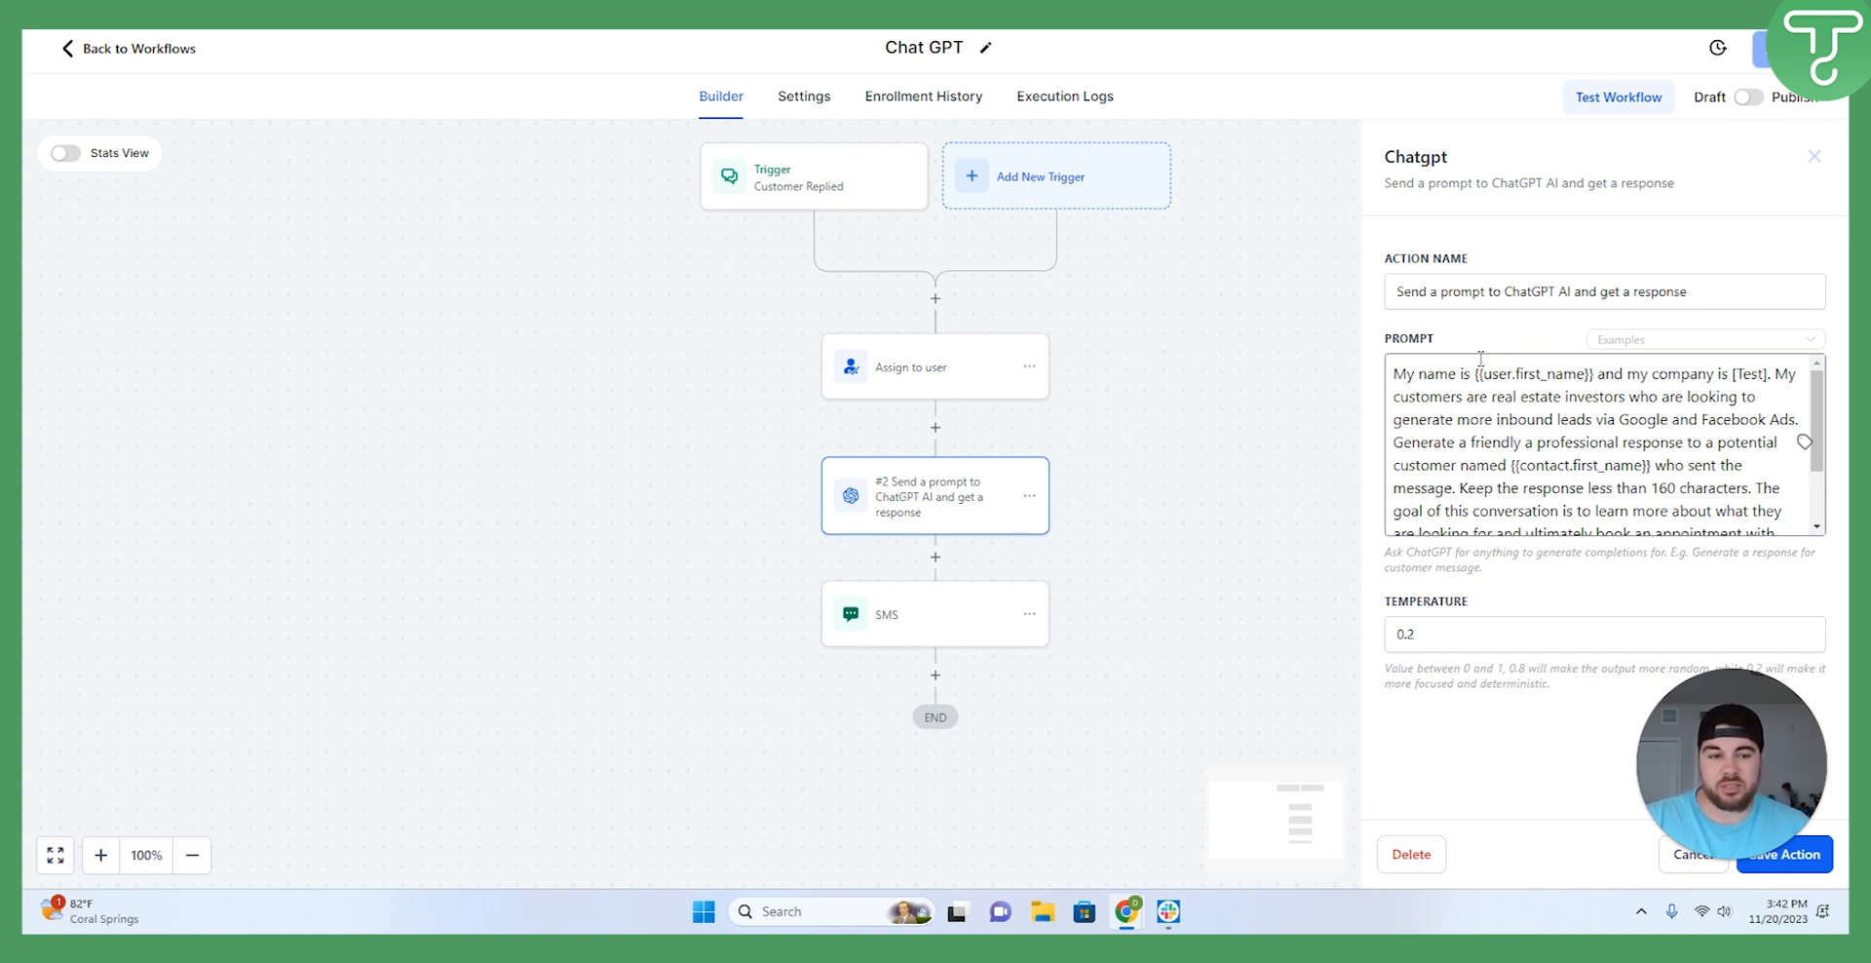
mouse_move(1494, 502)
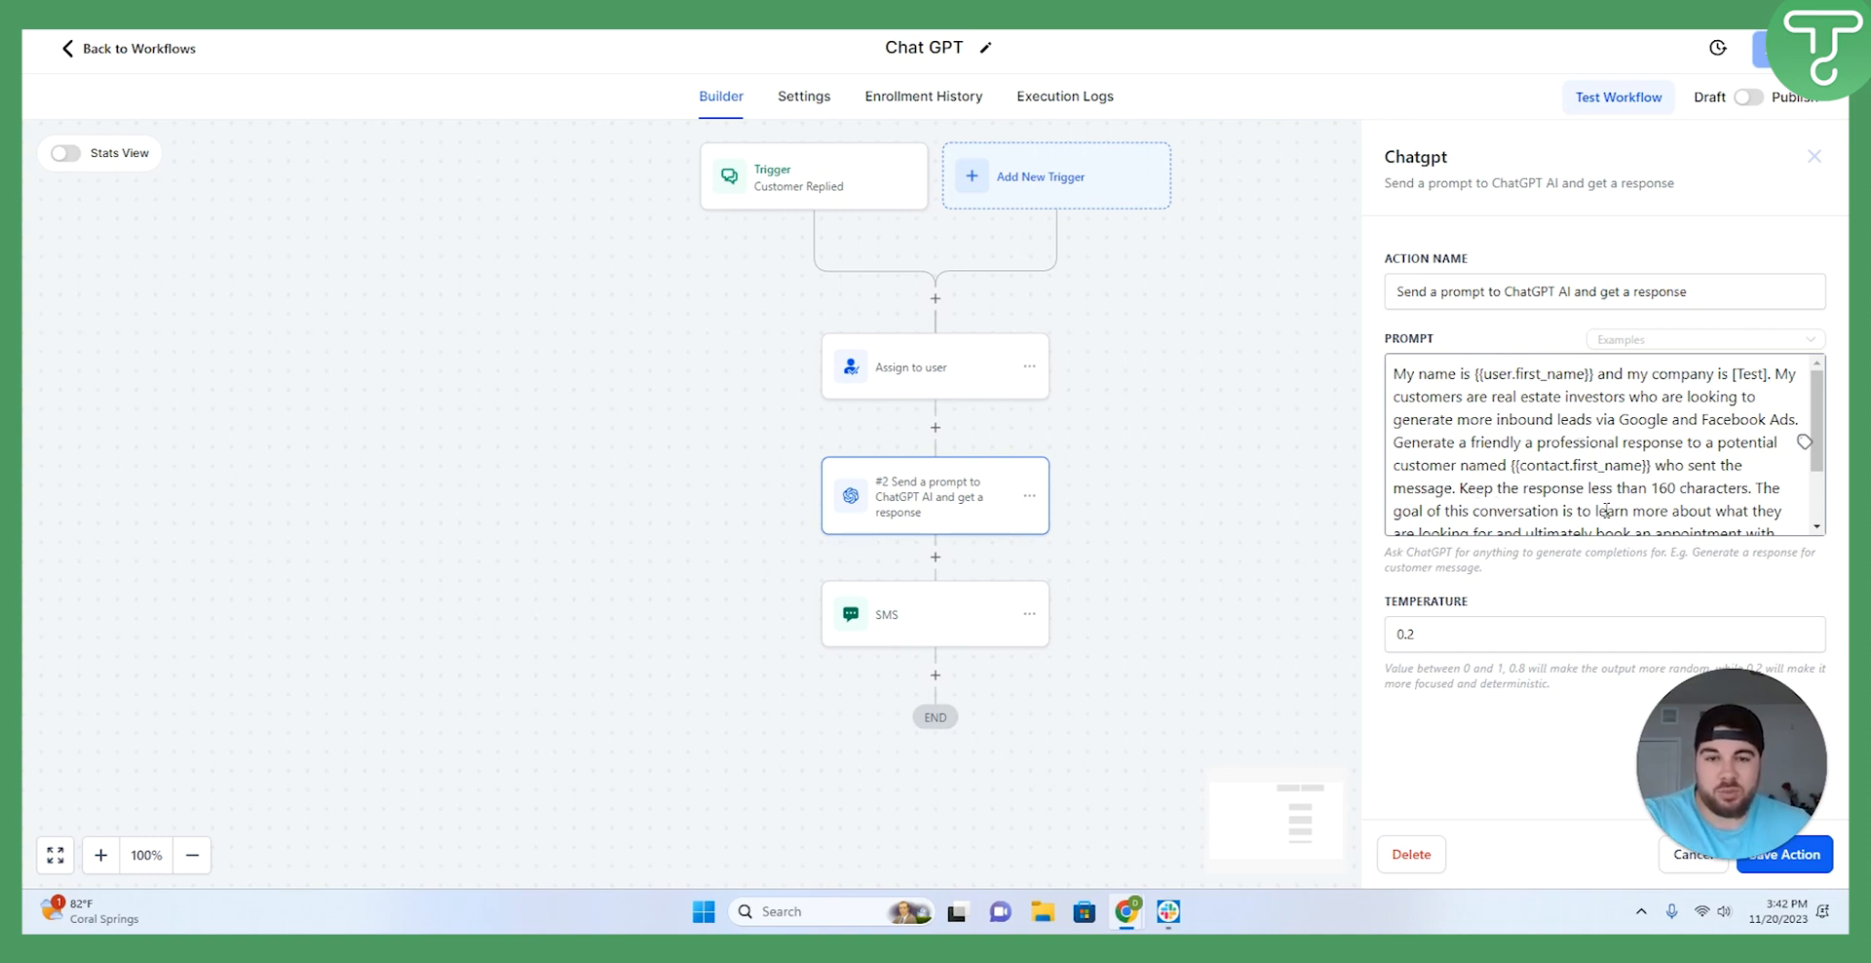
mouse_move(278, 459)
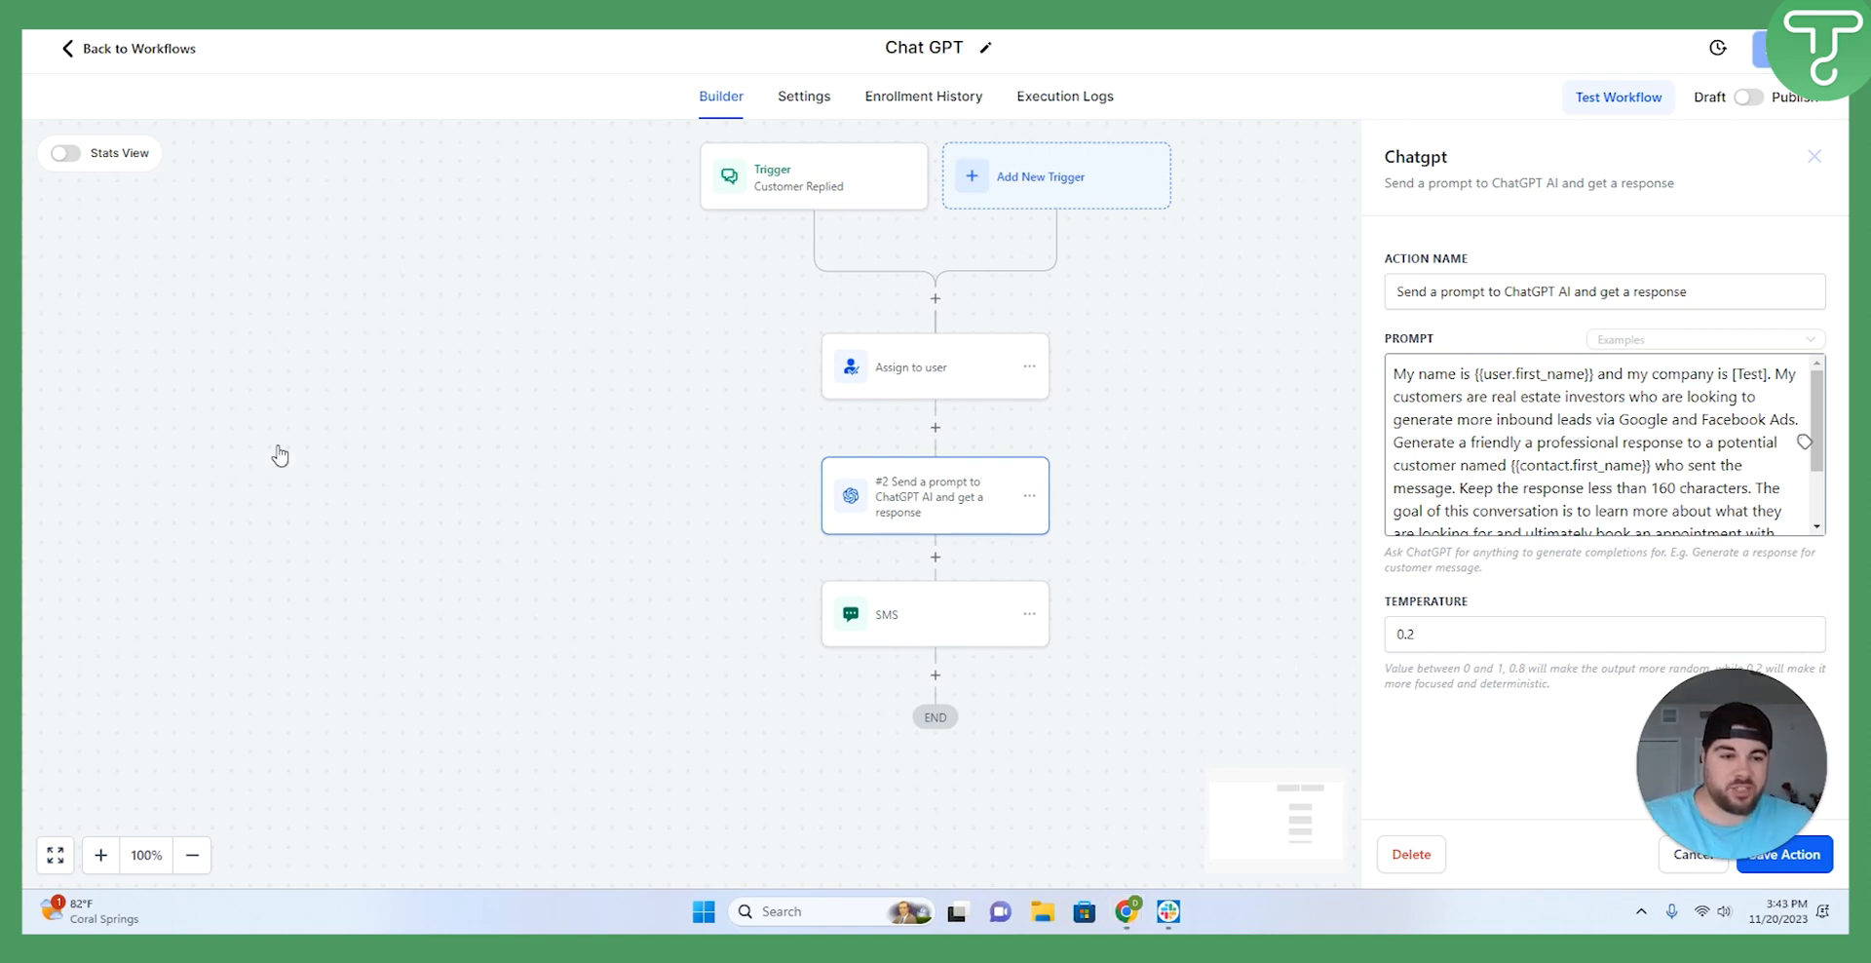
mouse_move(1730, 224)
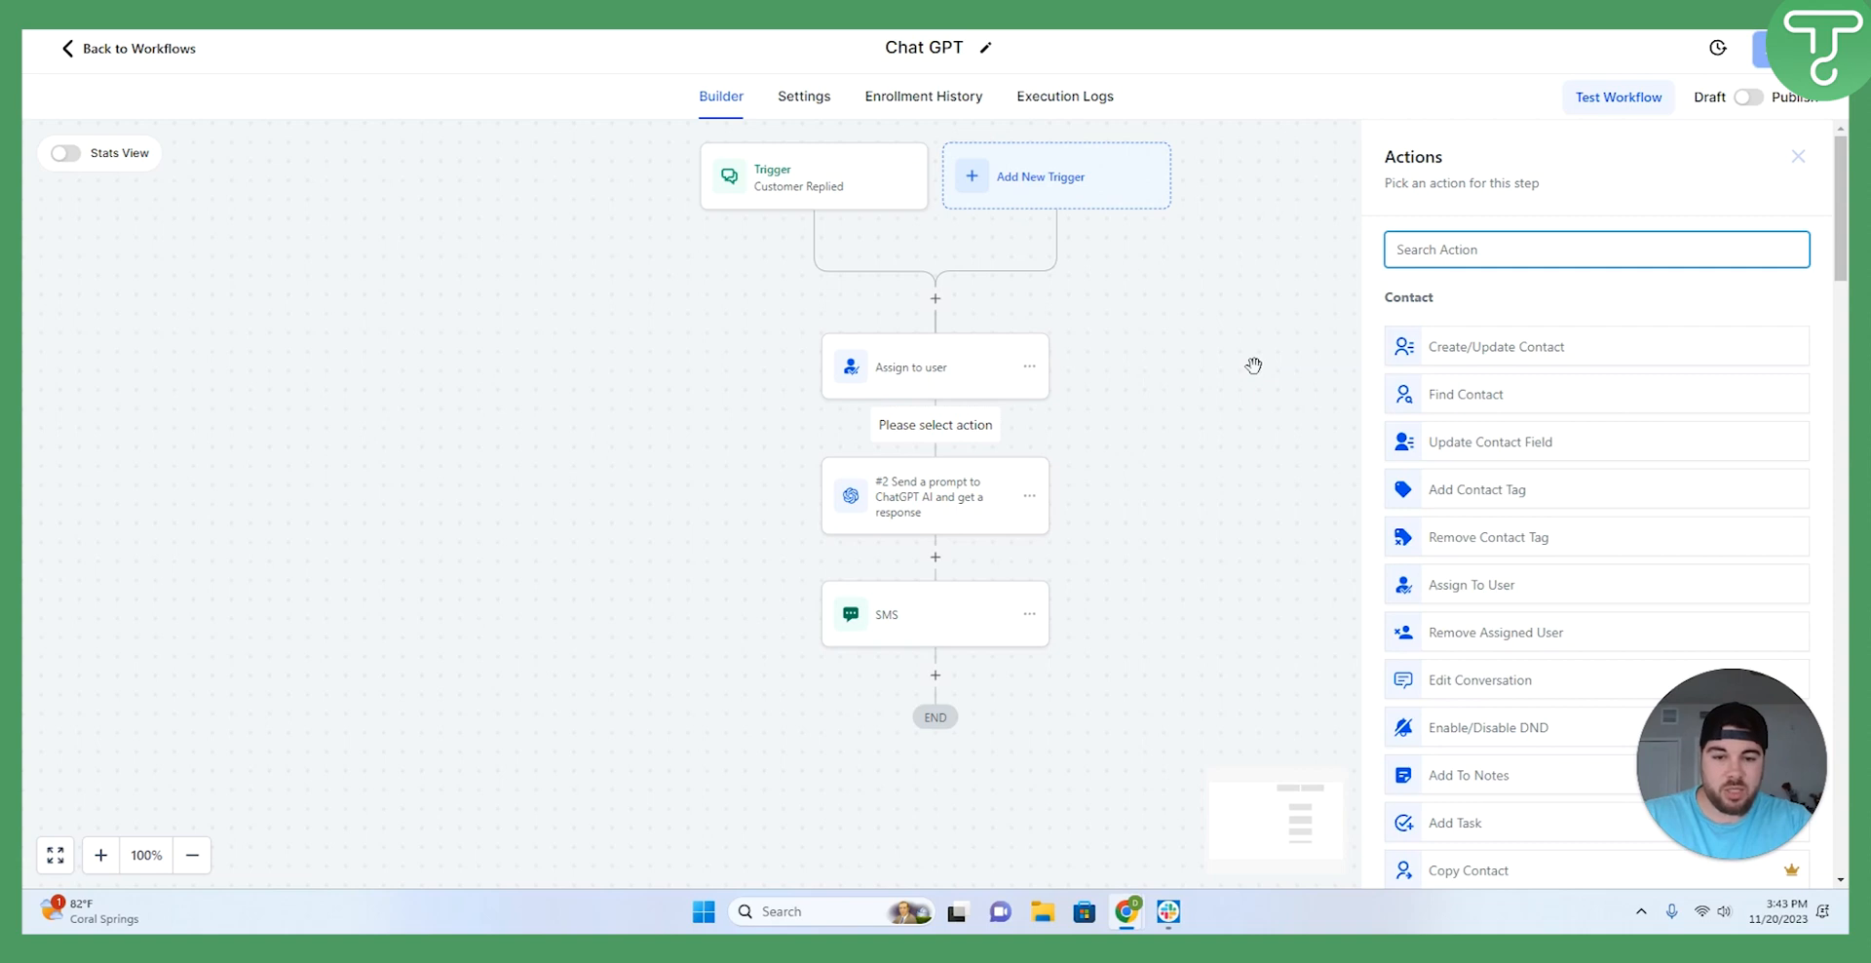
Search actions for 'chat', then dismiss the list without adding a step.
text(chat)
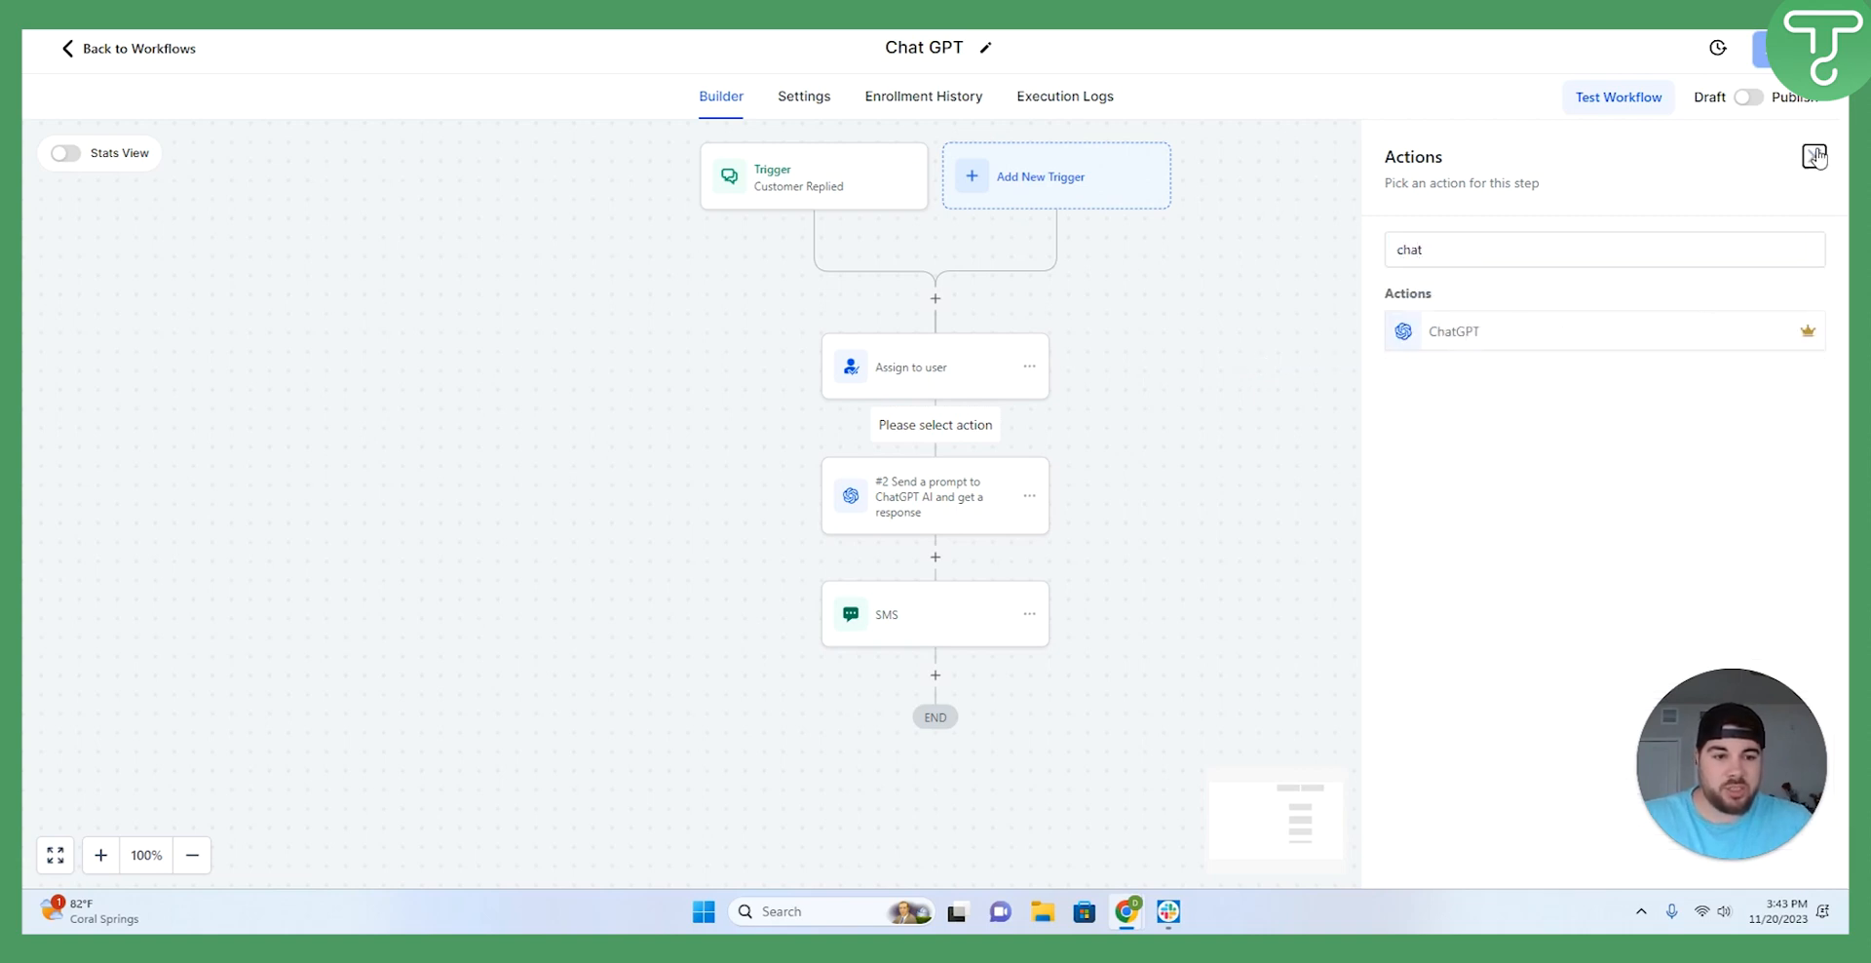
click(935, 496)
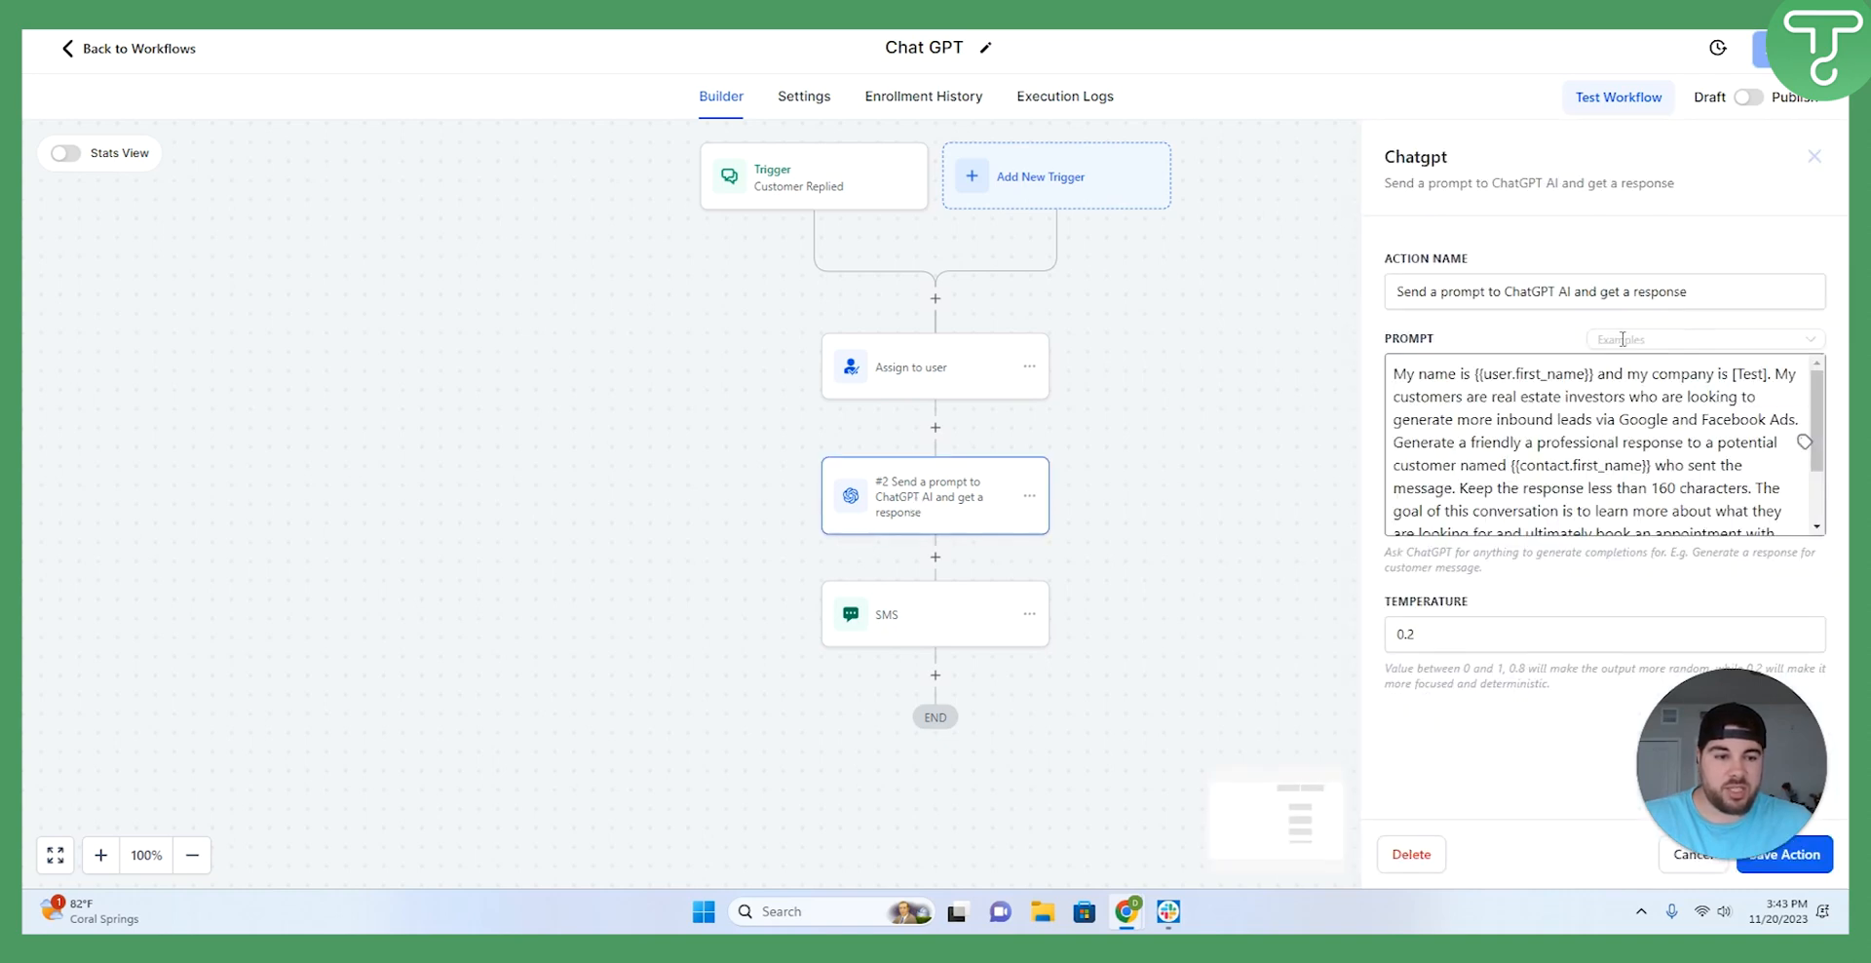
scroll(down, 3)
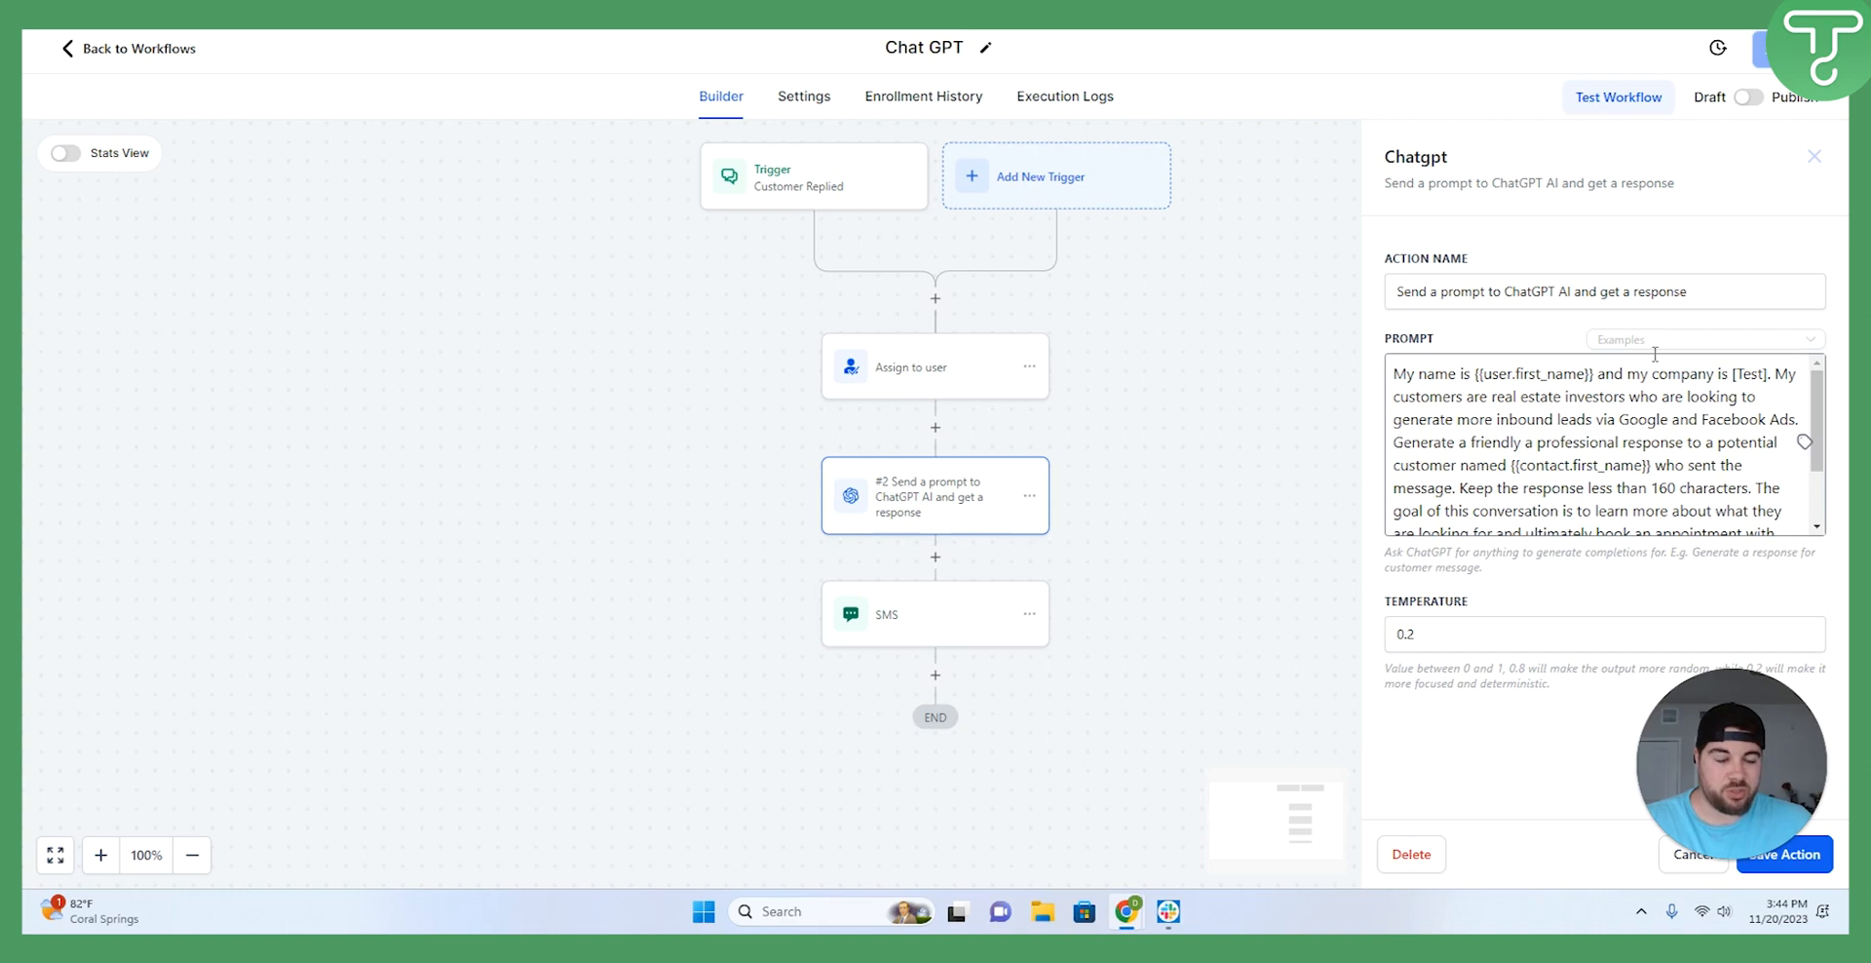
Edit the prompt to be friendly and professional, ending with {{message.body}}.
click(1706, 339)
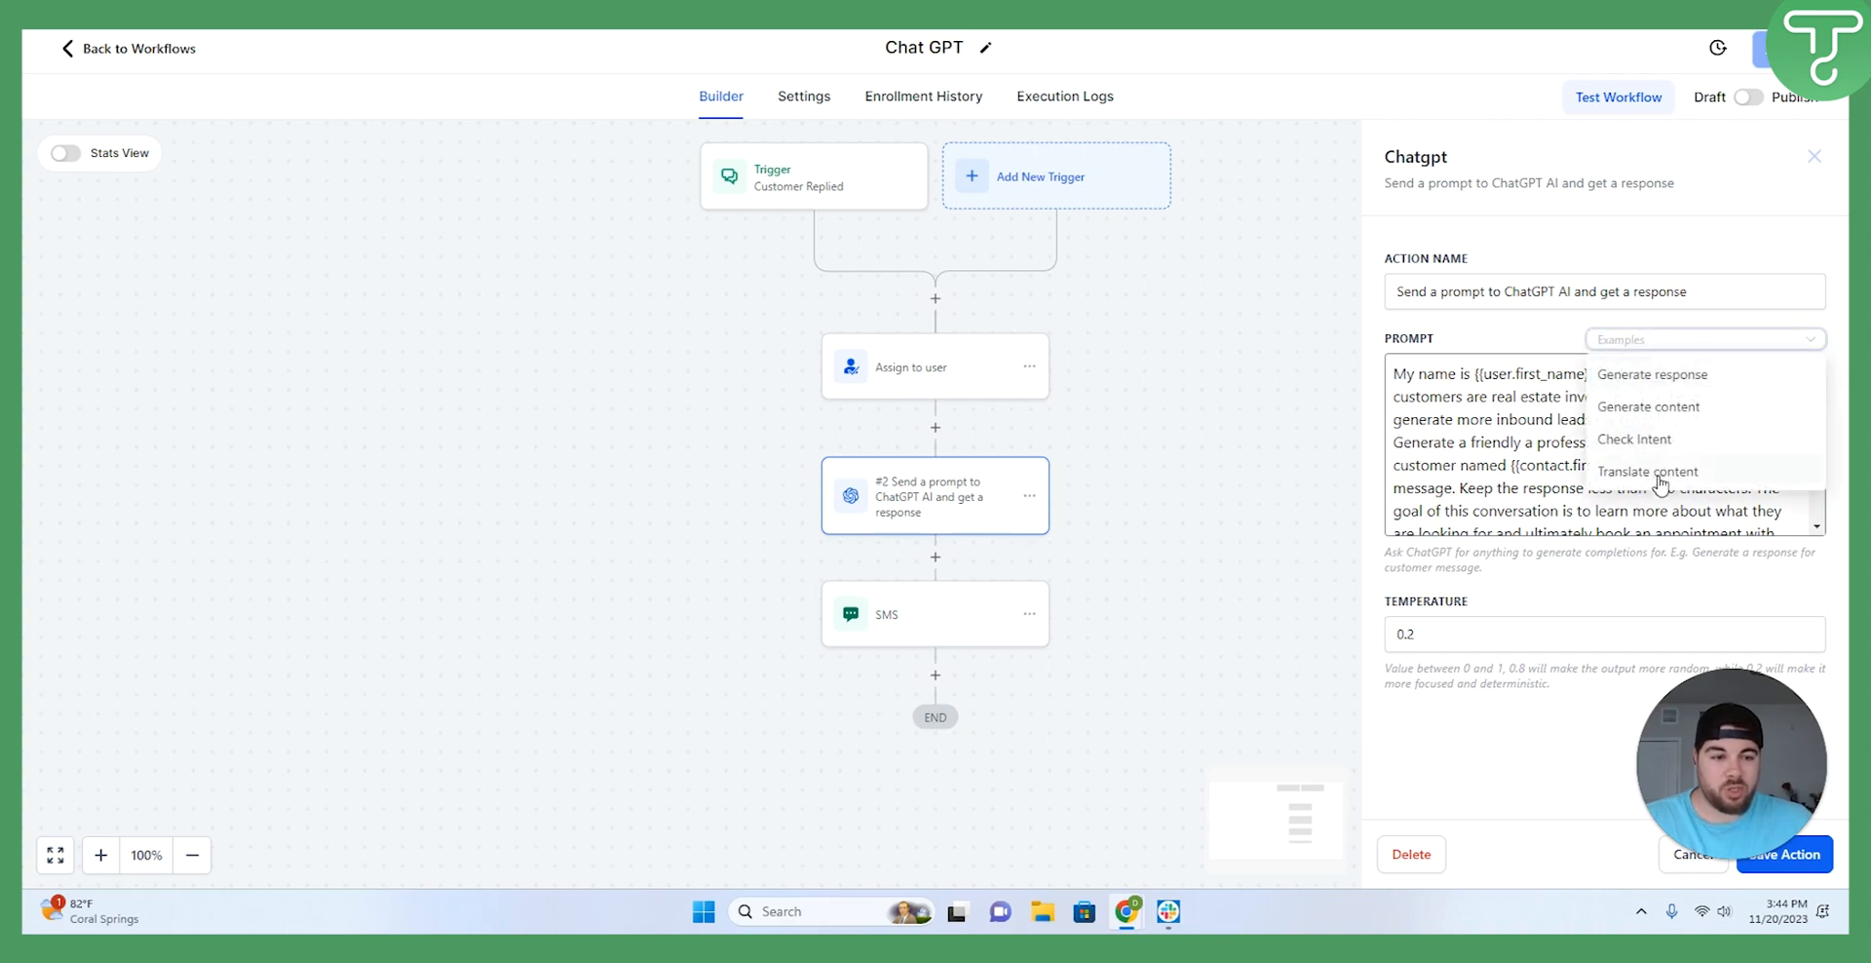
mouse_move(1669, 403)
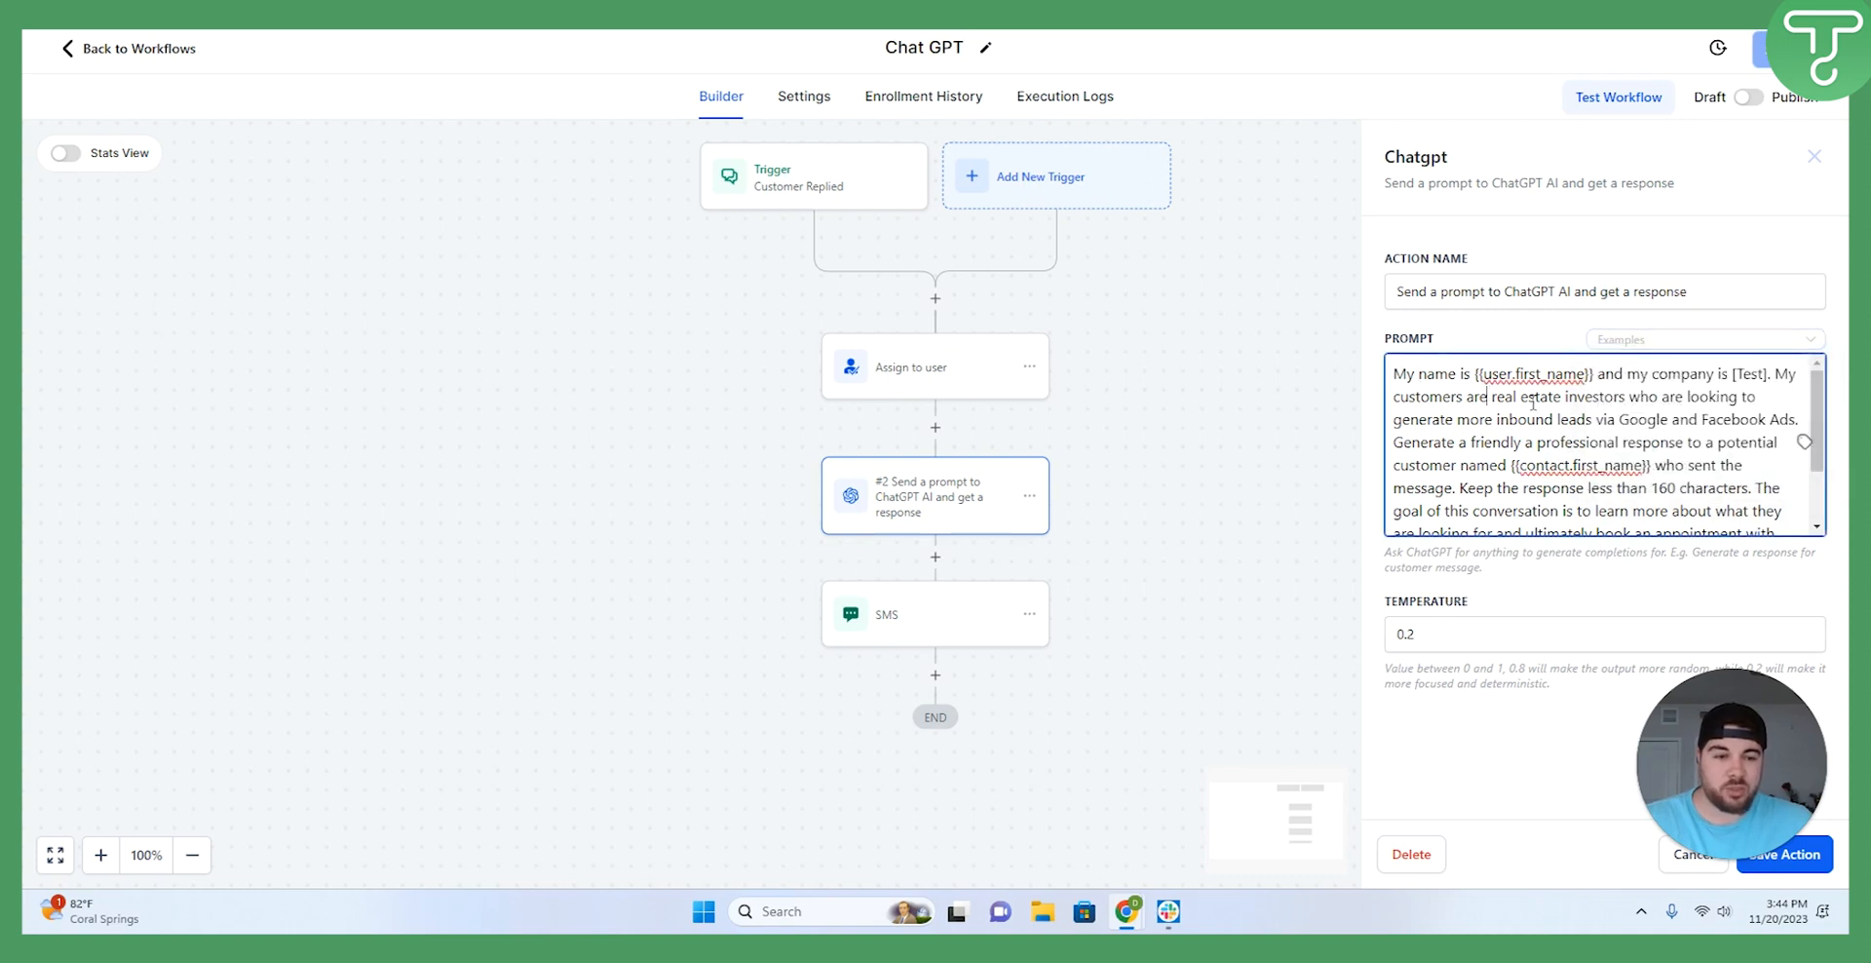
scroll(down, 3)
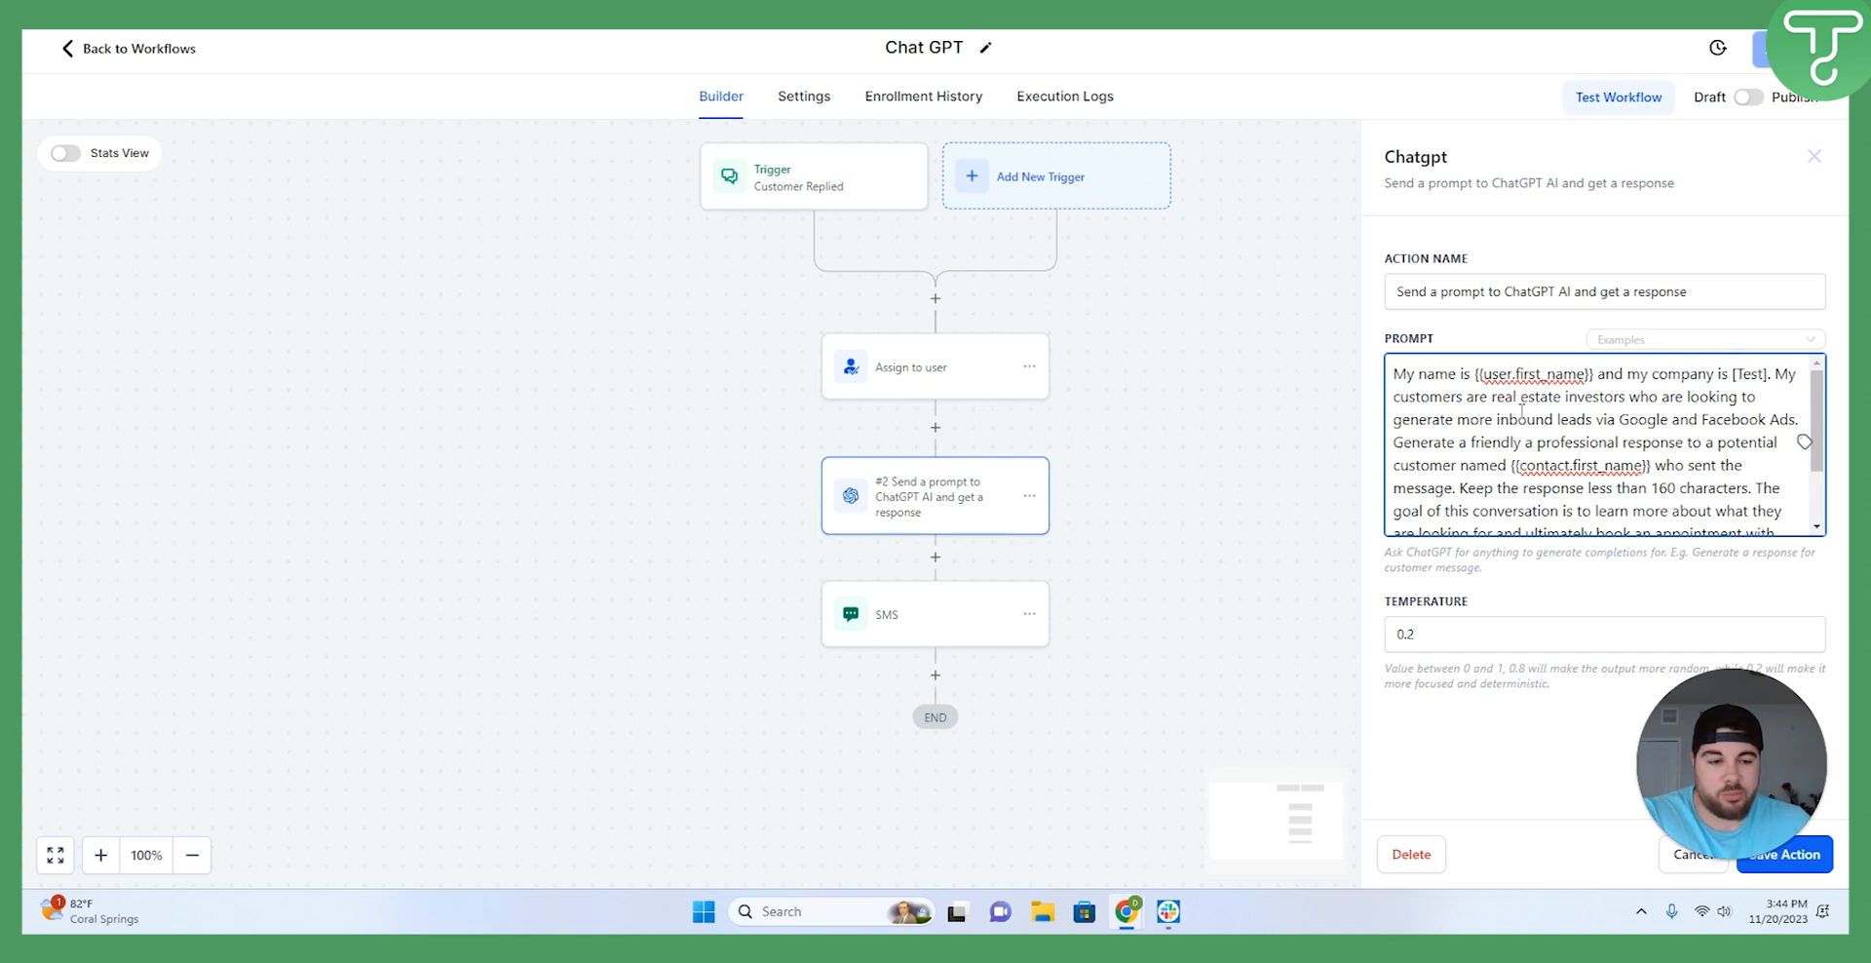
mouse_move(1677, 420)
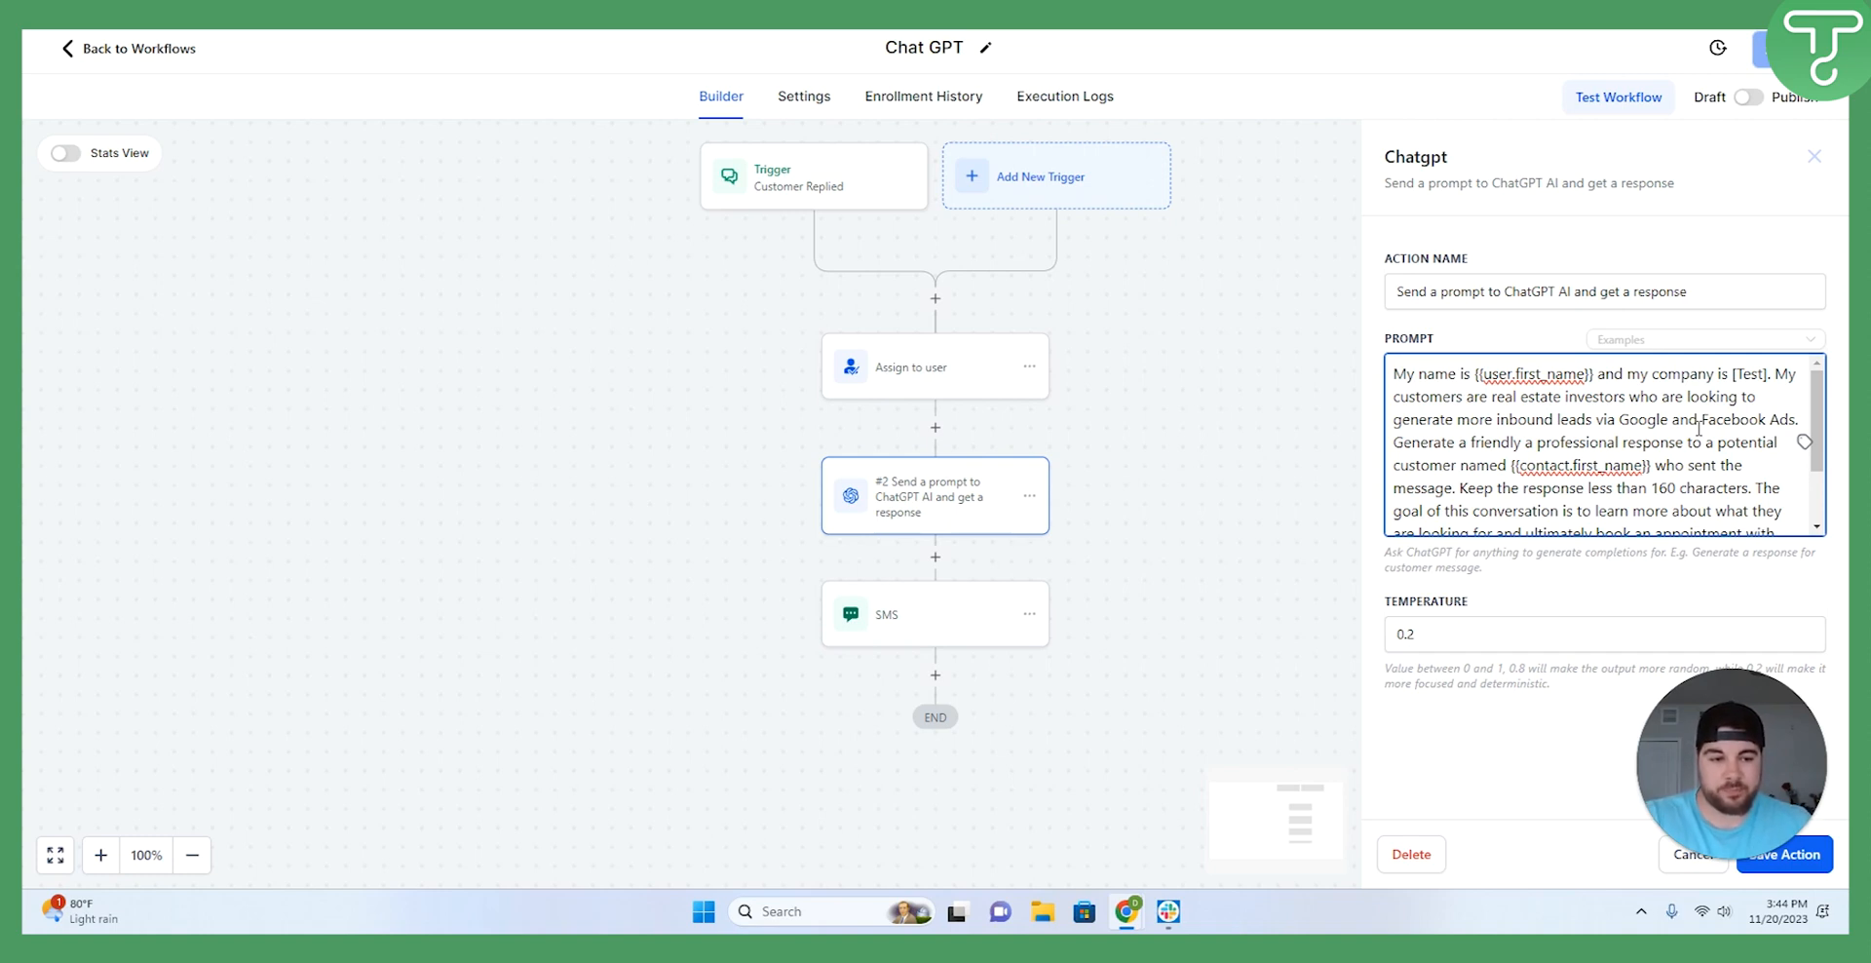
mouse_move(1472, 443)
text(nd)
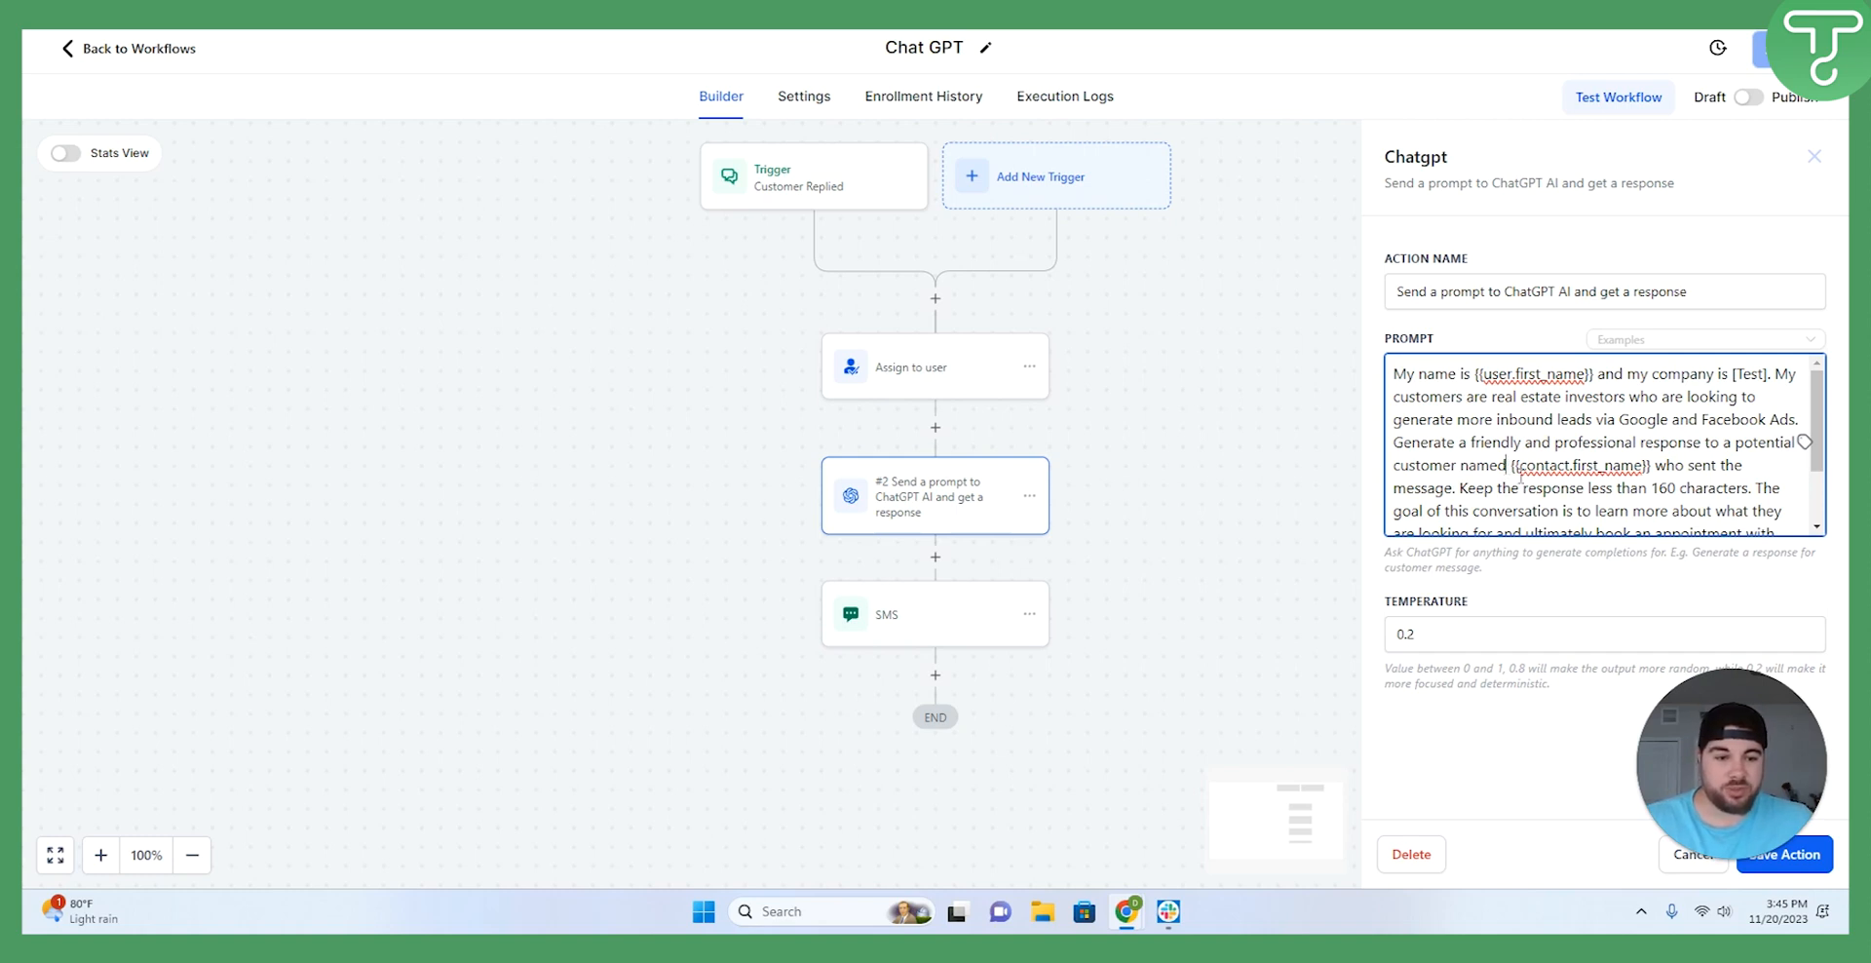
scroll(down, 3)
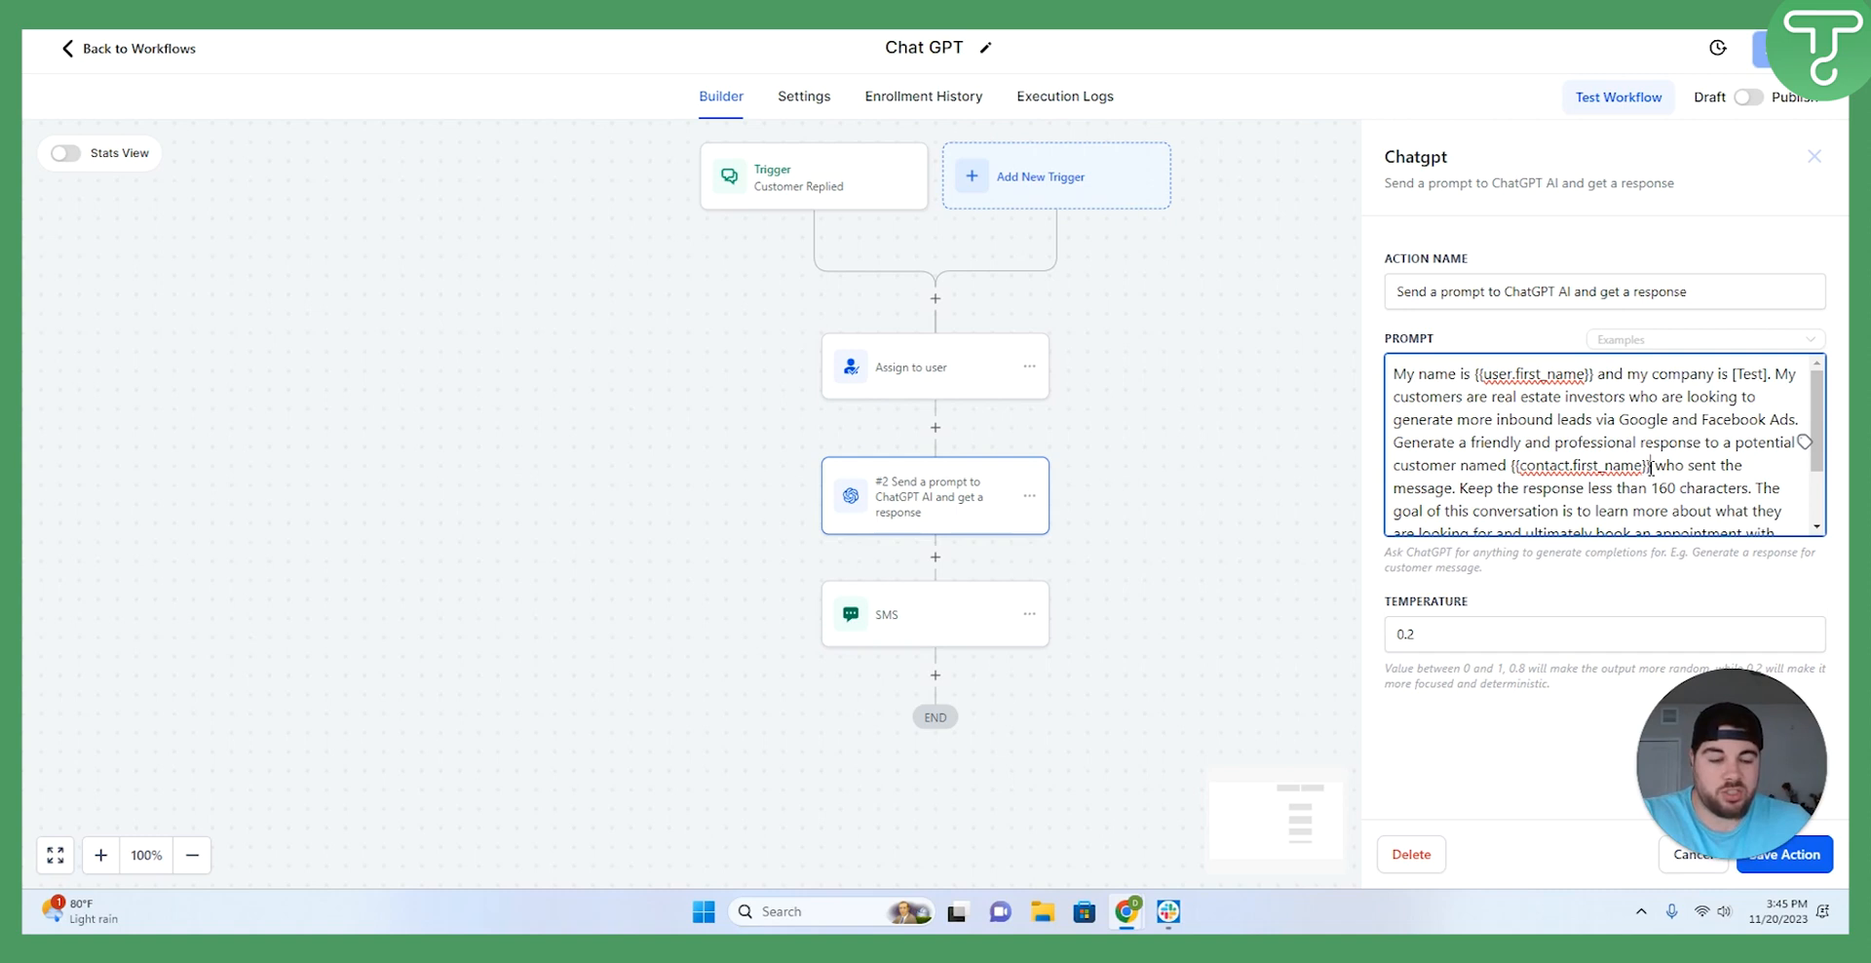
scroll(down, 3)
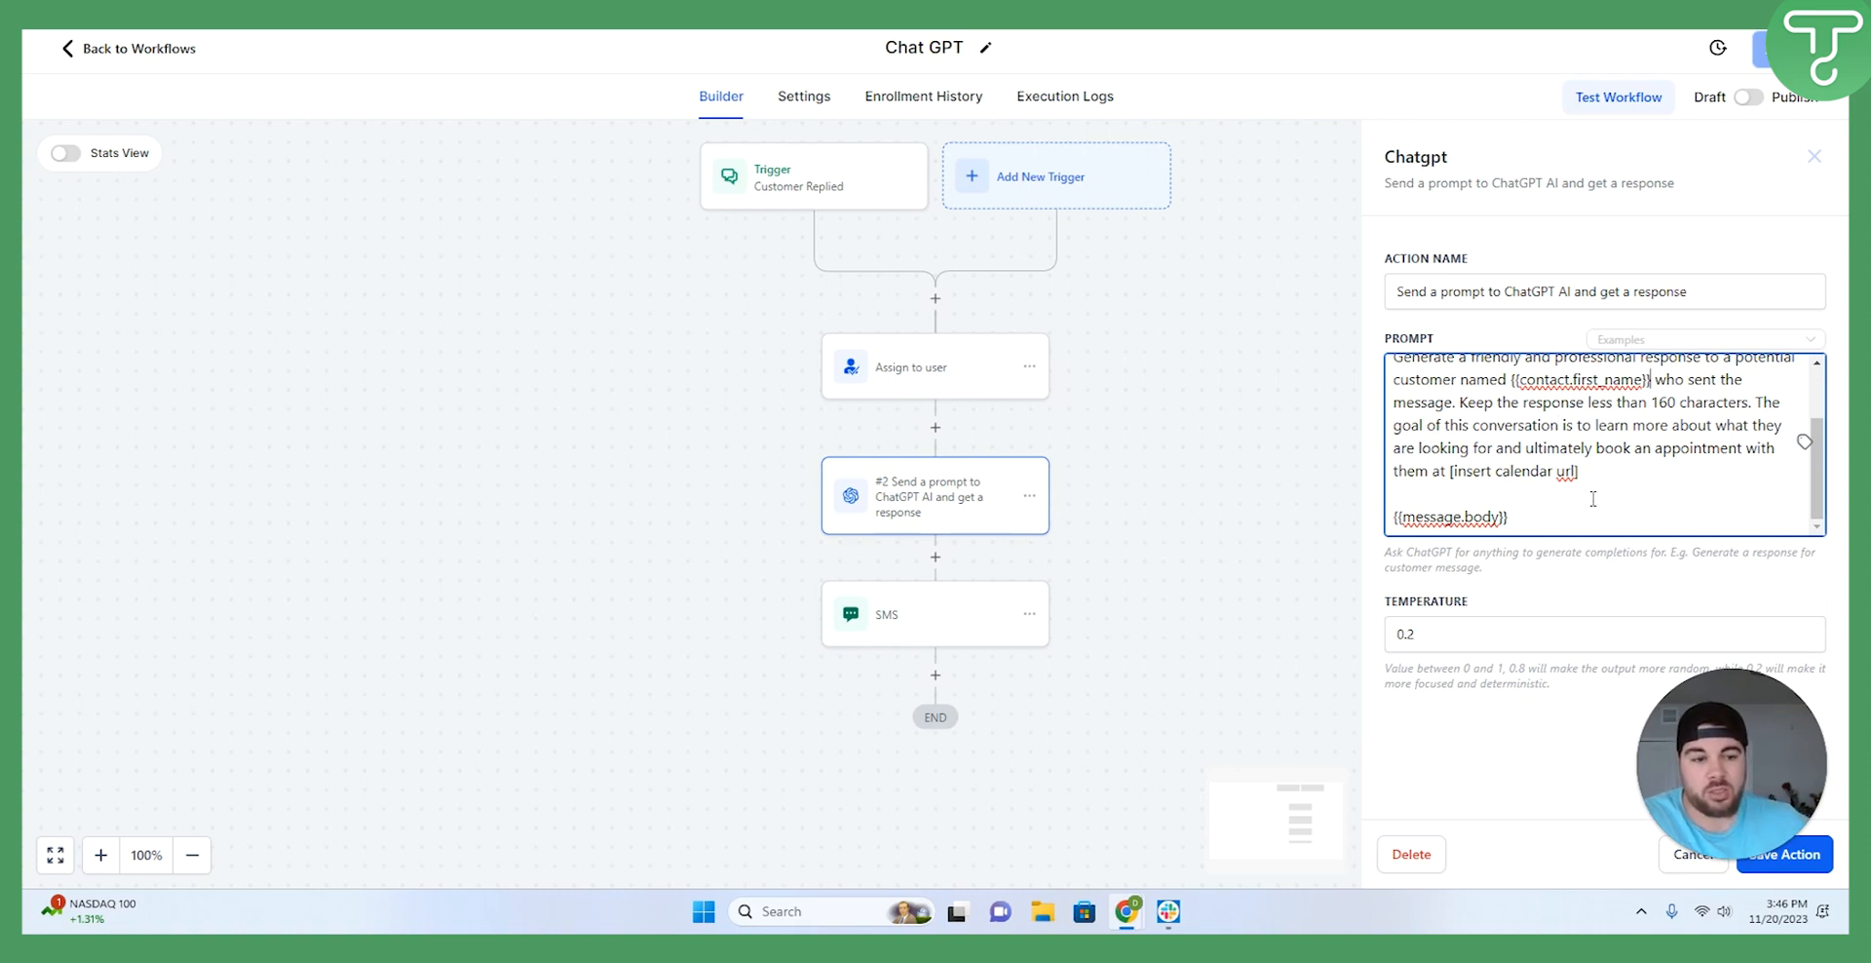
drag(1531, 447, 1577, 469)
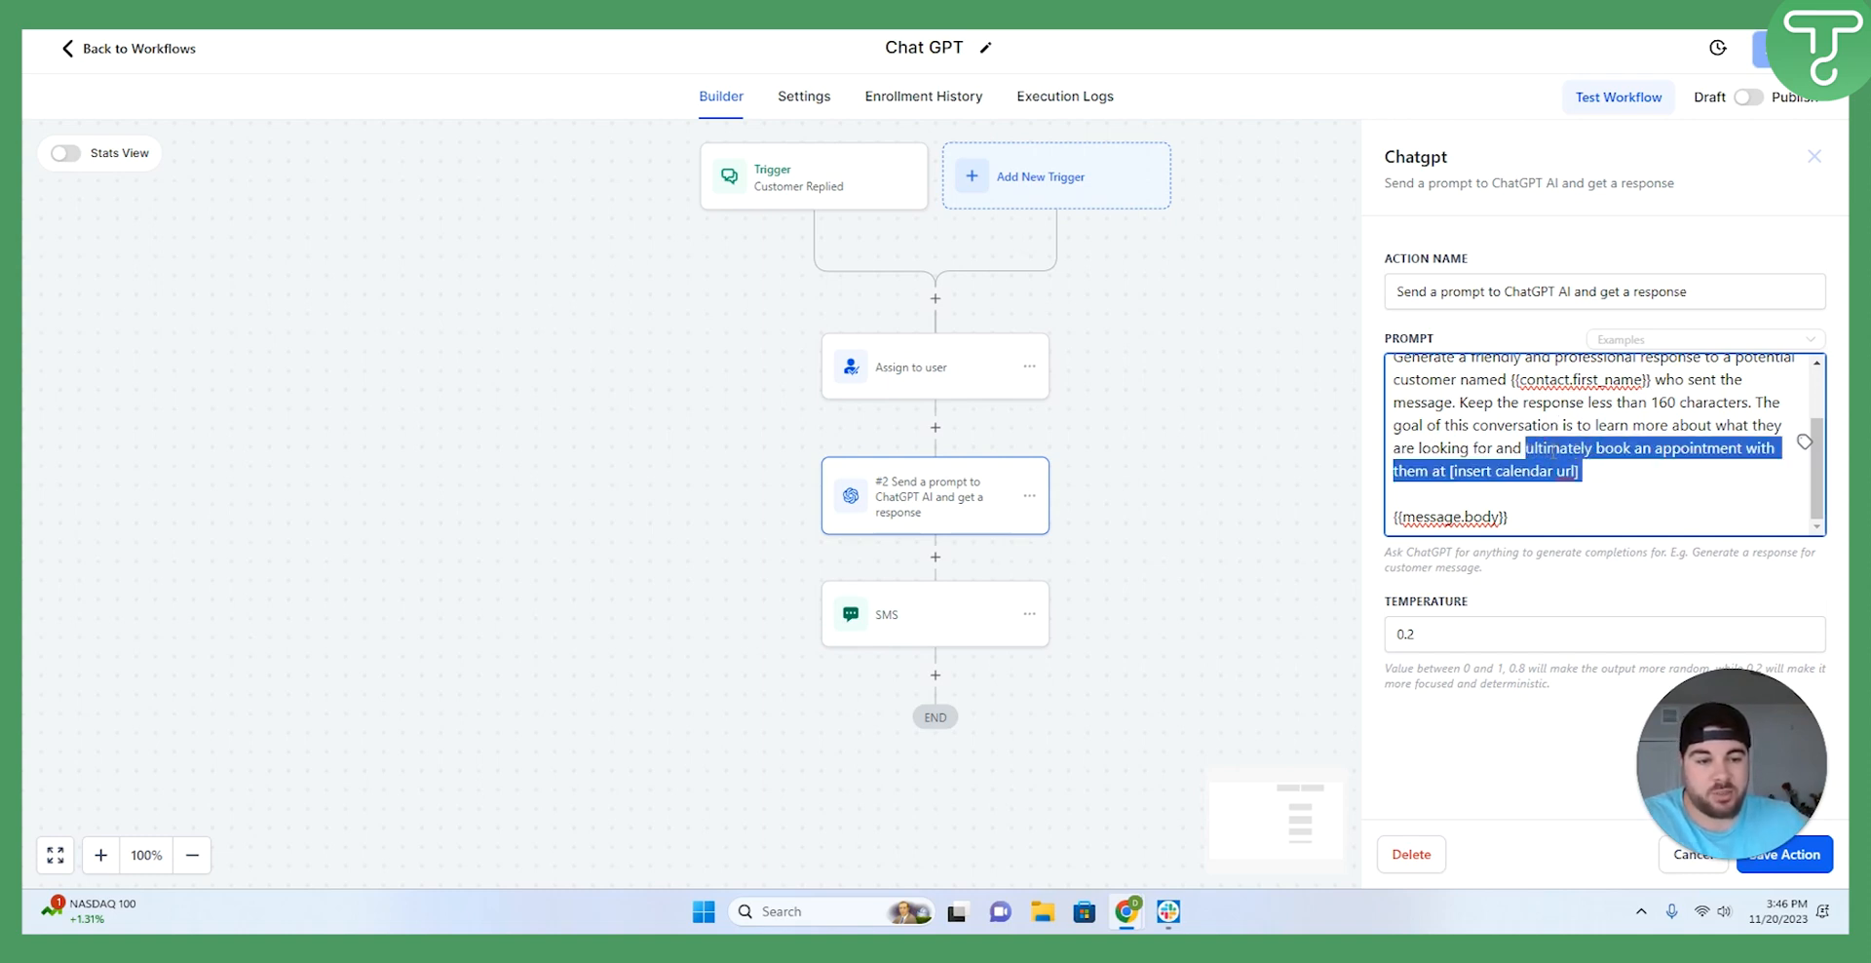
click(1588, 472)
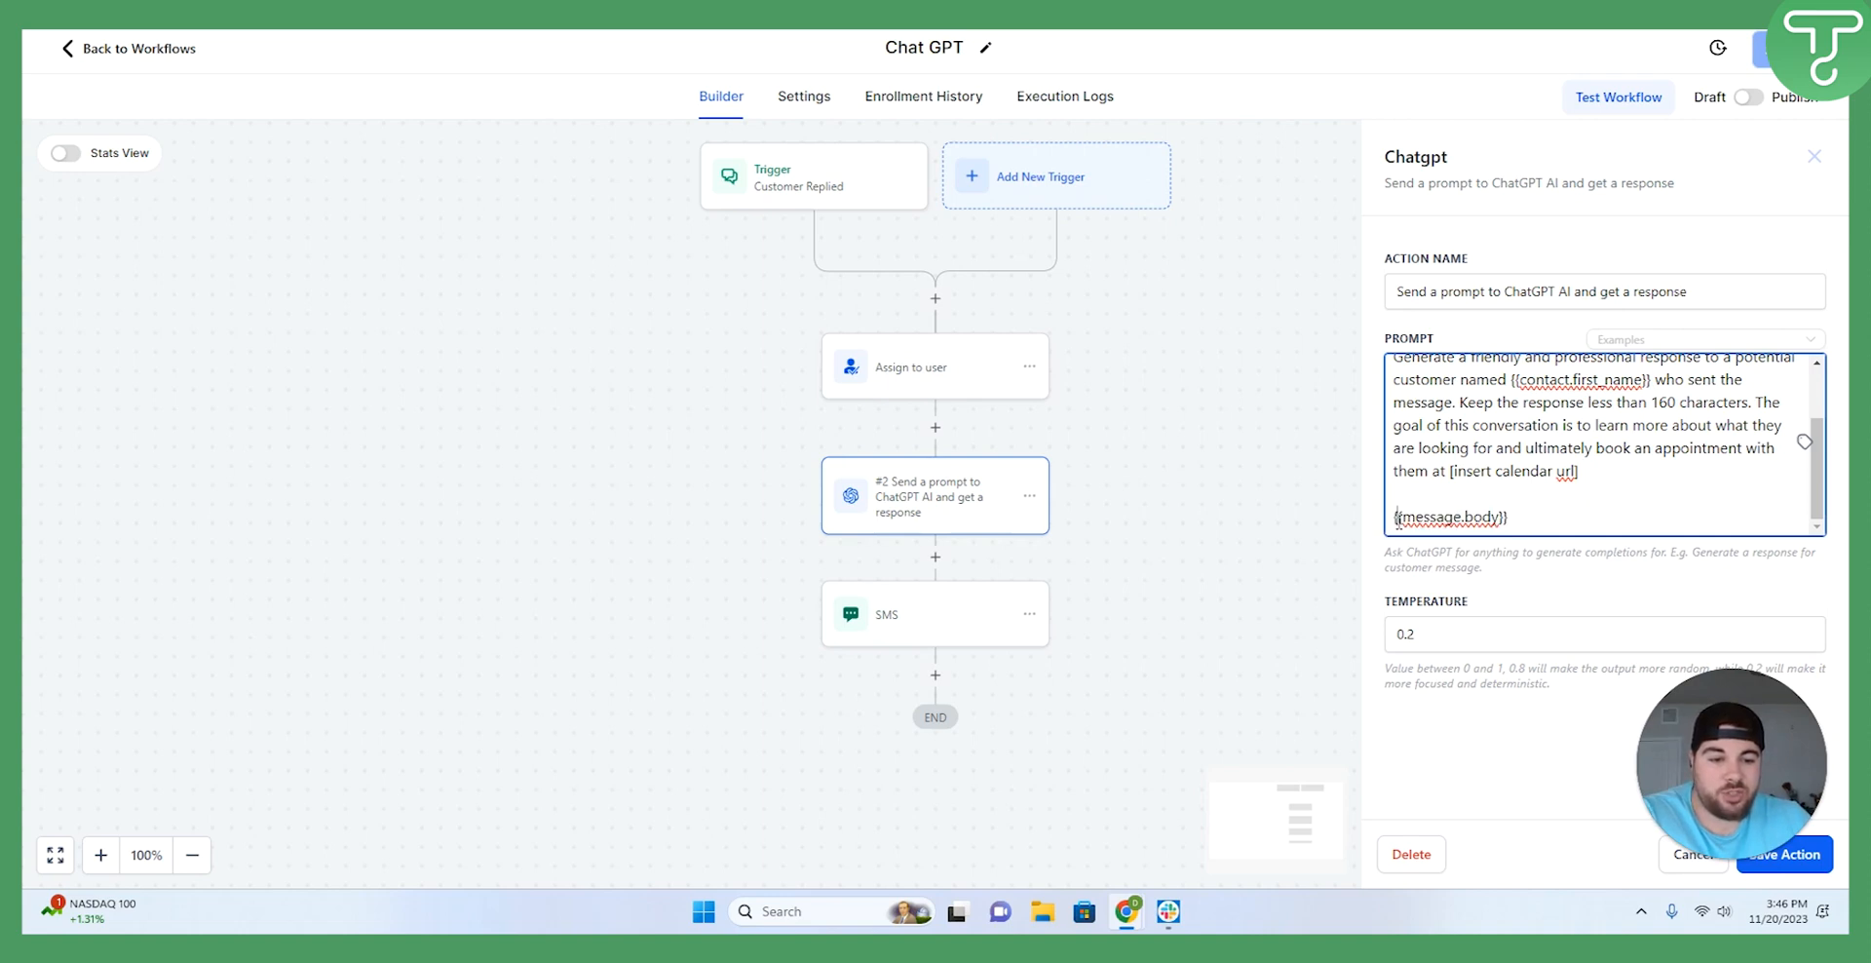
click(1514, 517)
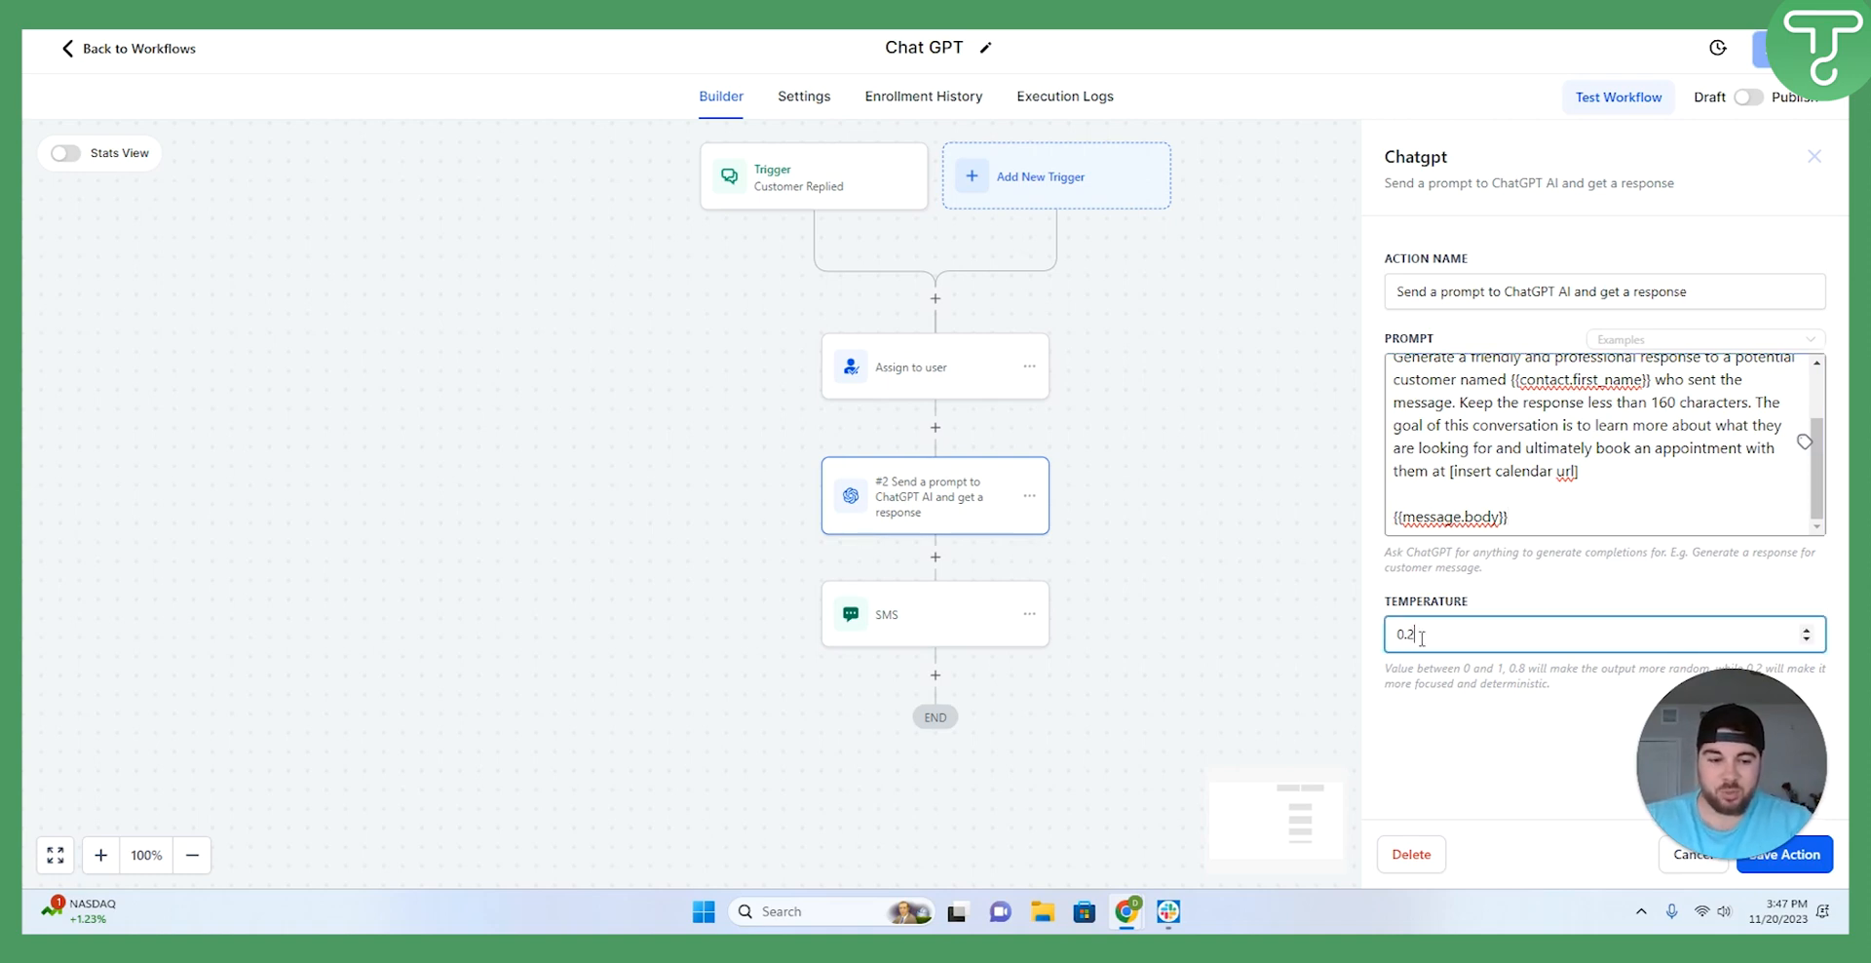
Set the ChatGPT step temperature to .7 and save the action.
key(Backspace)
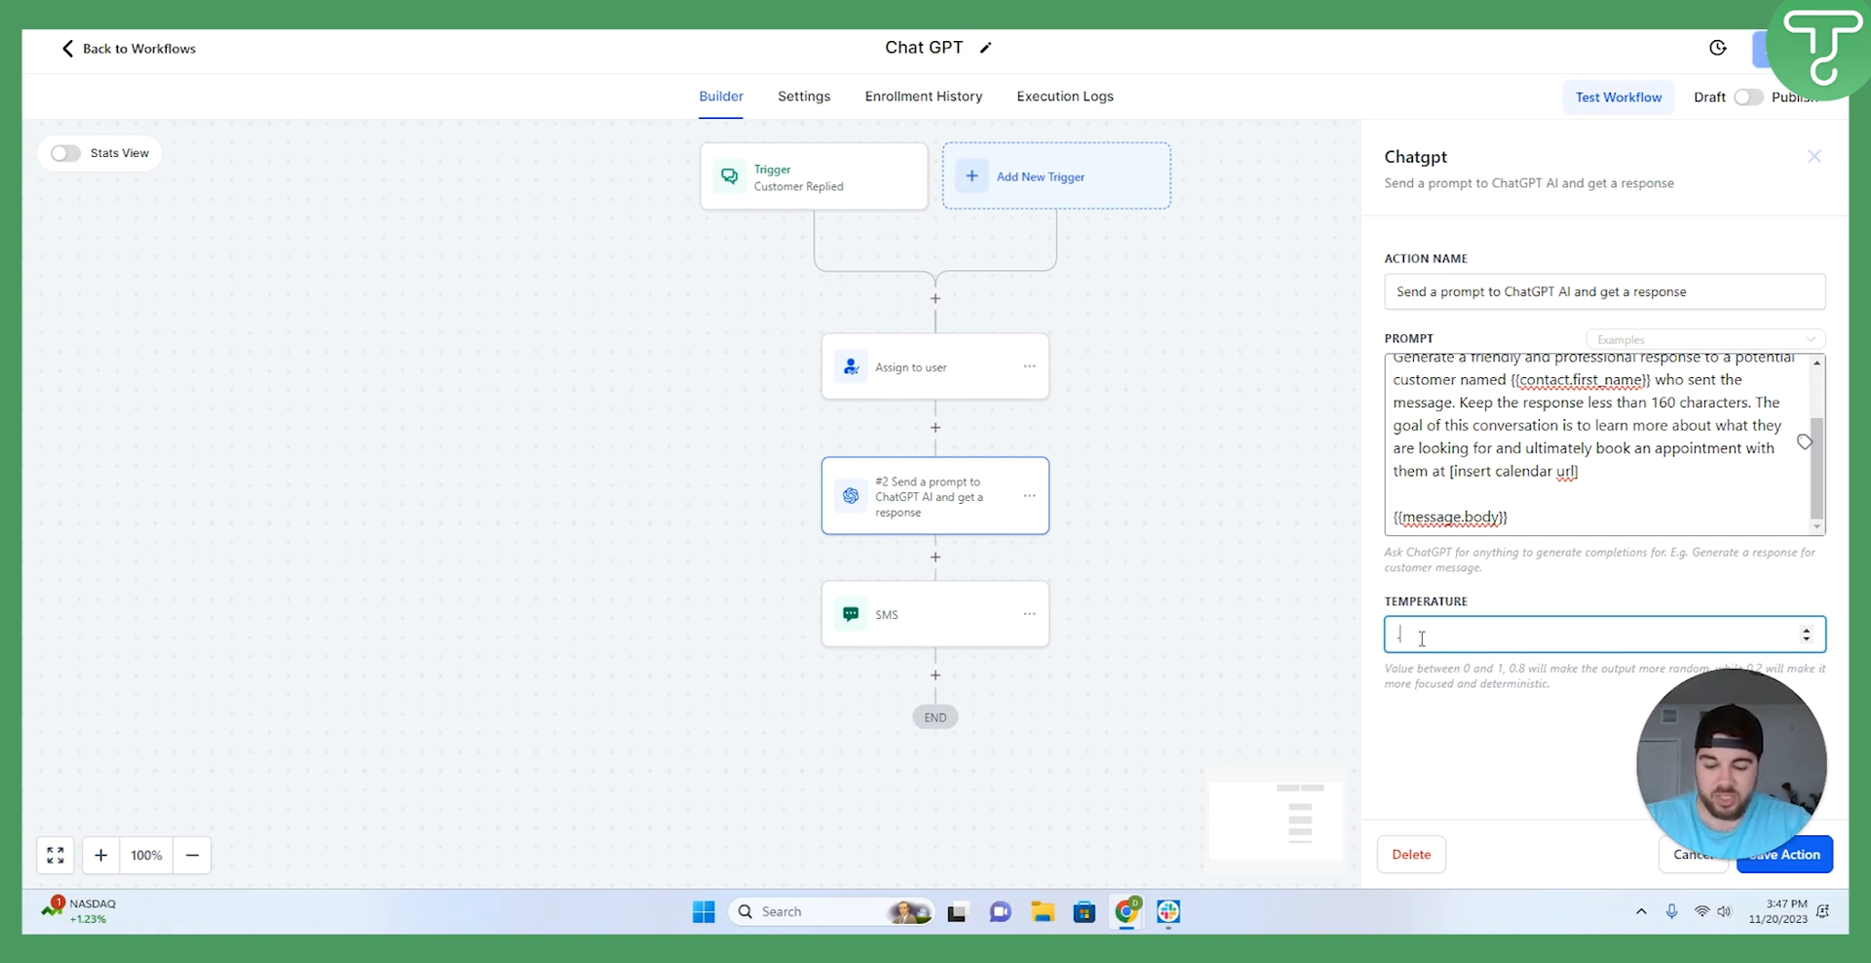
text(.7)
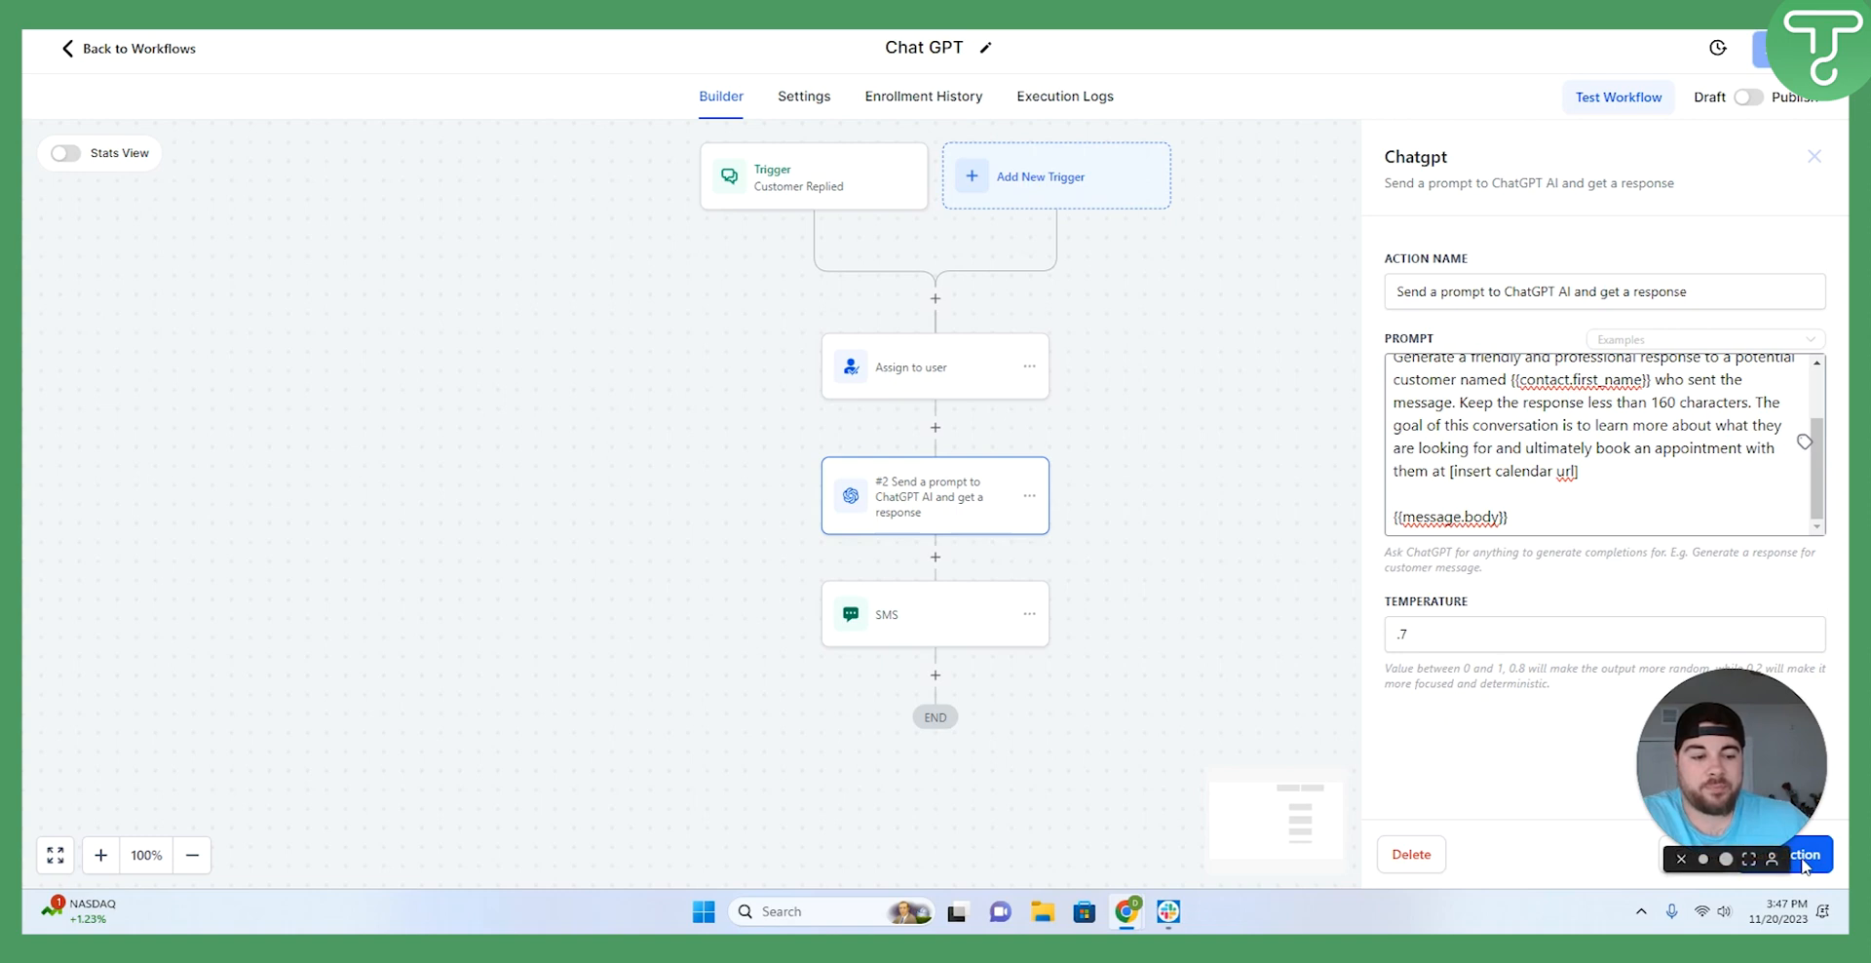
click(1814, 156)
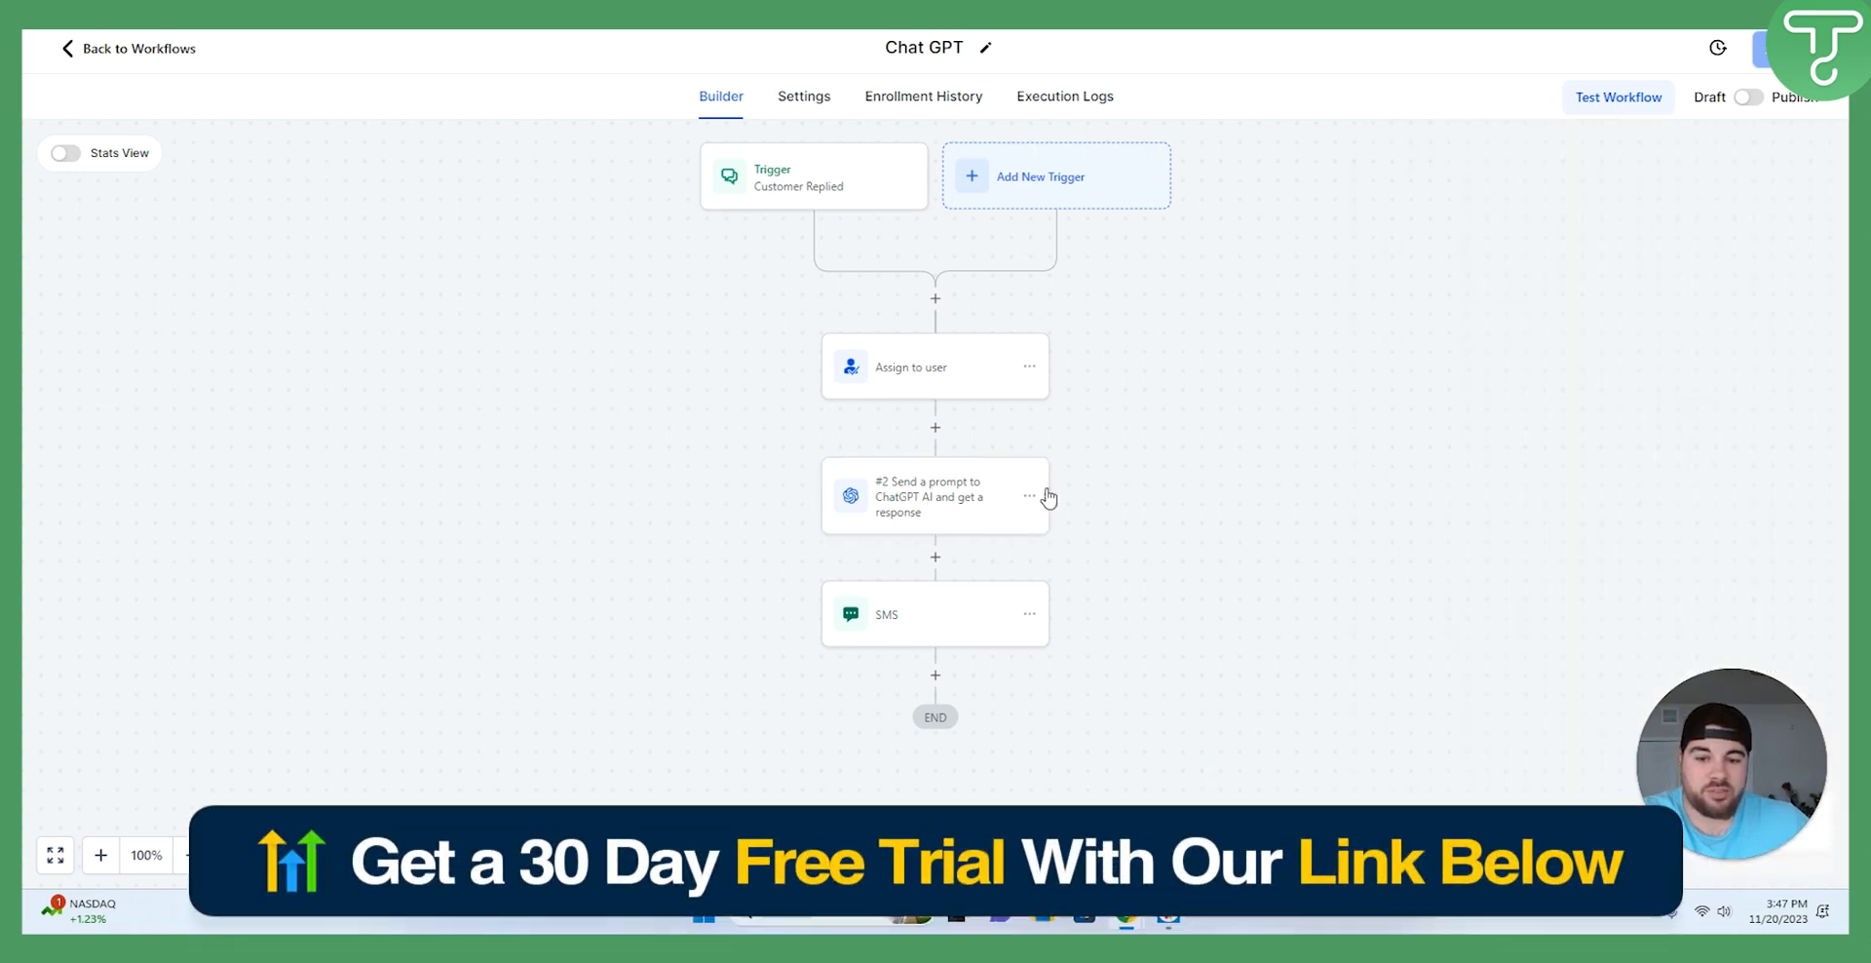
Open the SMS step and inspect its {{chatgpt.2.response}} message body.
click(934, 614)
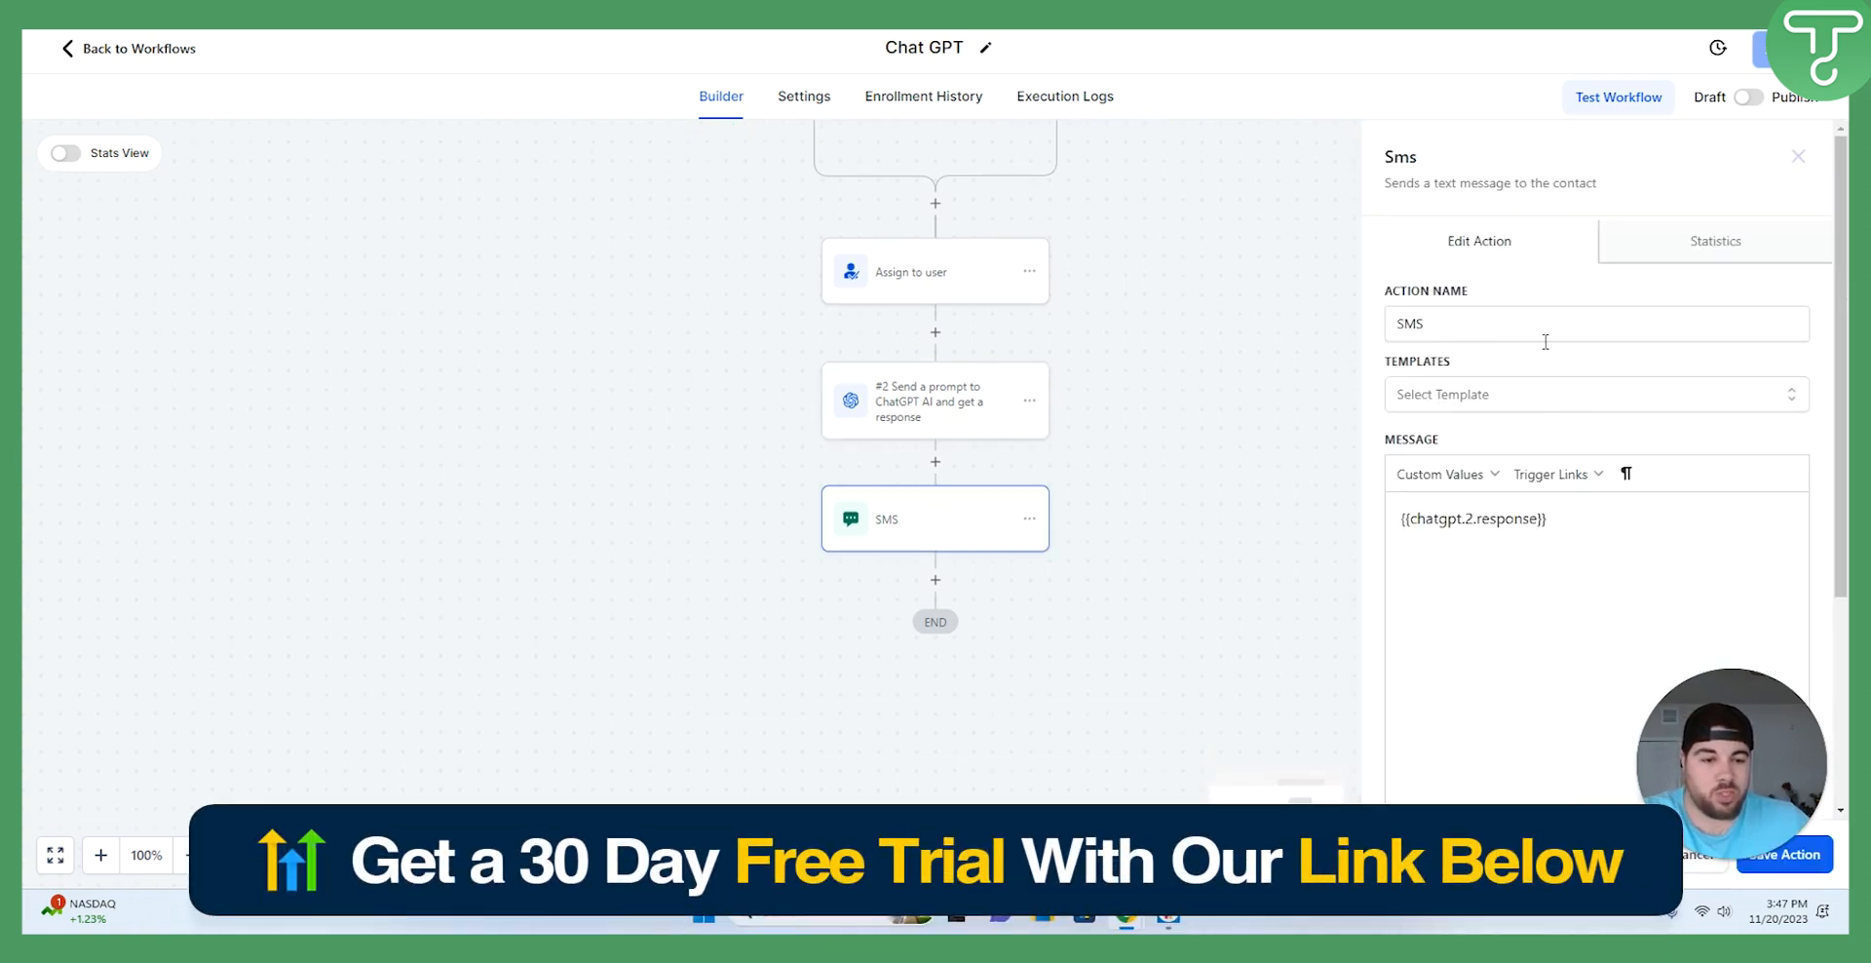
scroll(down, 3)
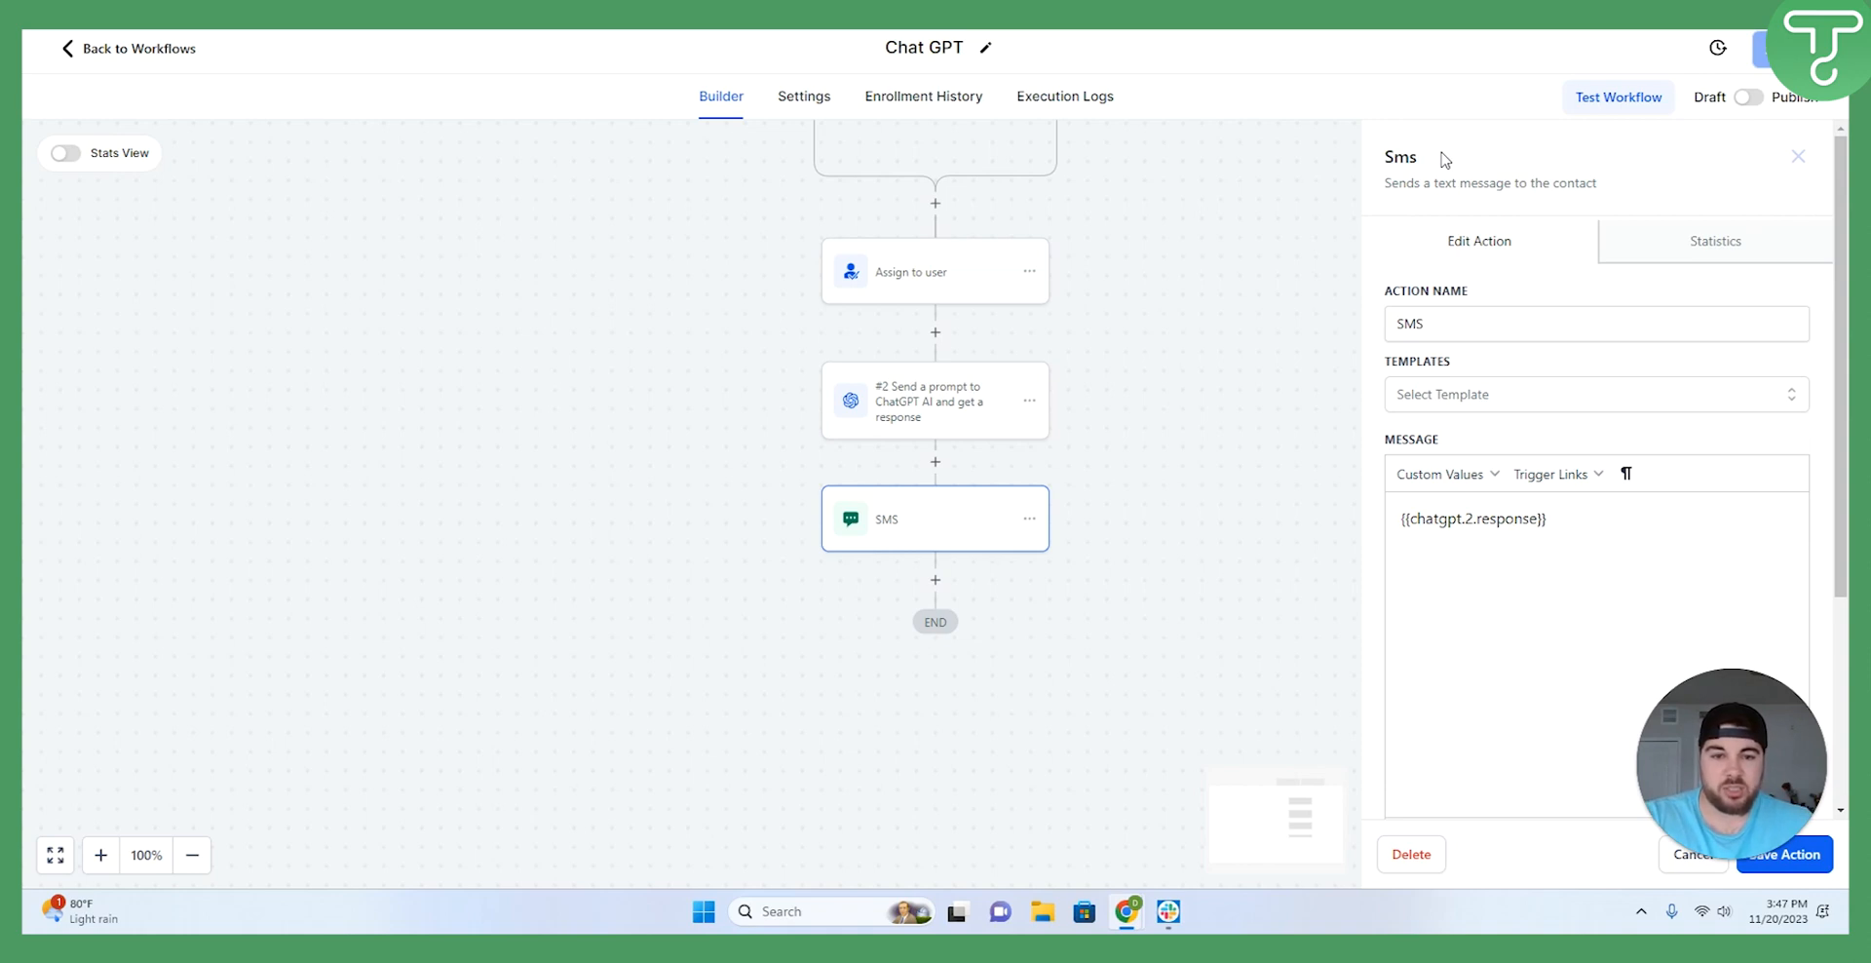
mouse_move(1549, 444)
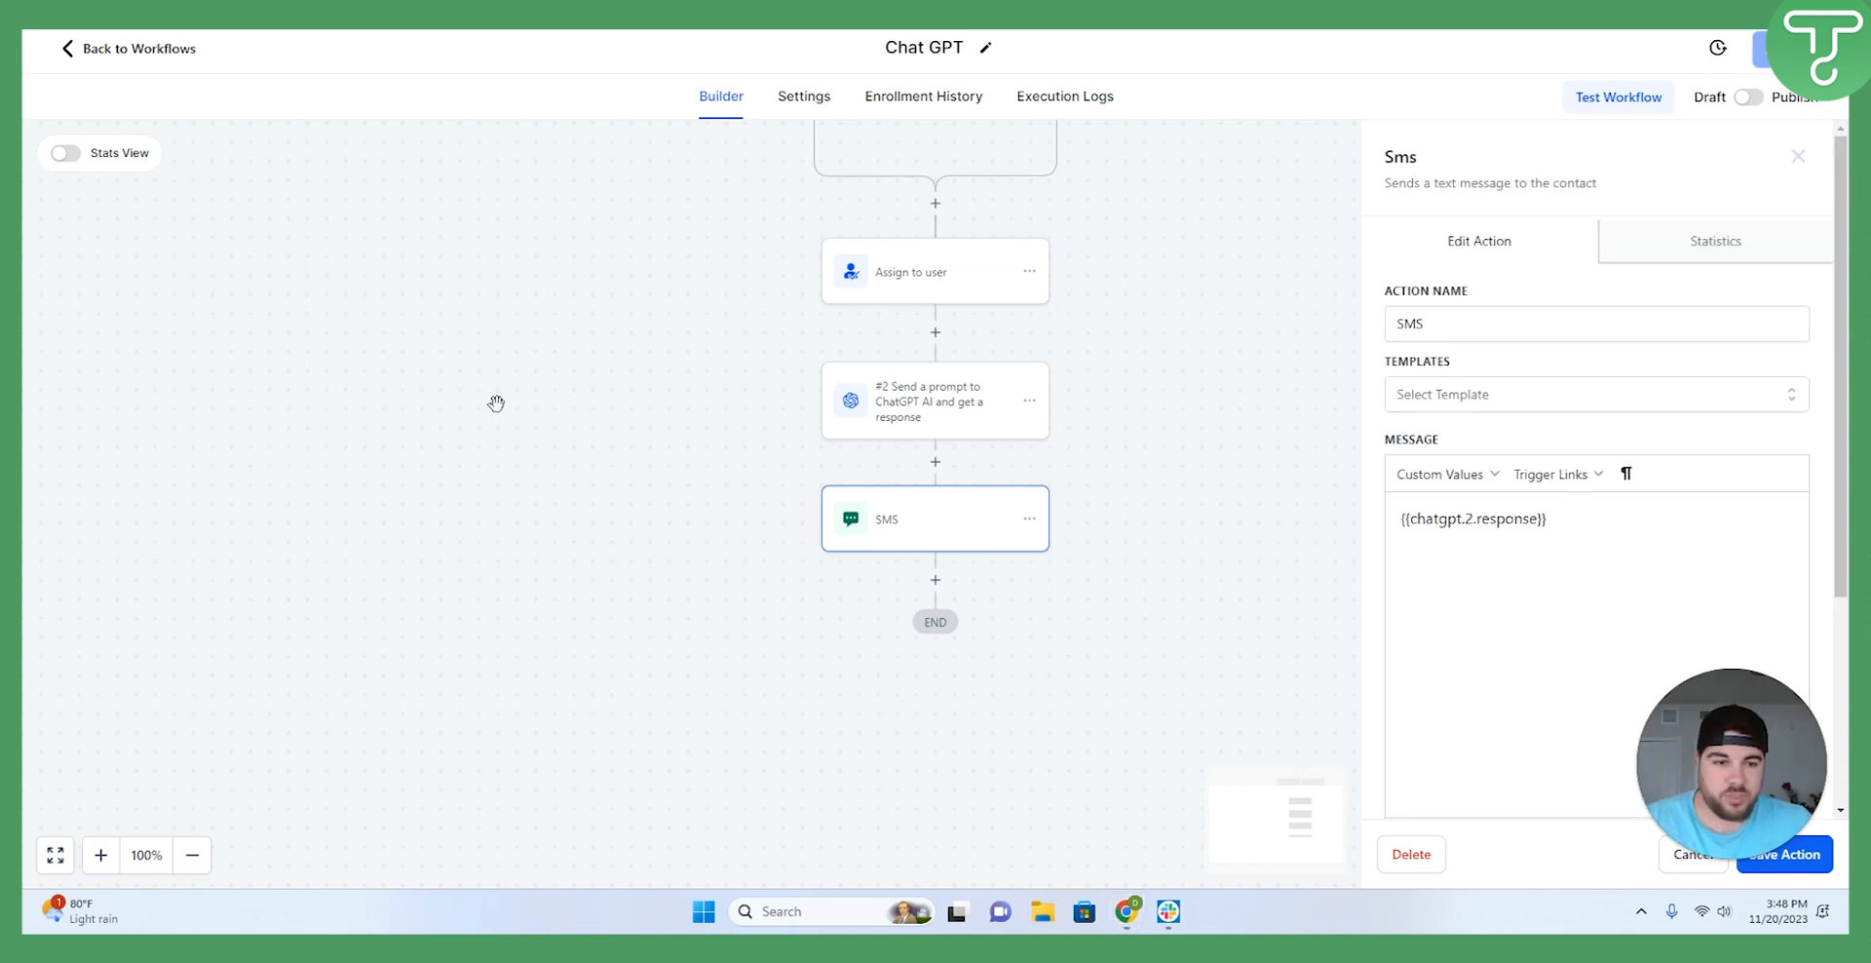
mouse_move(520, 397)
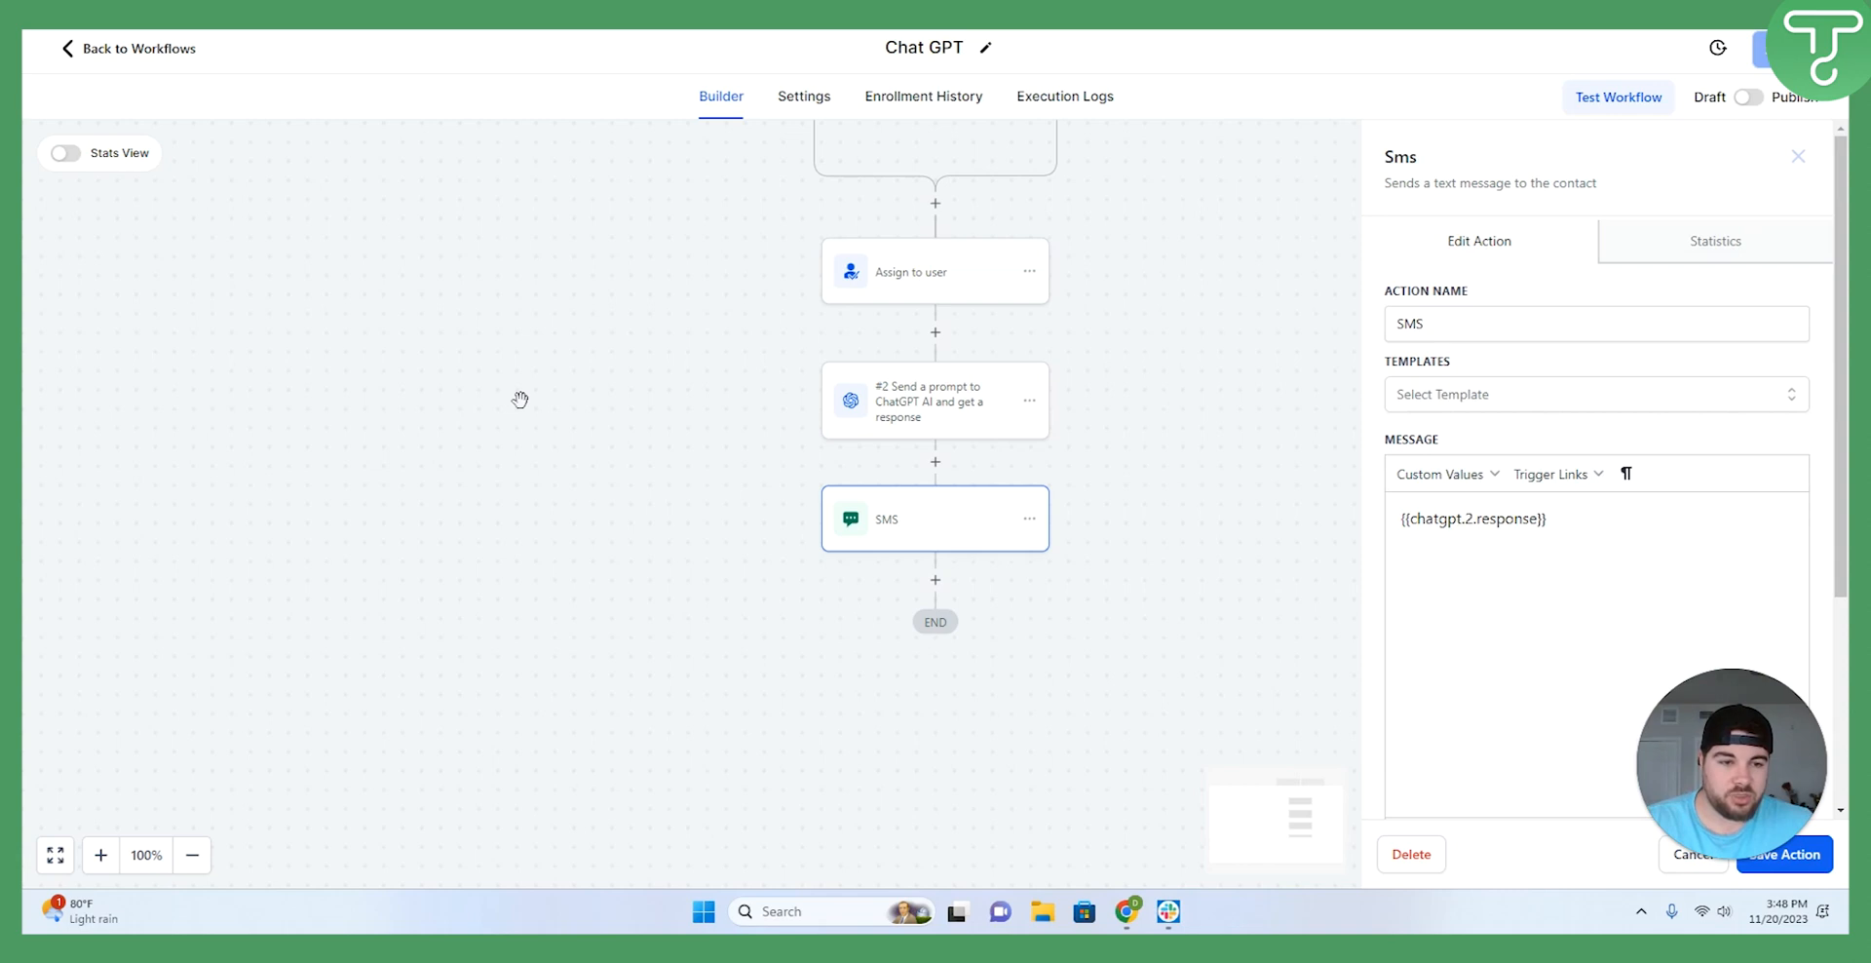
mouse_move(284, 459)
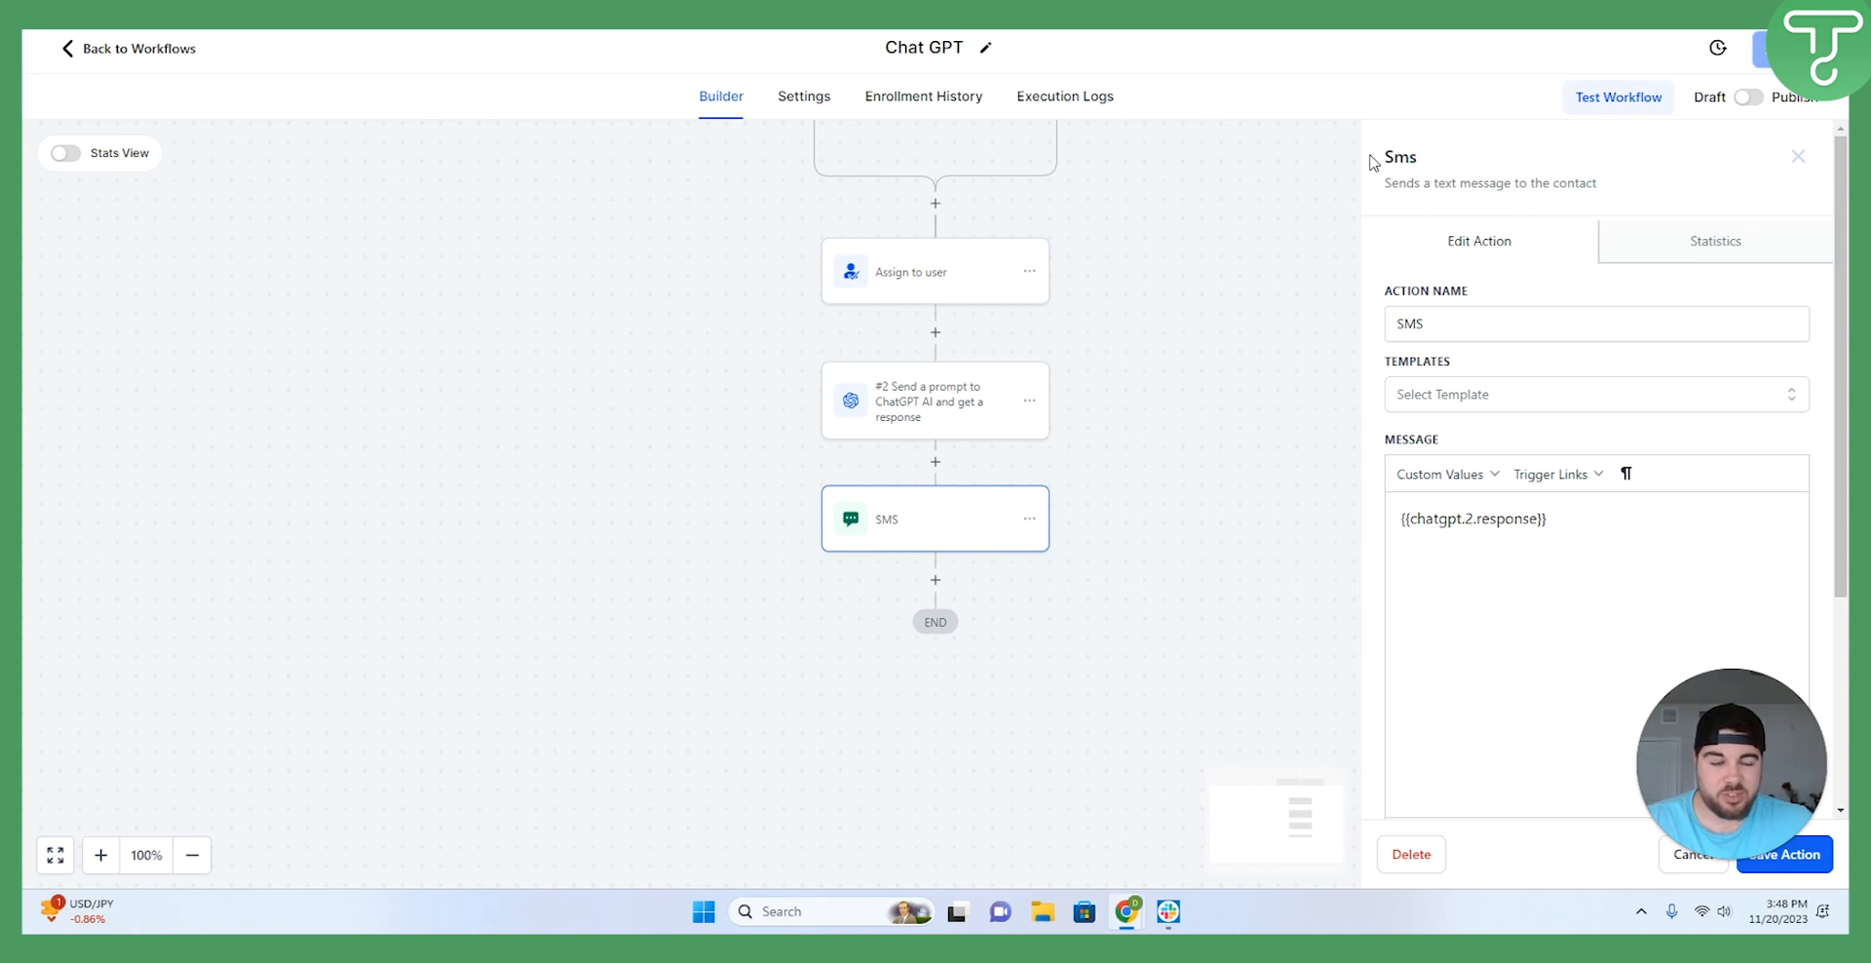
mouse_move(1436, 131)
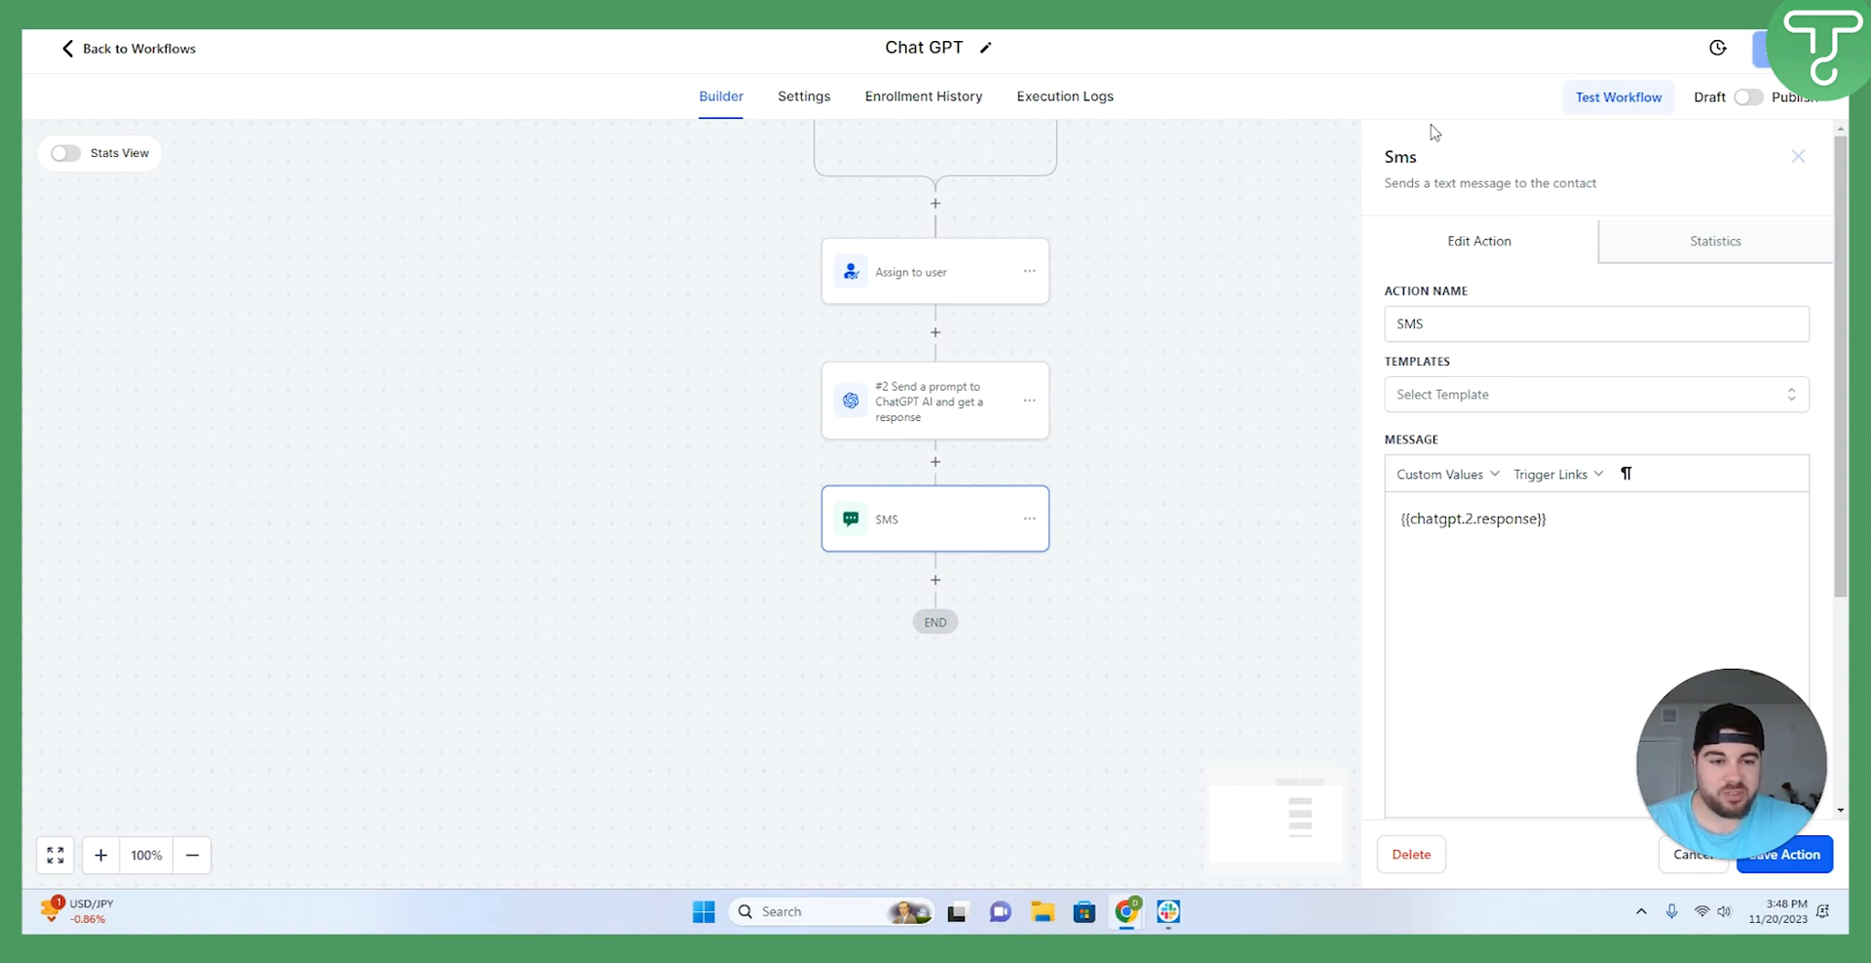
click(1533, 518)
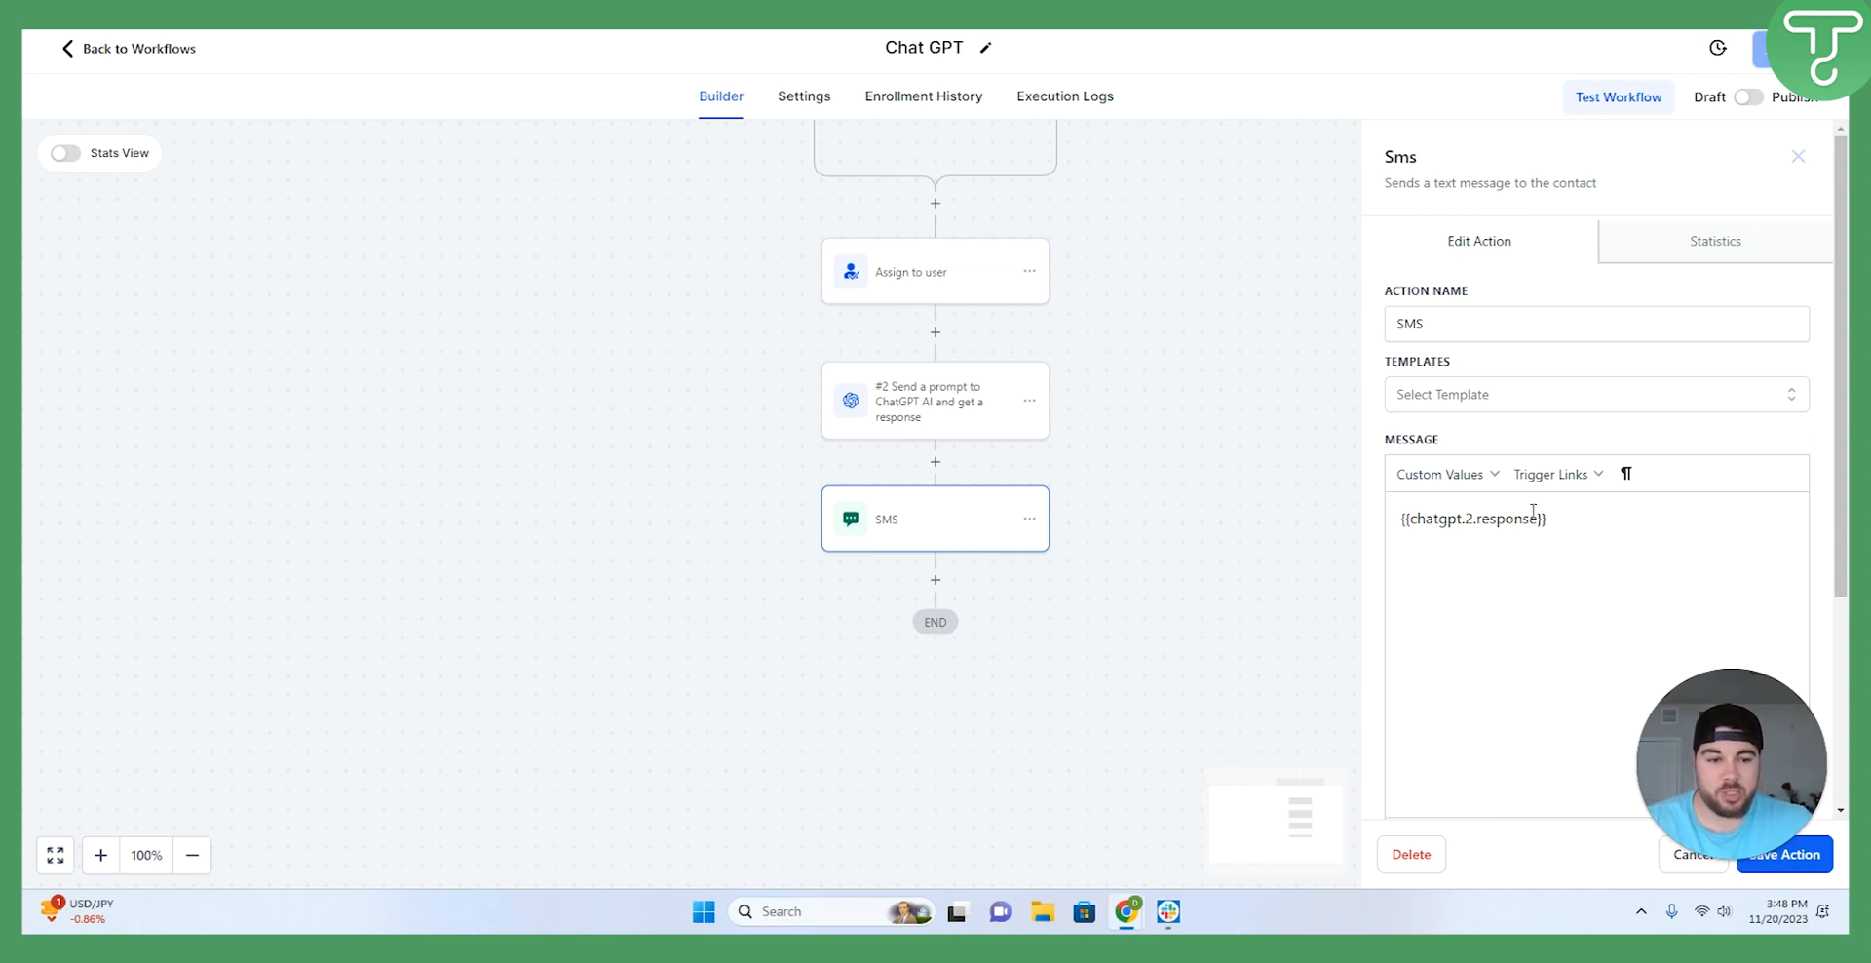
scroll(down, 3)
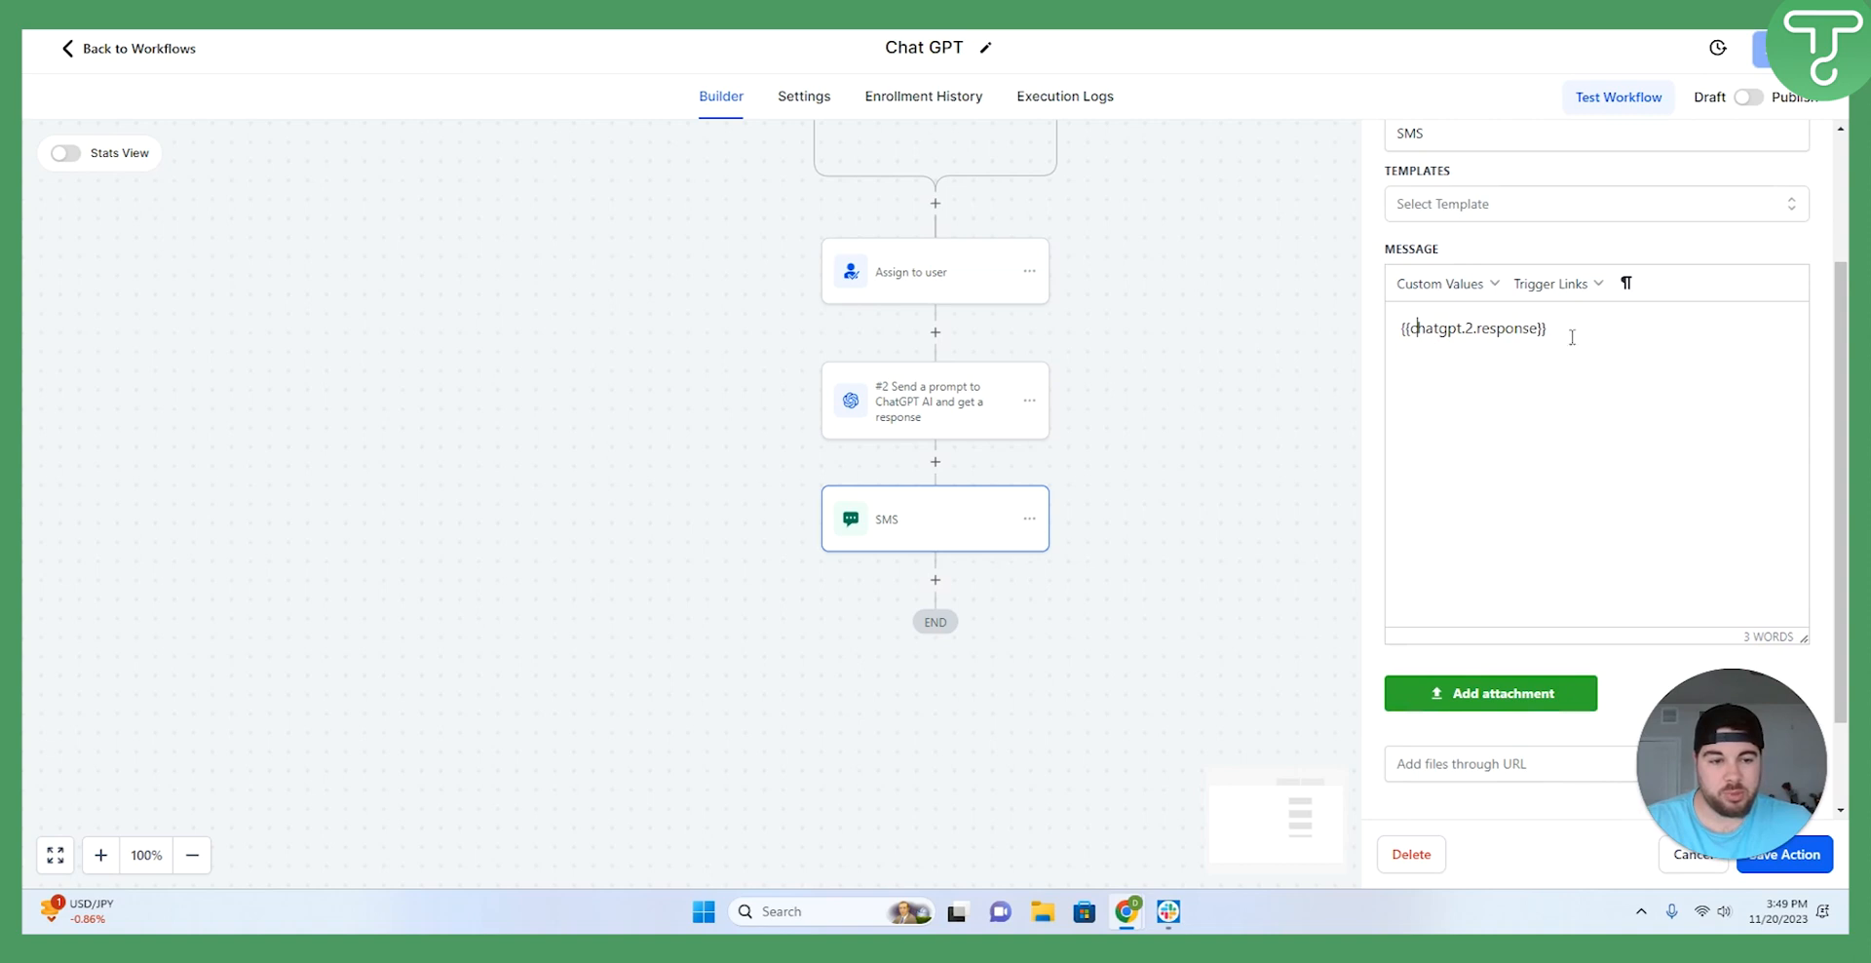
Browse the ChatGPT Response custom value, then close the SMS settings panel.
click(1439, 282)
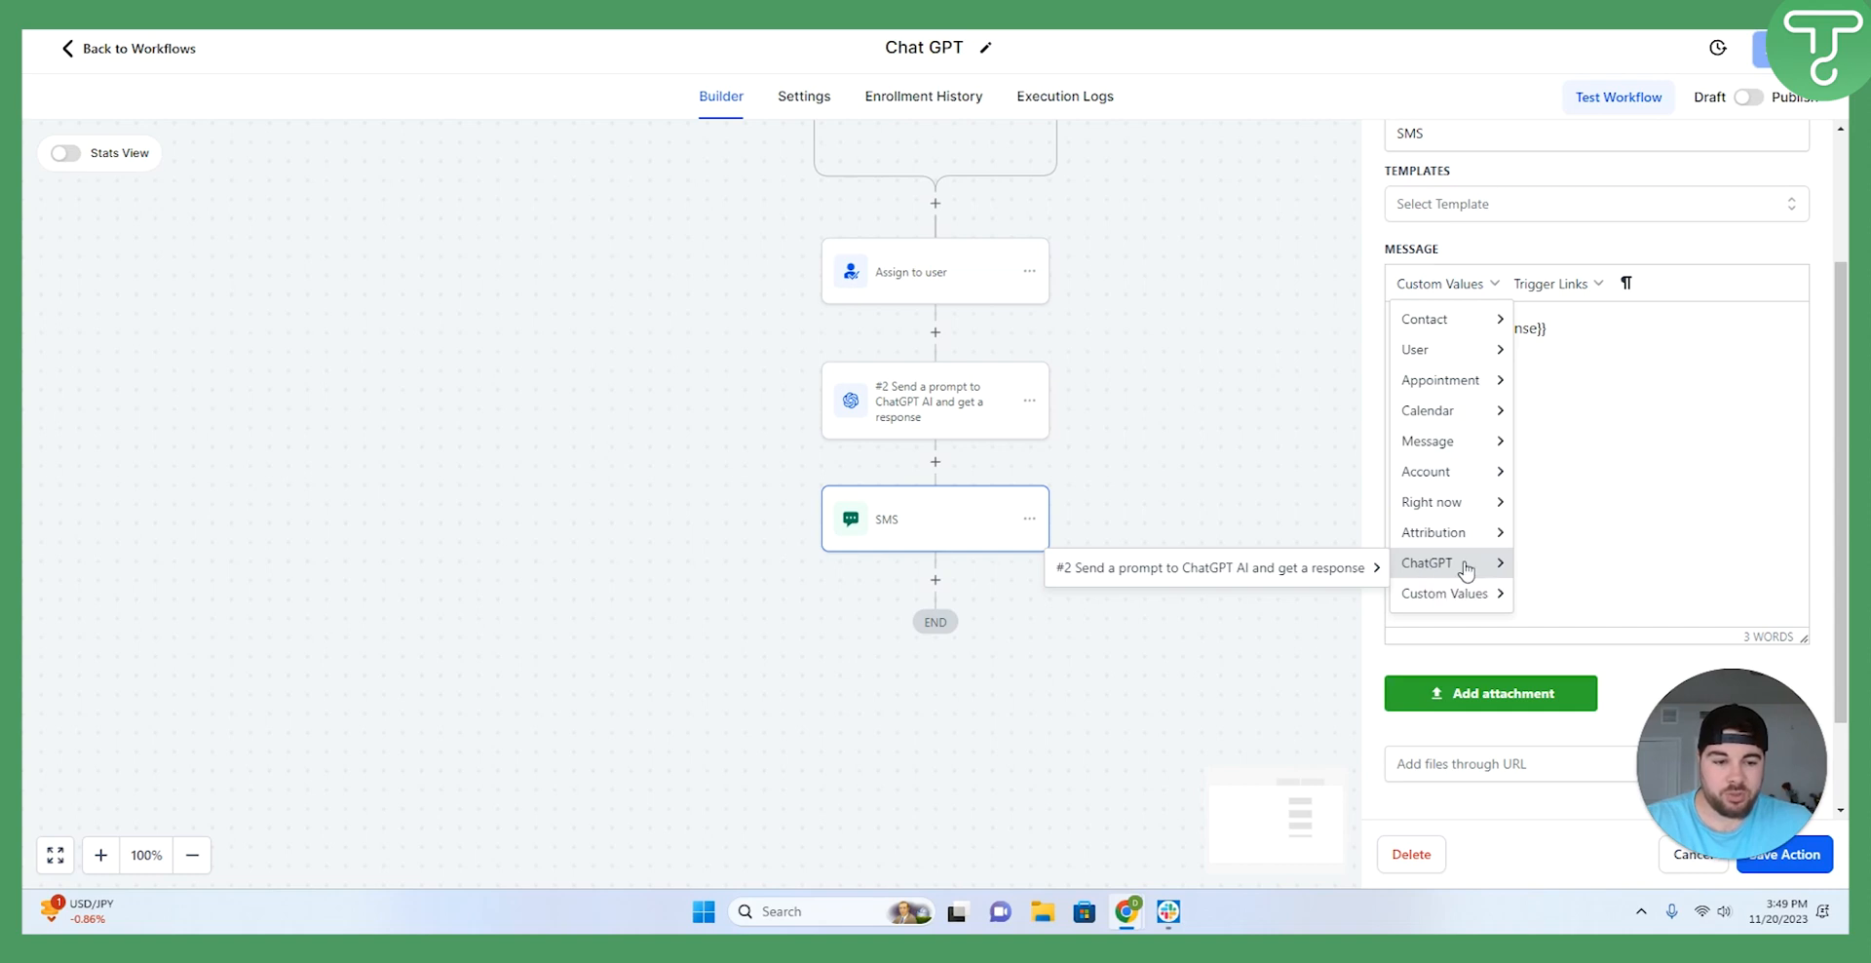
mouse_move(1450, 562)
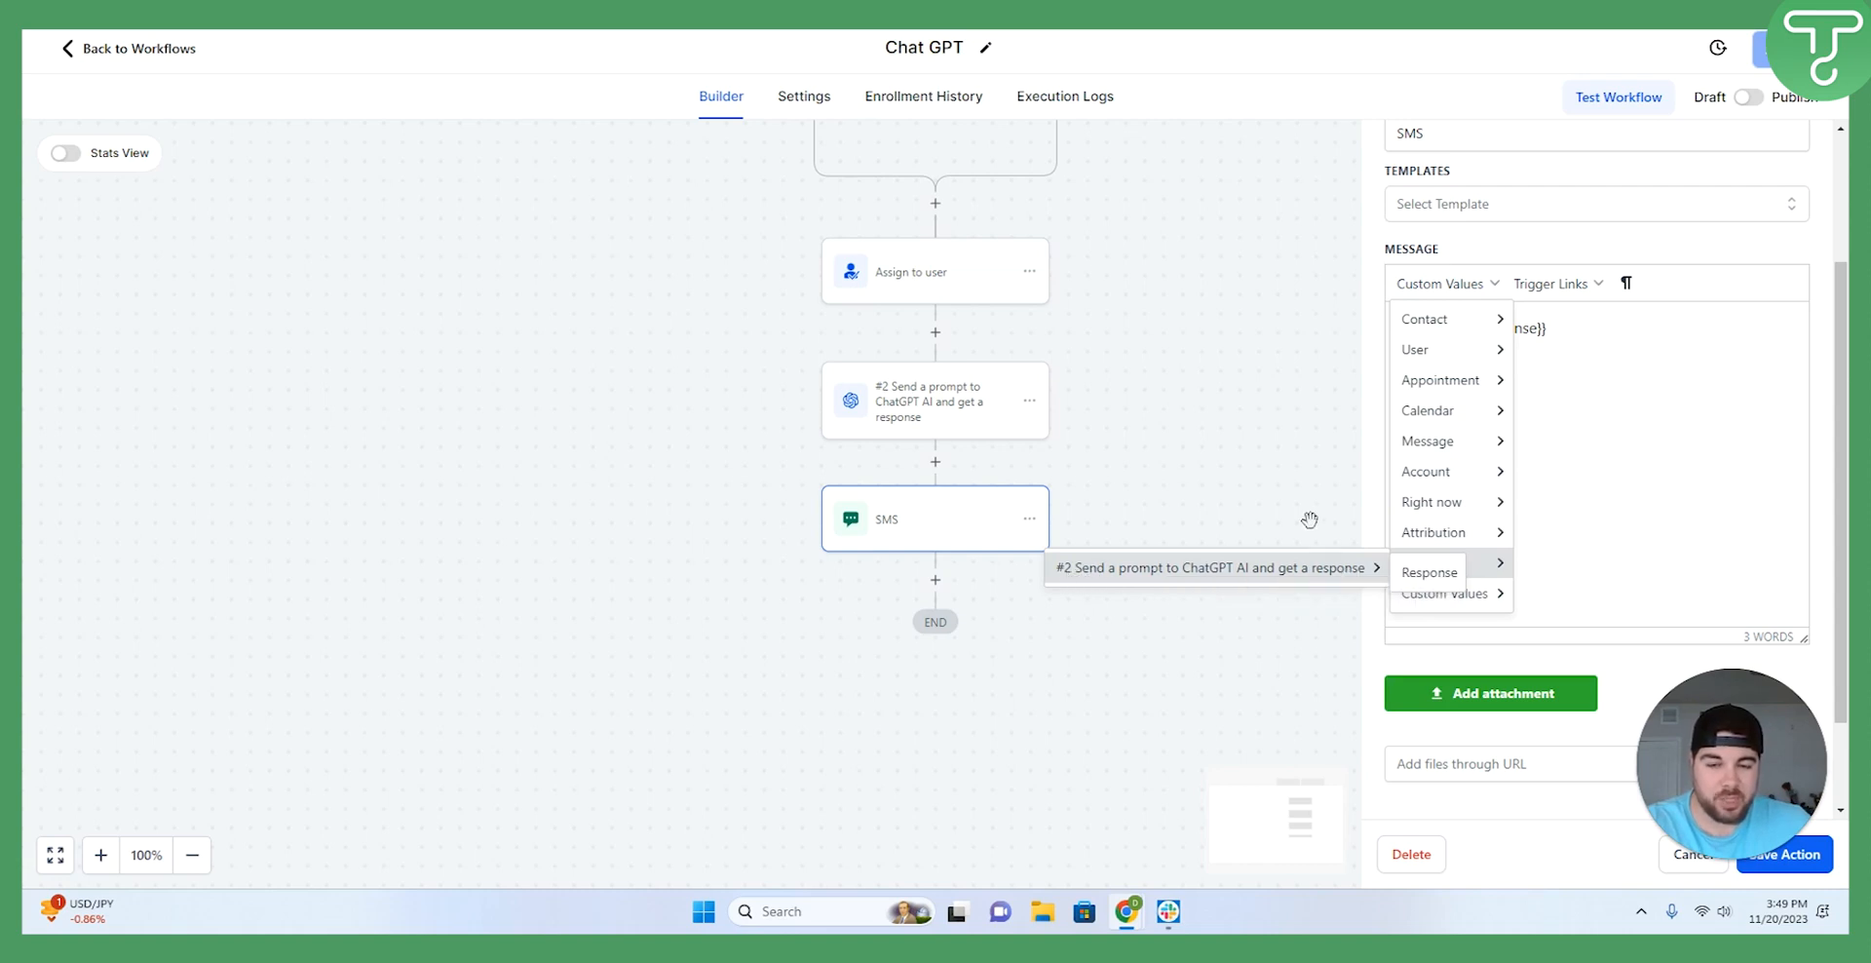
click(1692, 853)
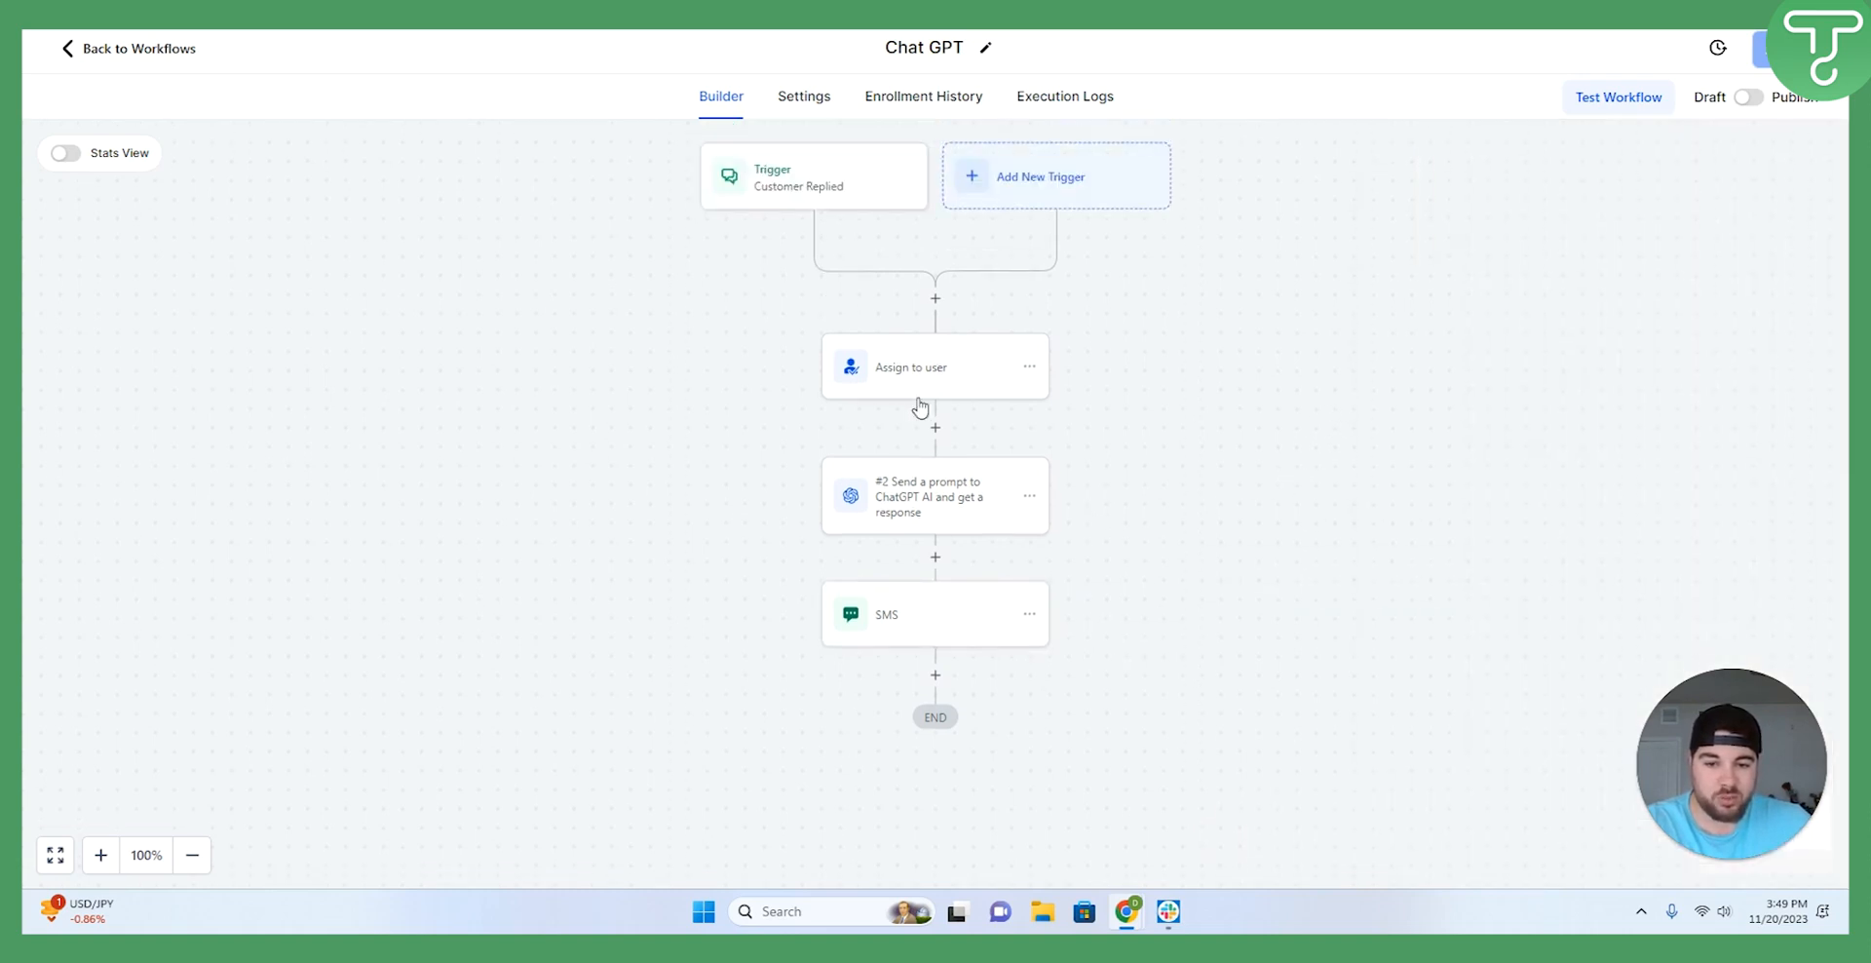
mouse_move(939, 505)
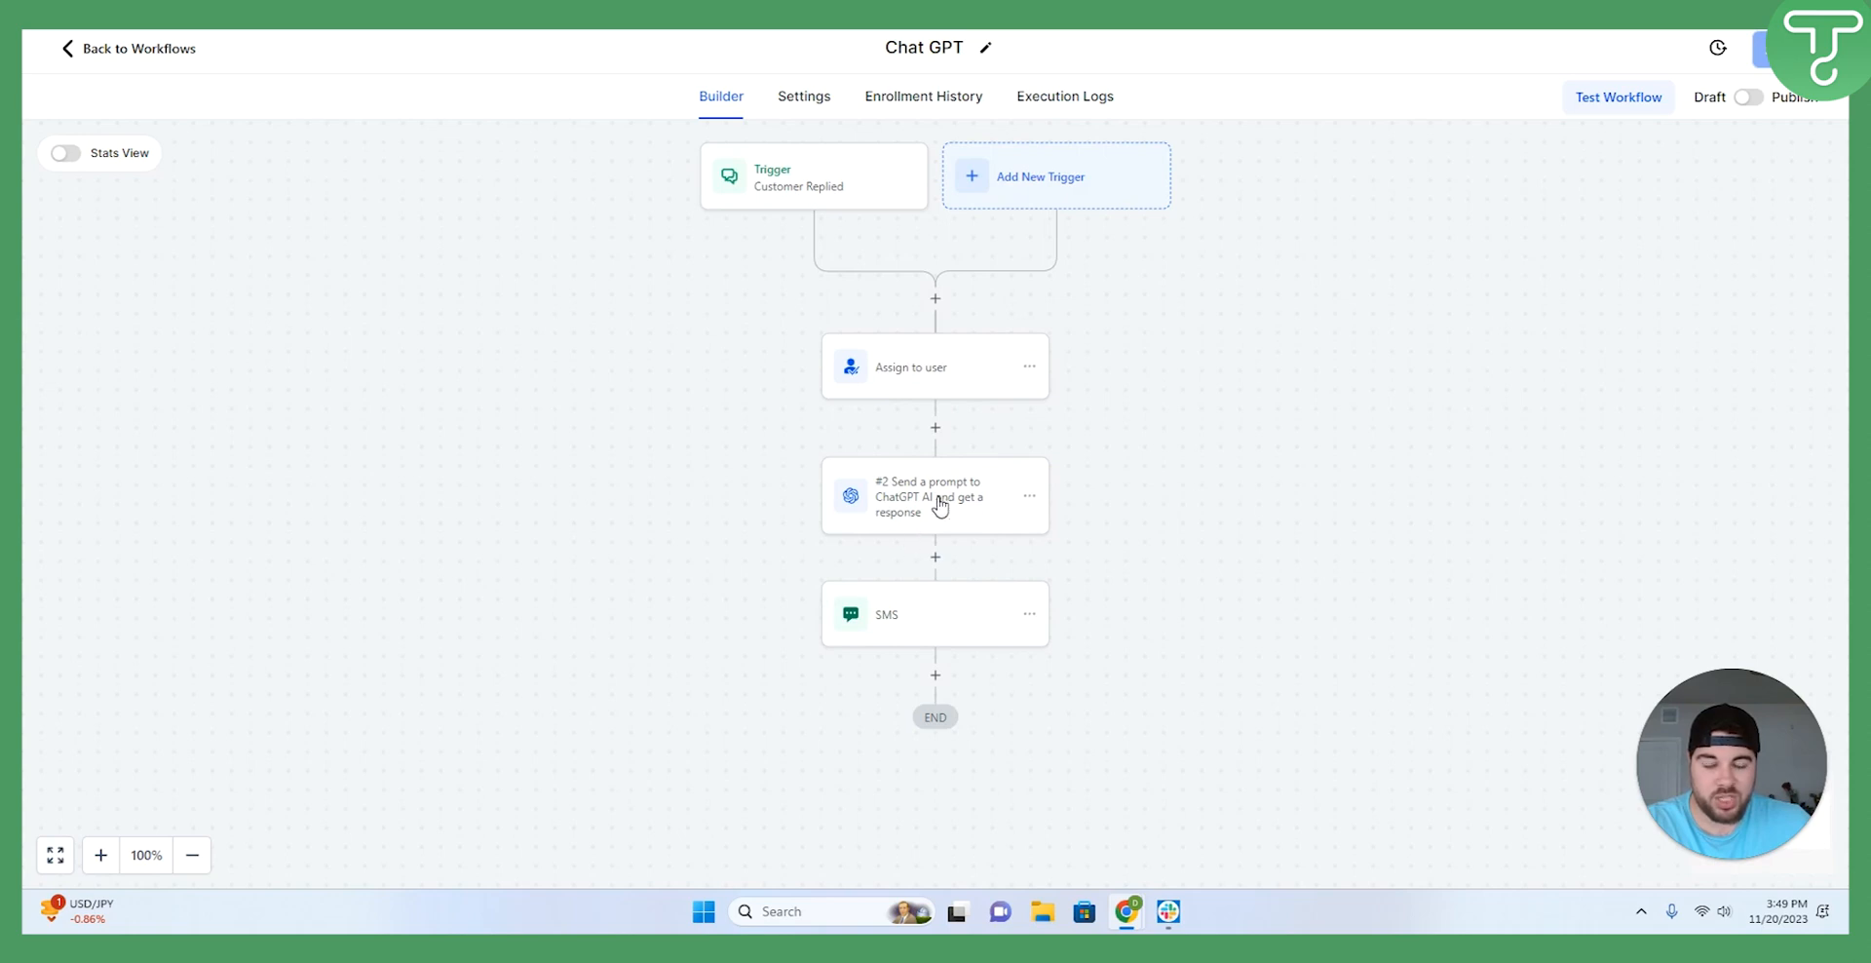
mouse_move(880, 494)
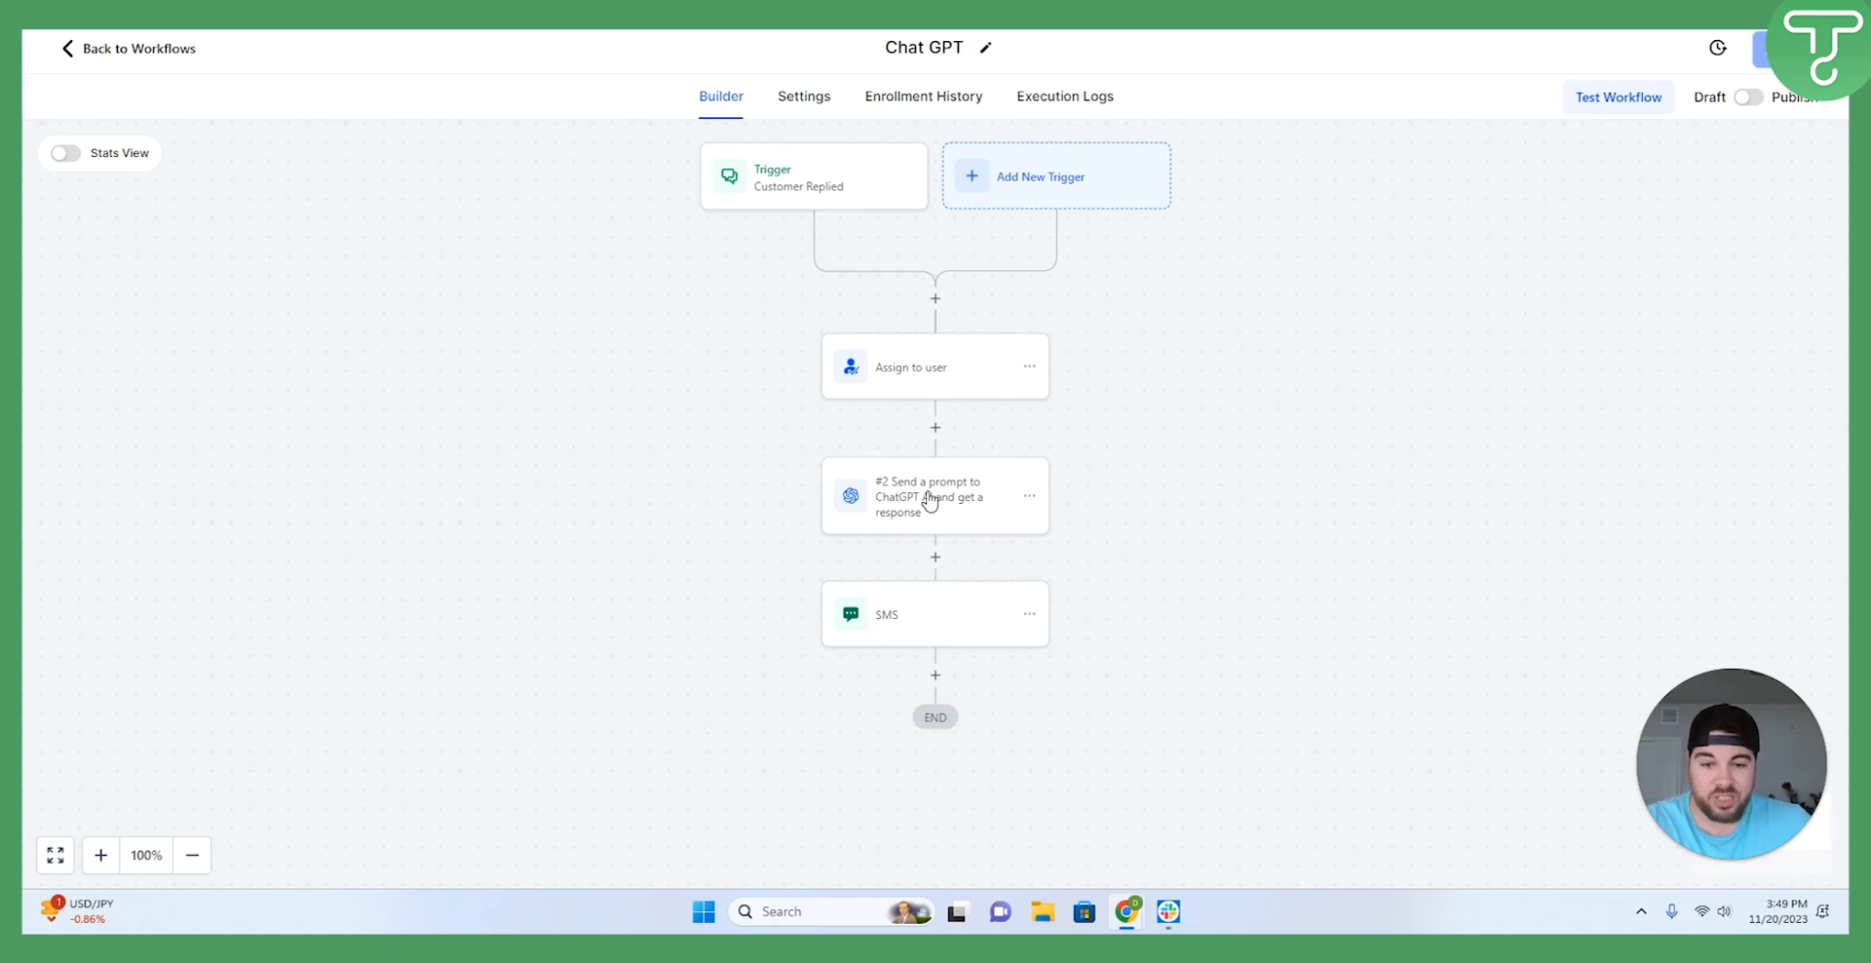
Reopen the SMS action to confirm its message is only {{chatgpt.2.response}}.
click(936, 614)
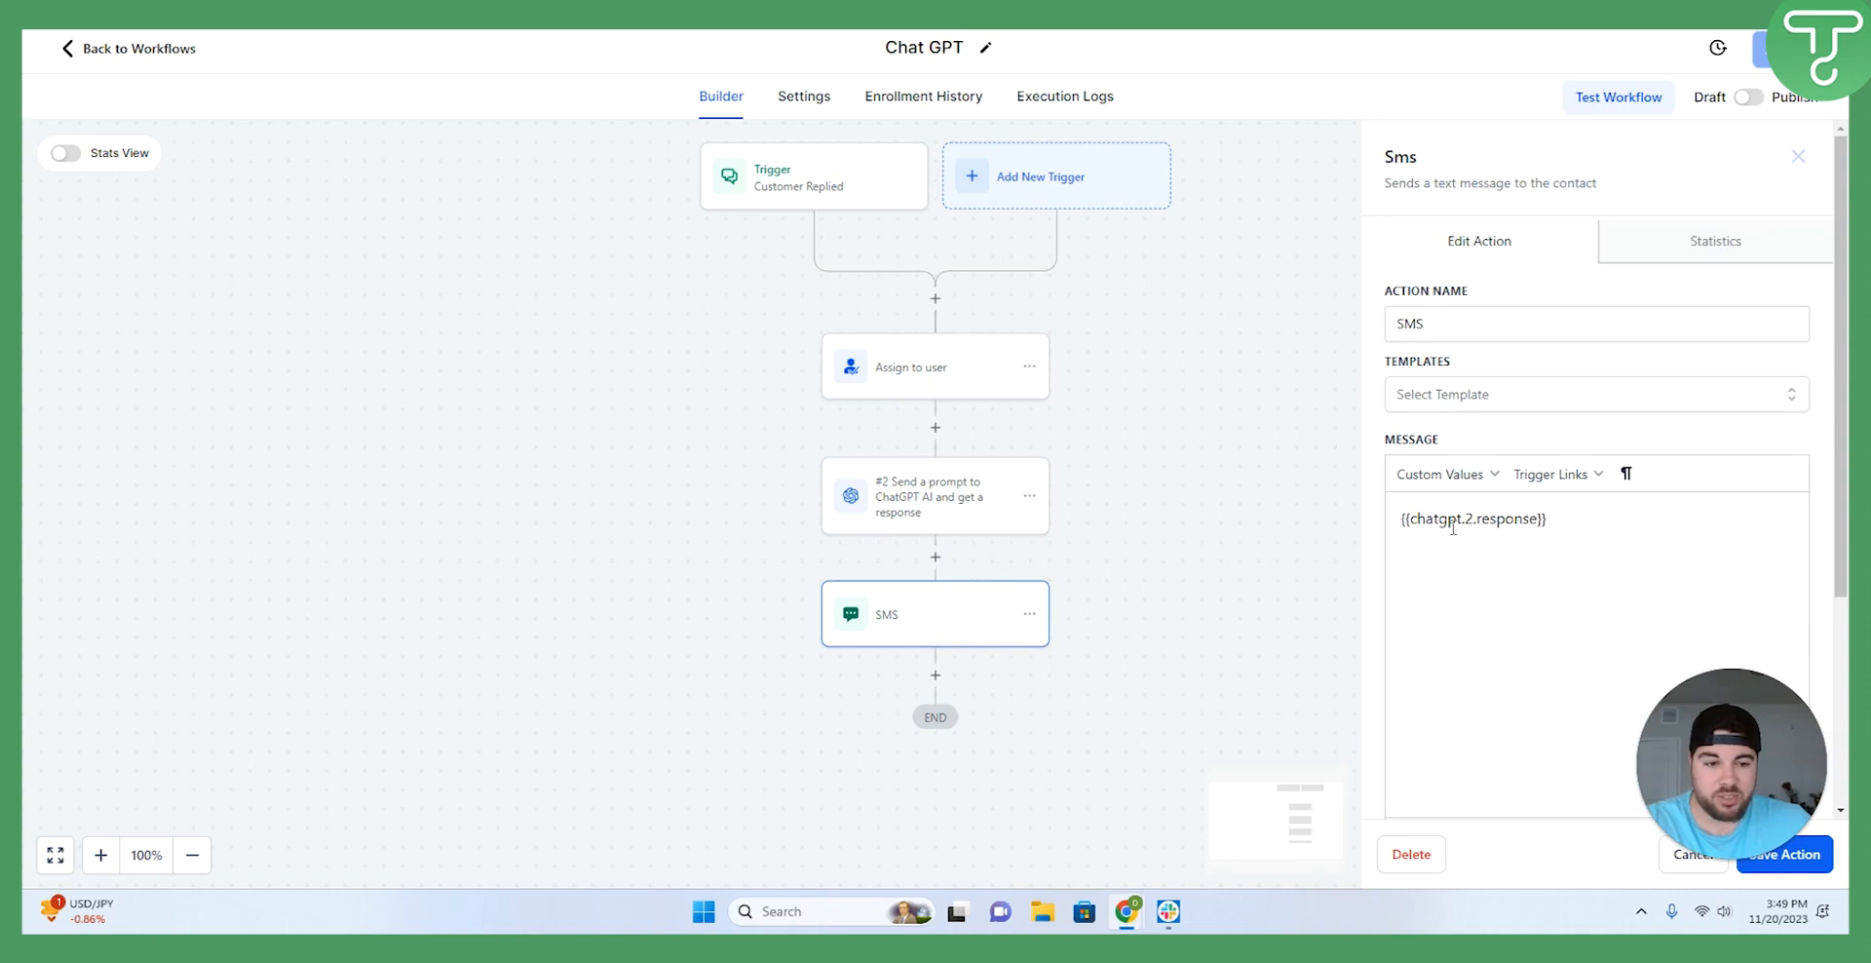
mouse_move(885, 505)
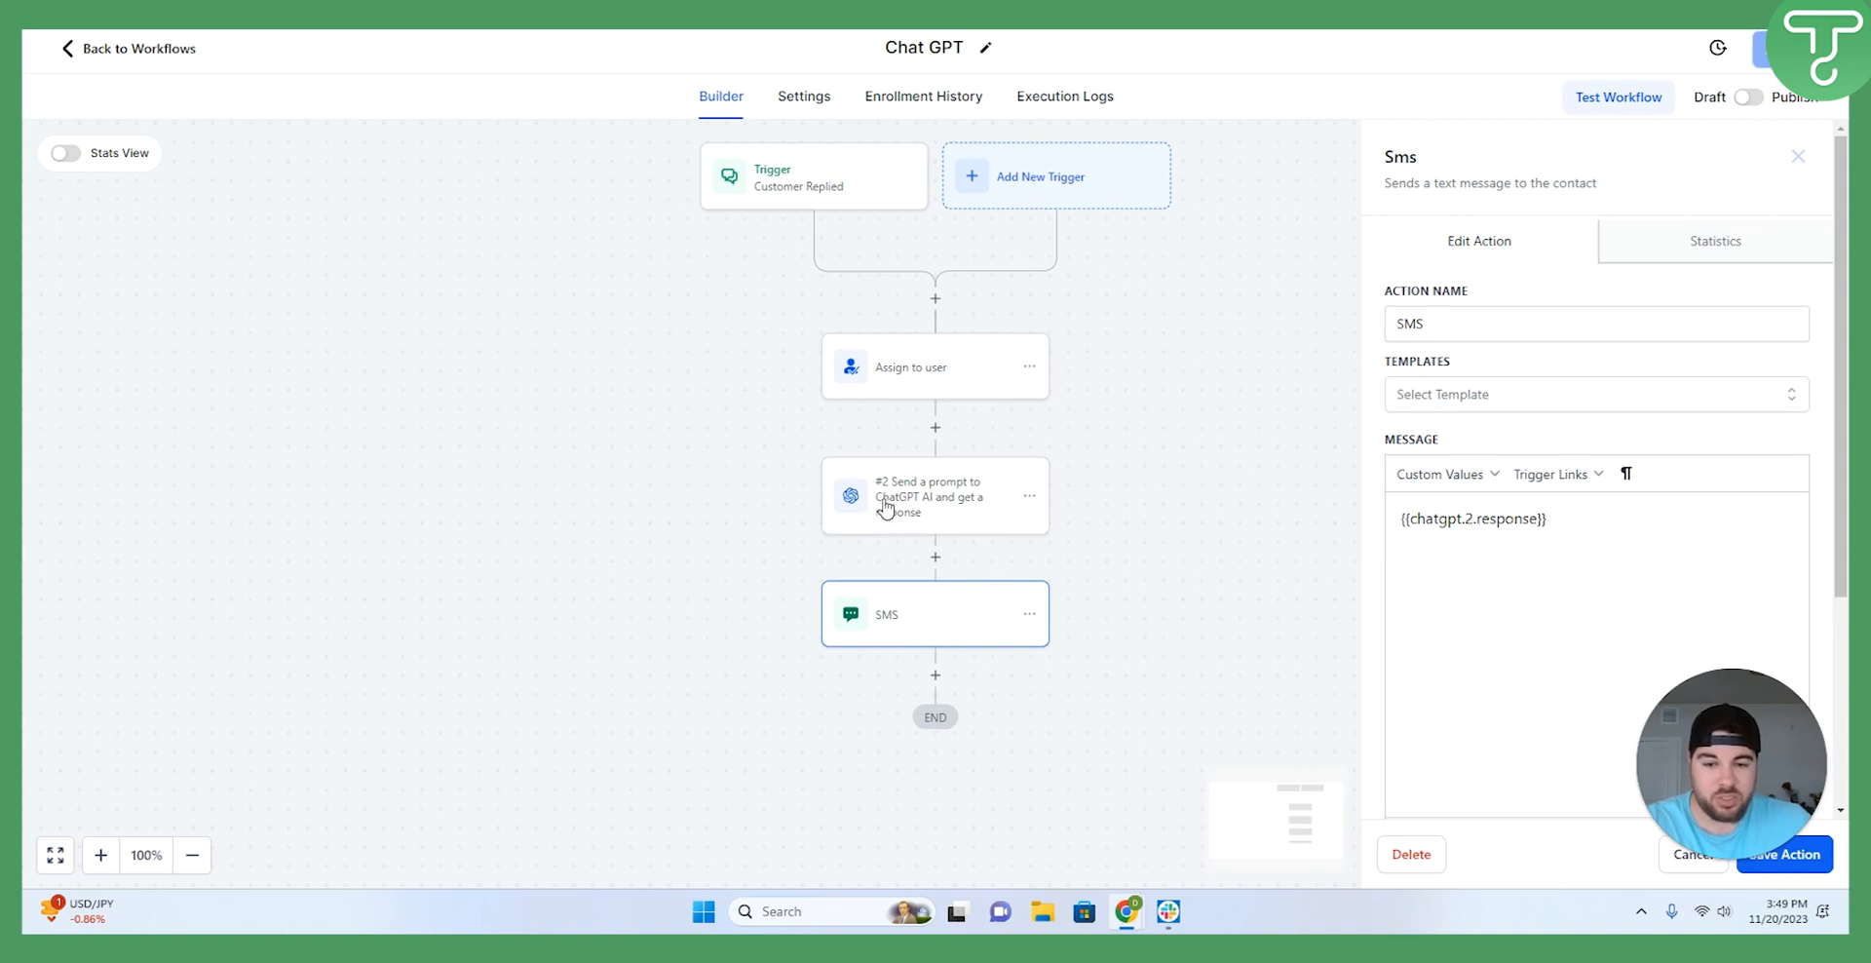
mouse_move(1404, 534)
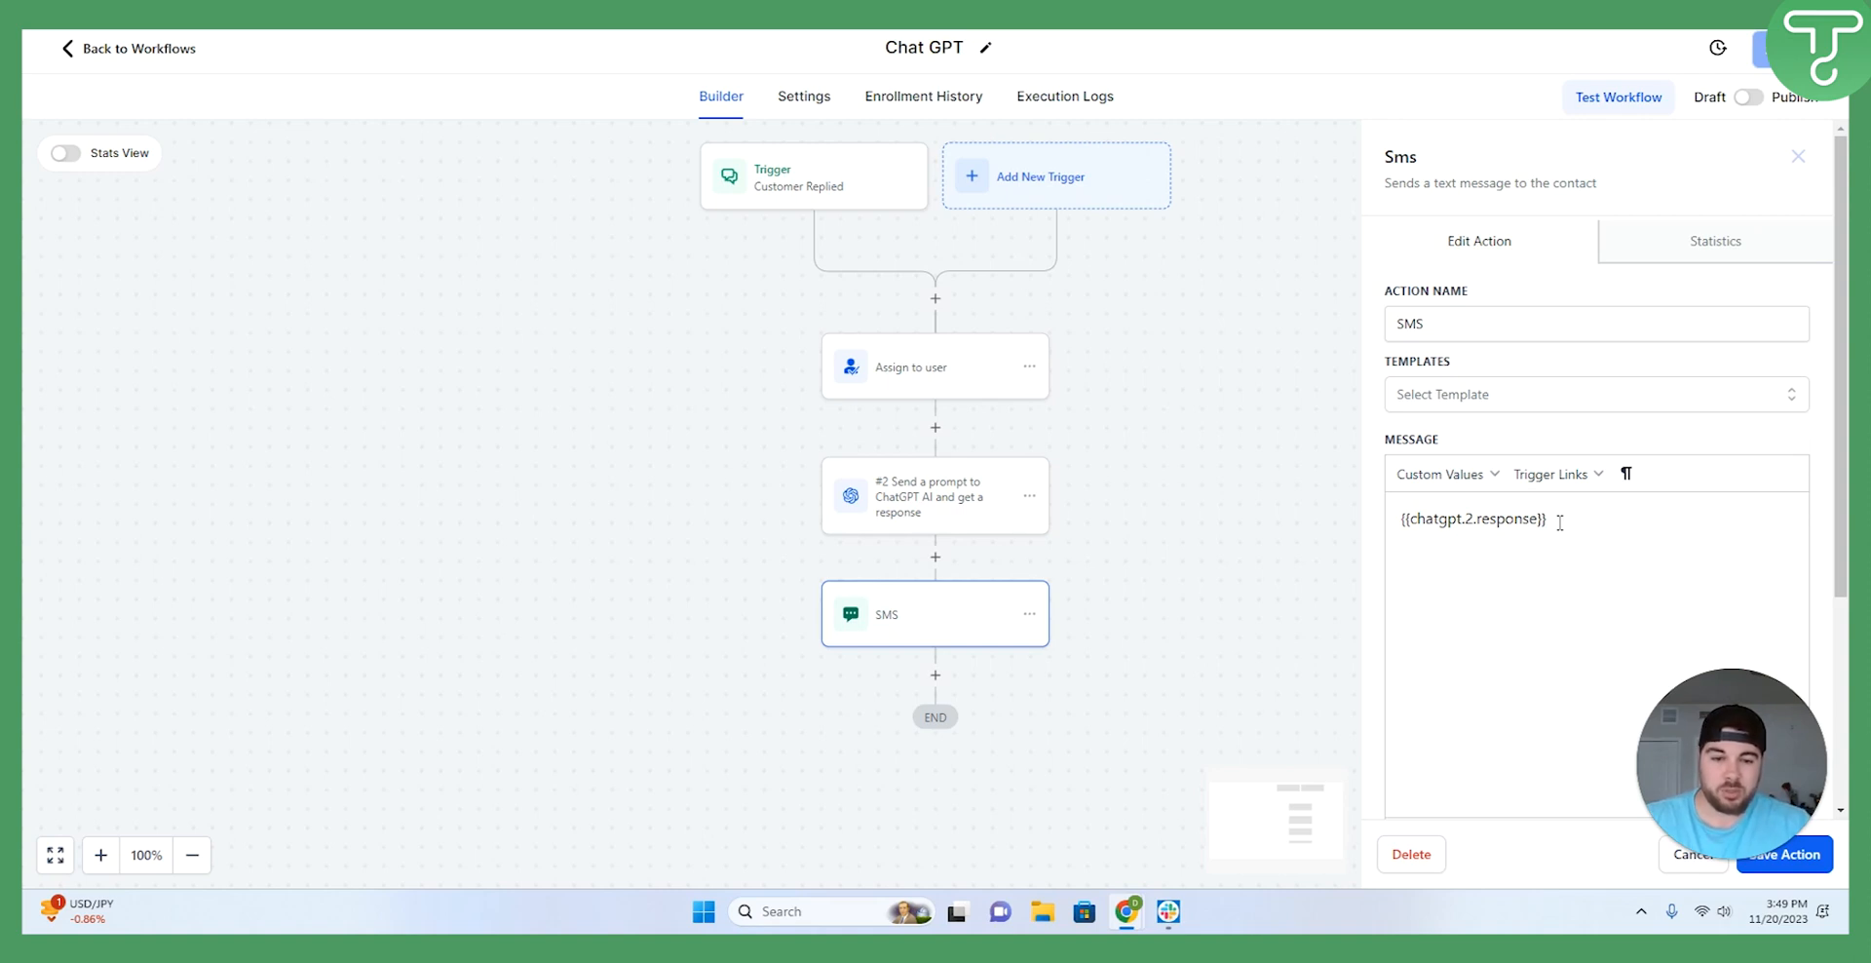
mouse_move(277, 457)
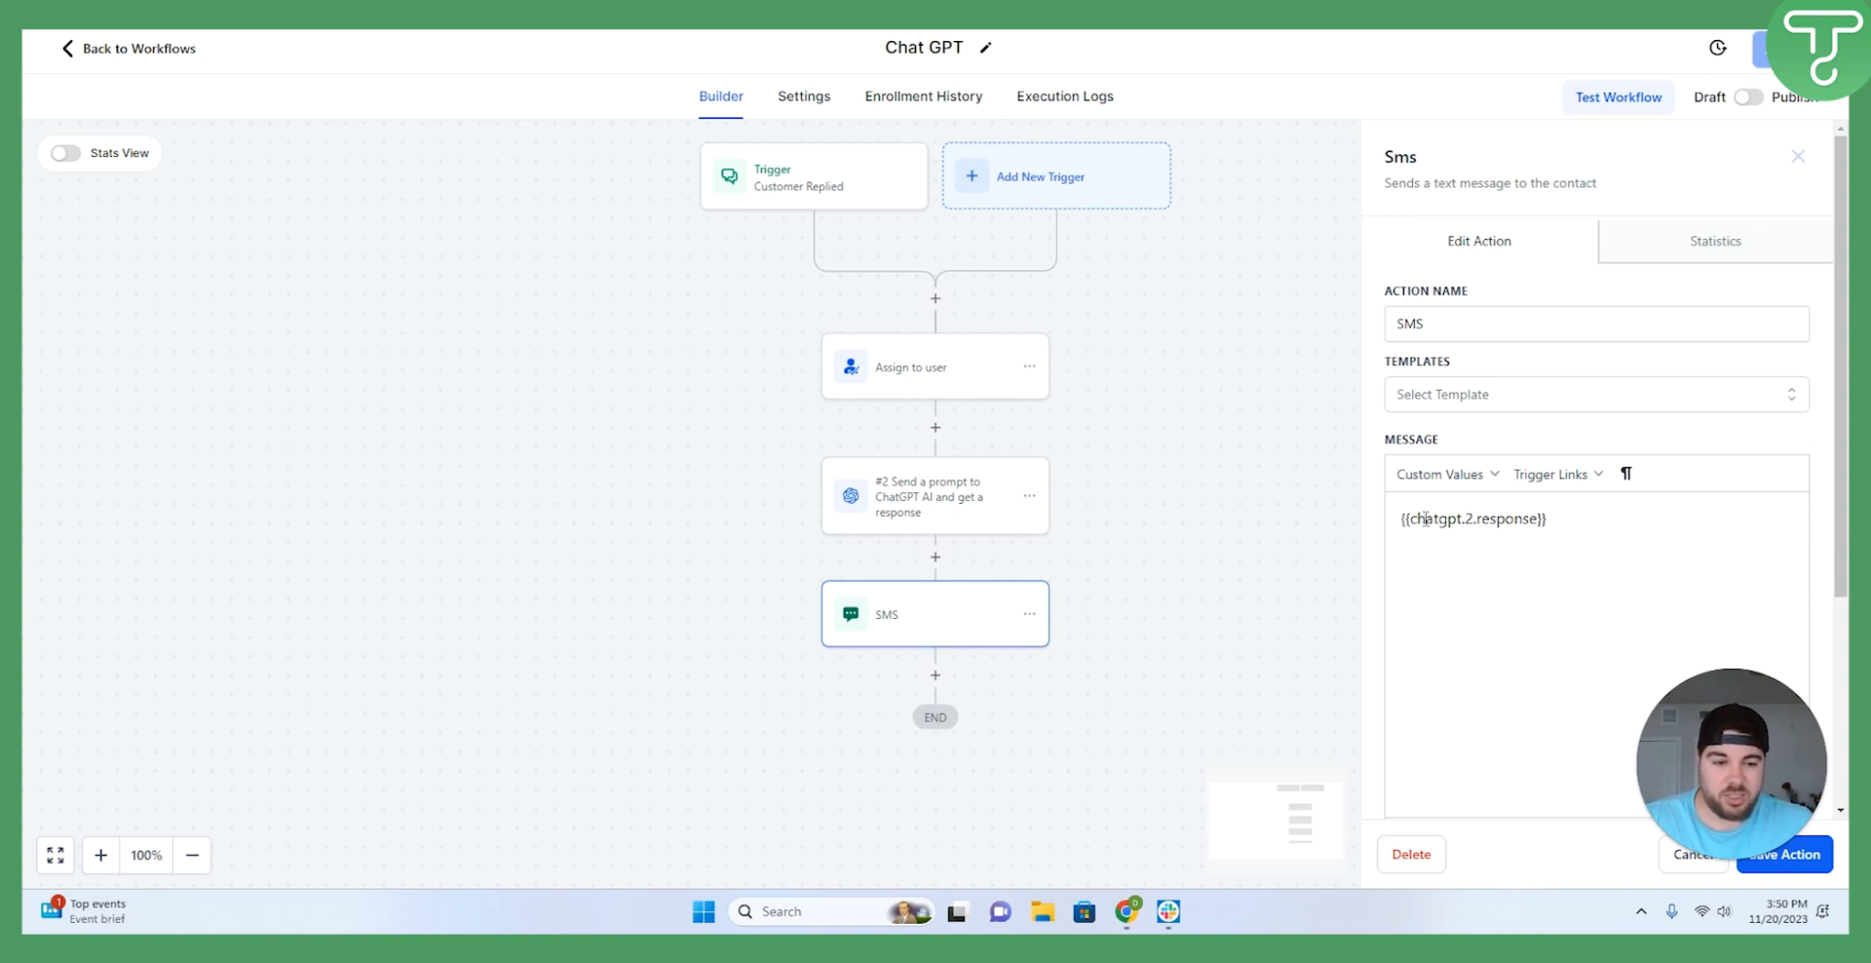
click(1440, 473)
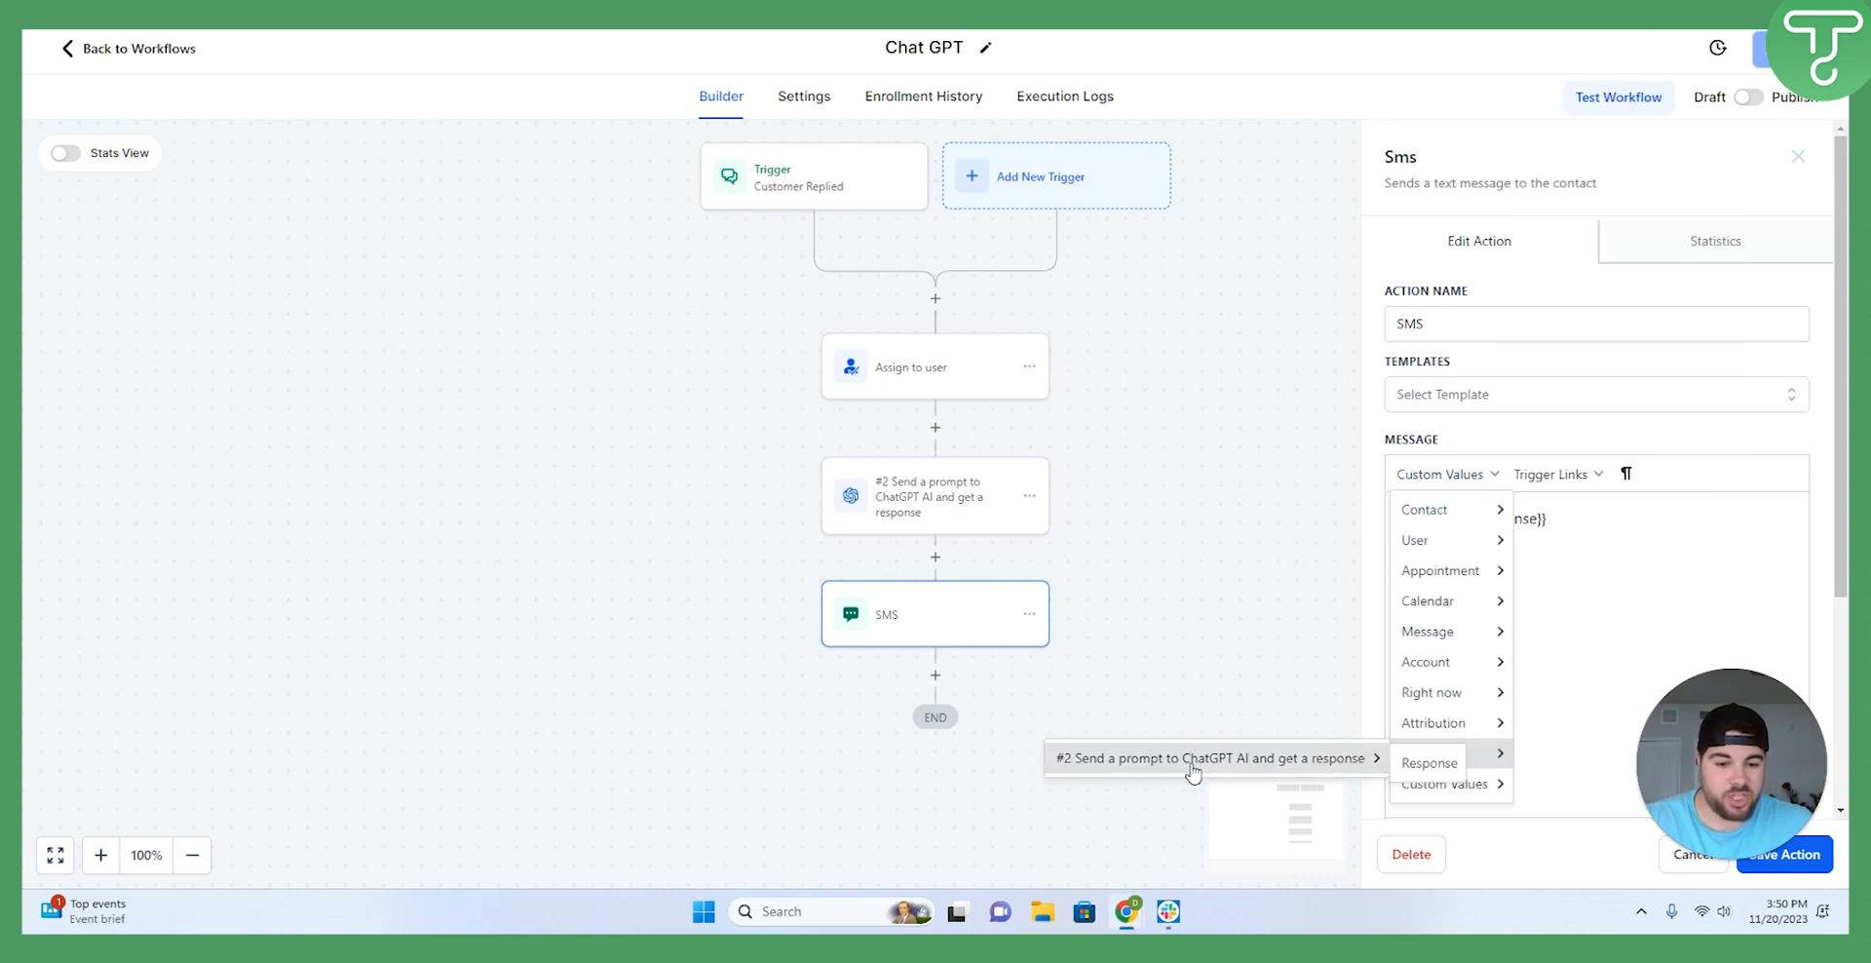
mouse_move(1229, 766)
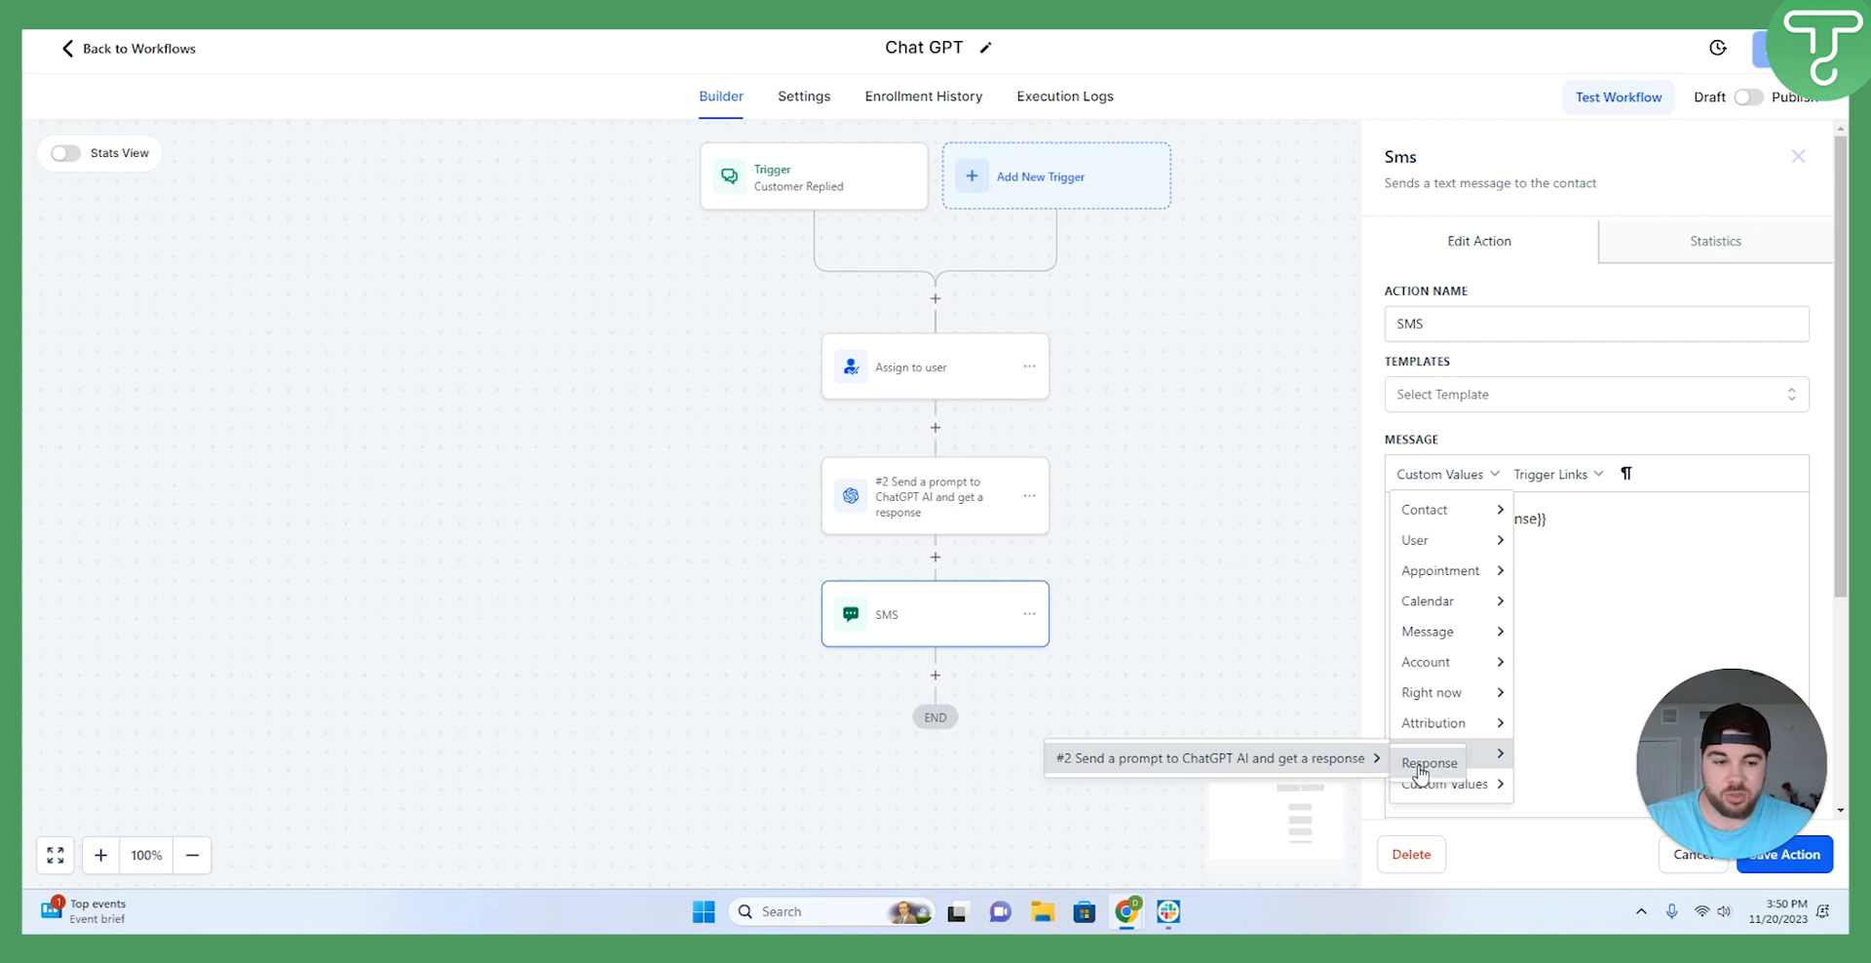
click(1429, 762)
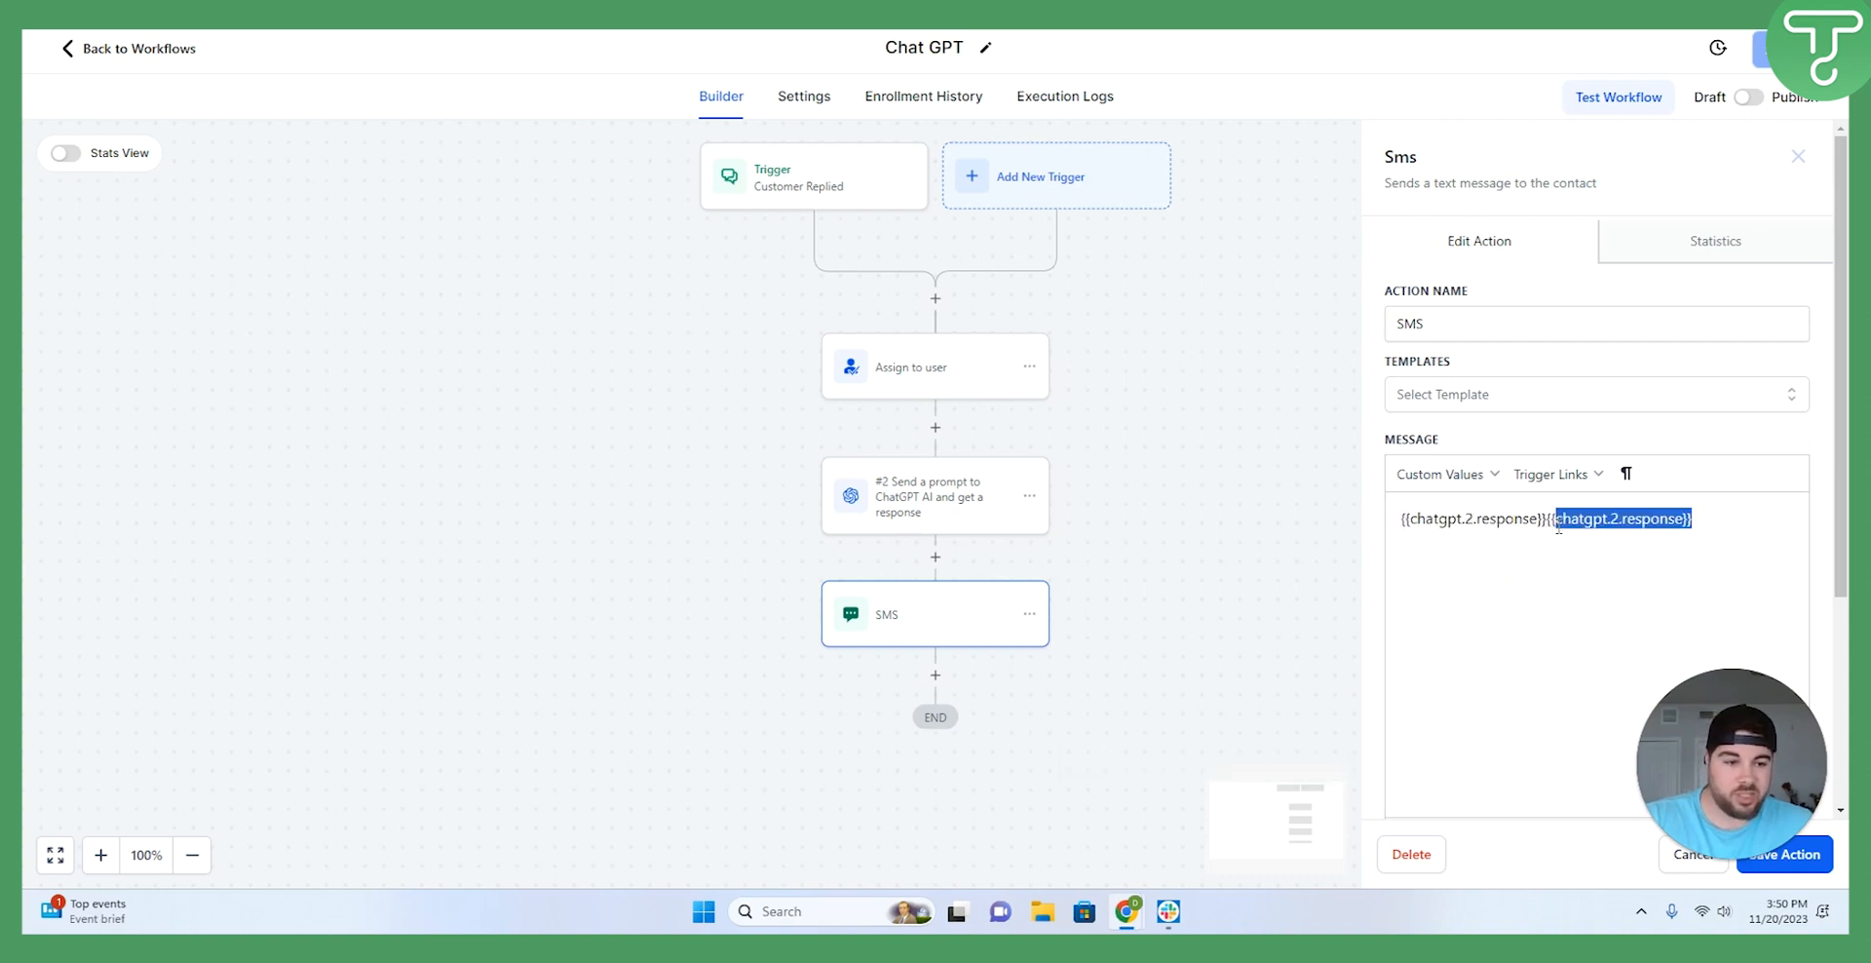
key(Delete)
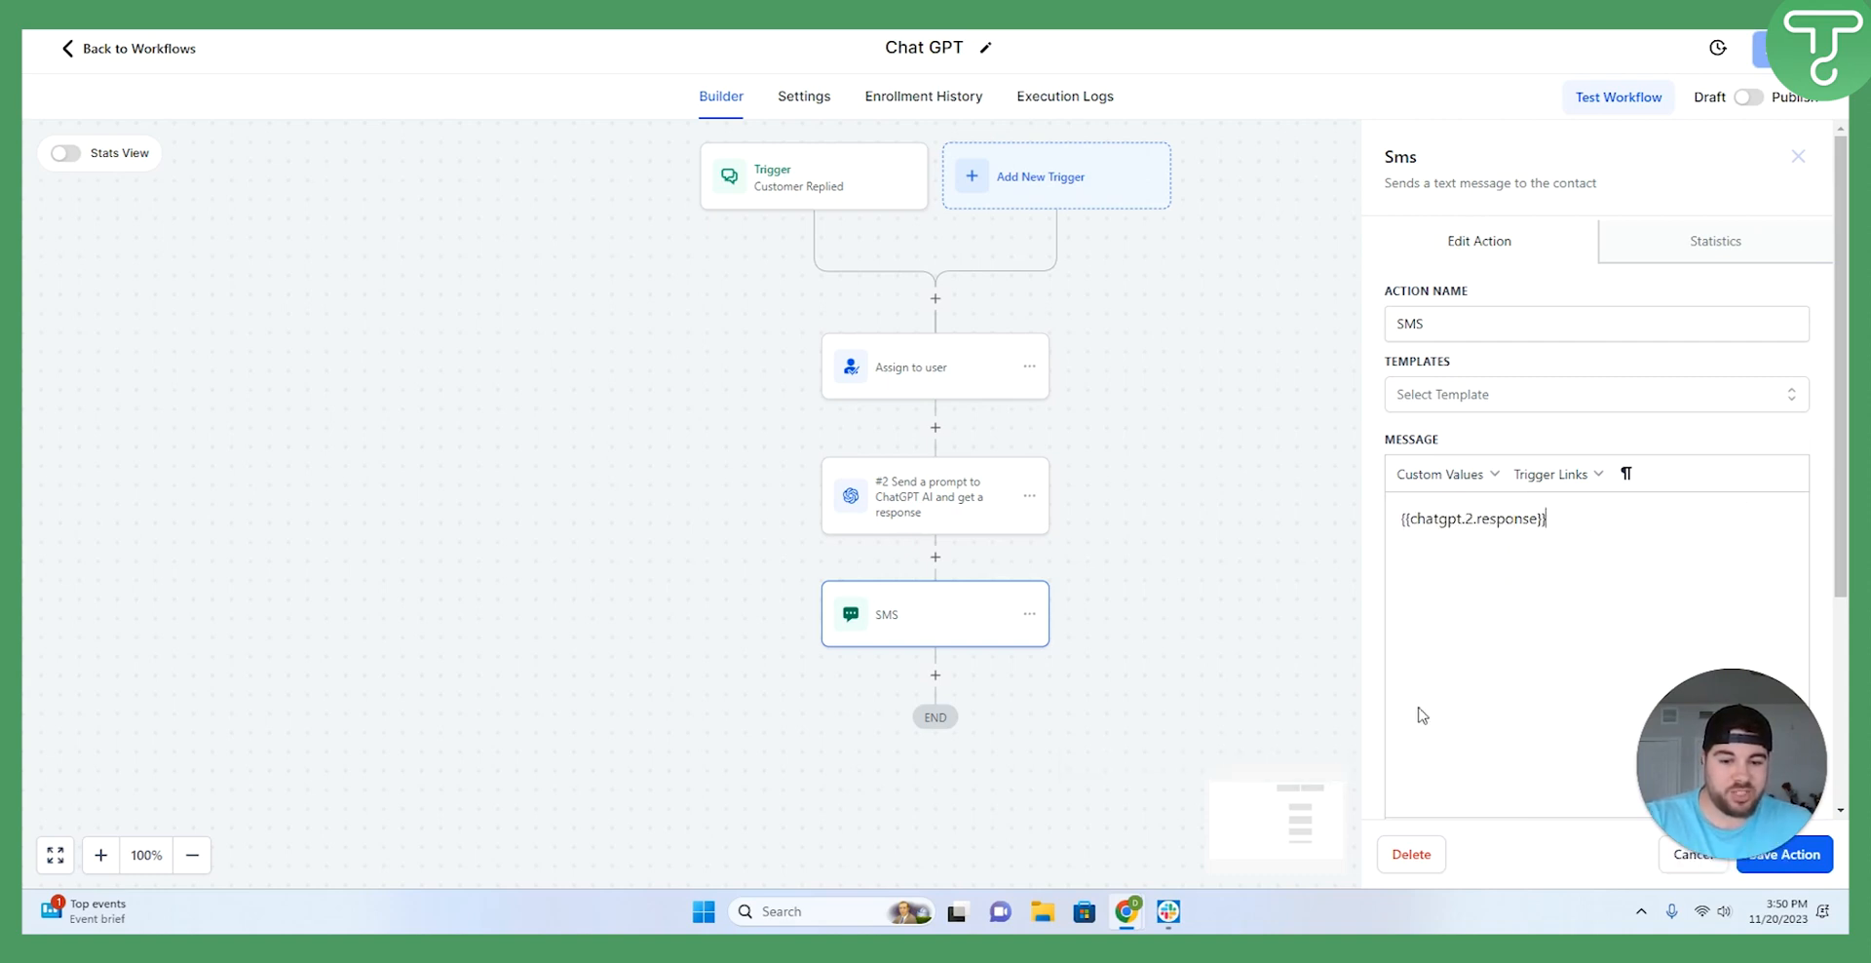
mouse_move(1231, 641)
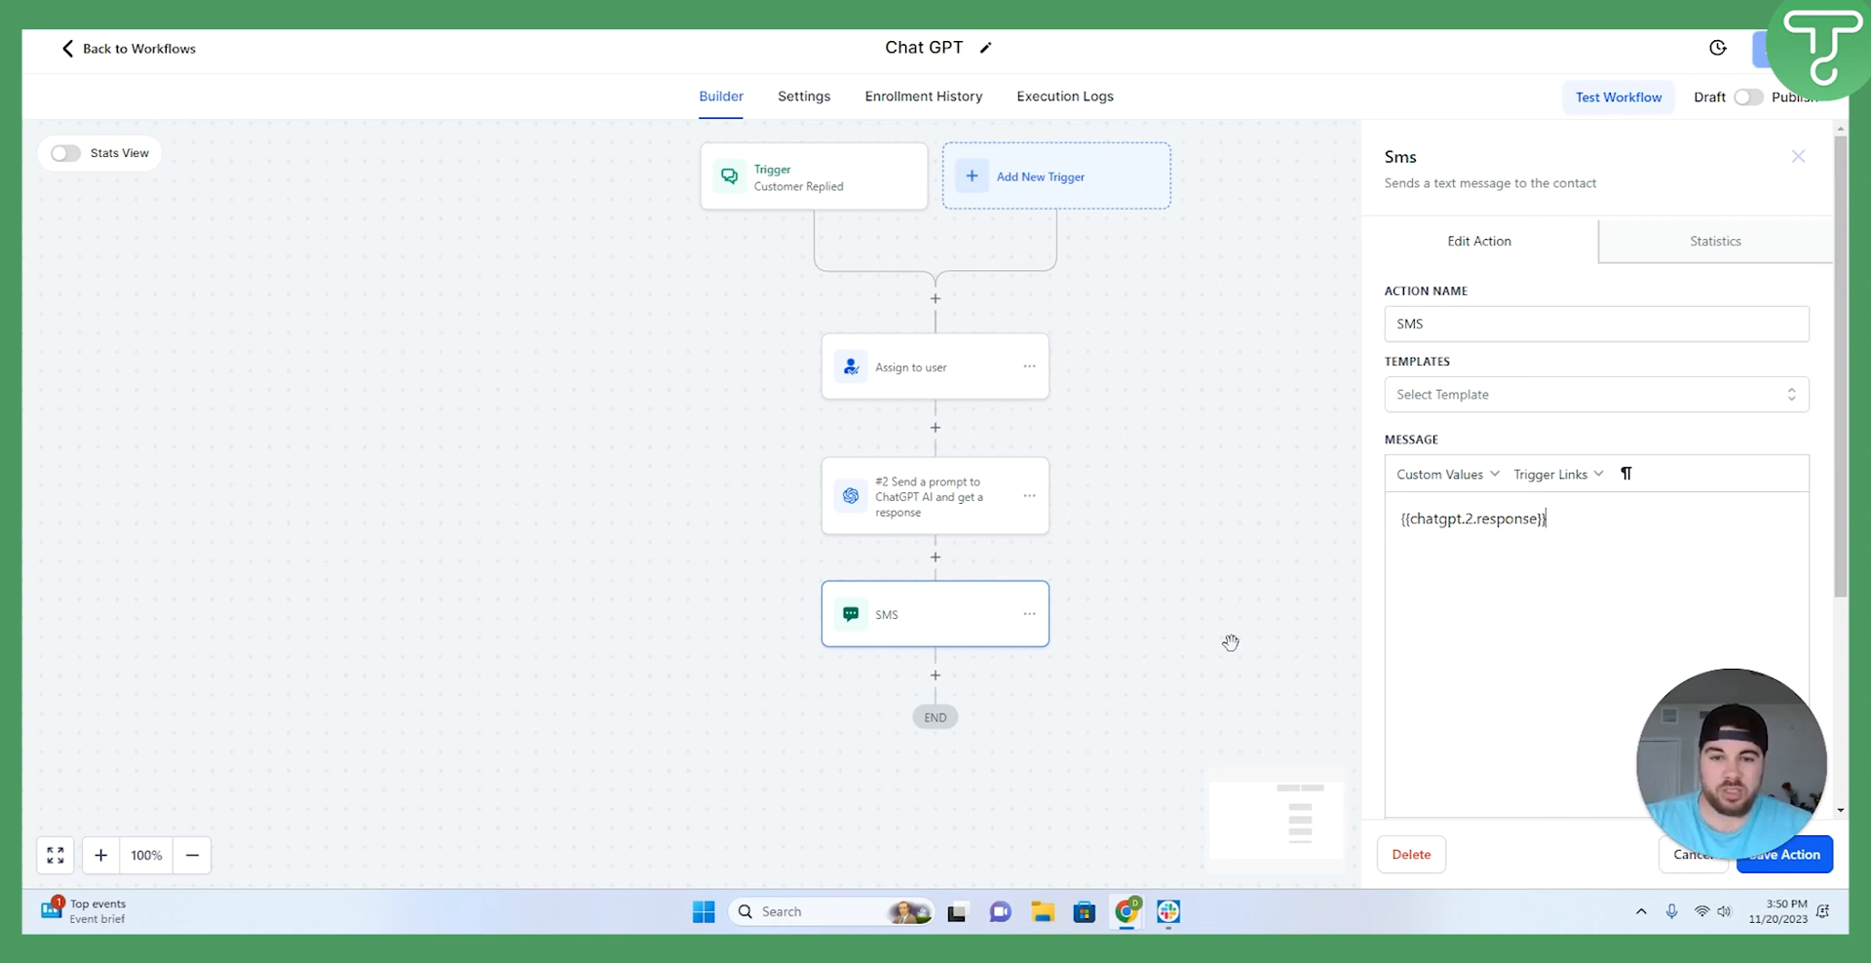
mouse_move(1759, 178)
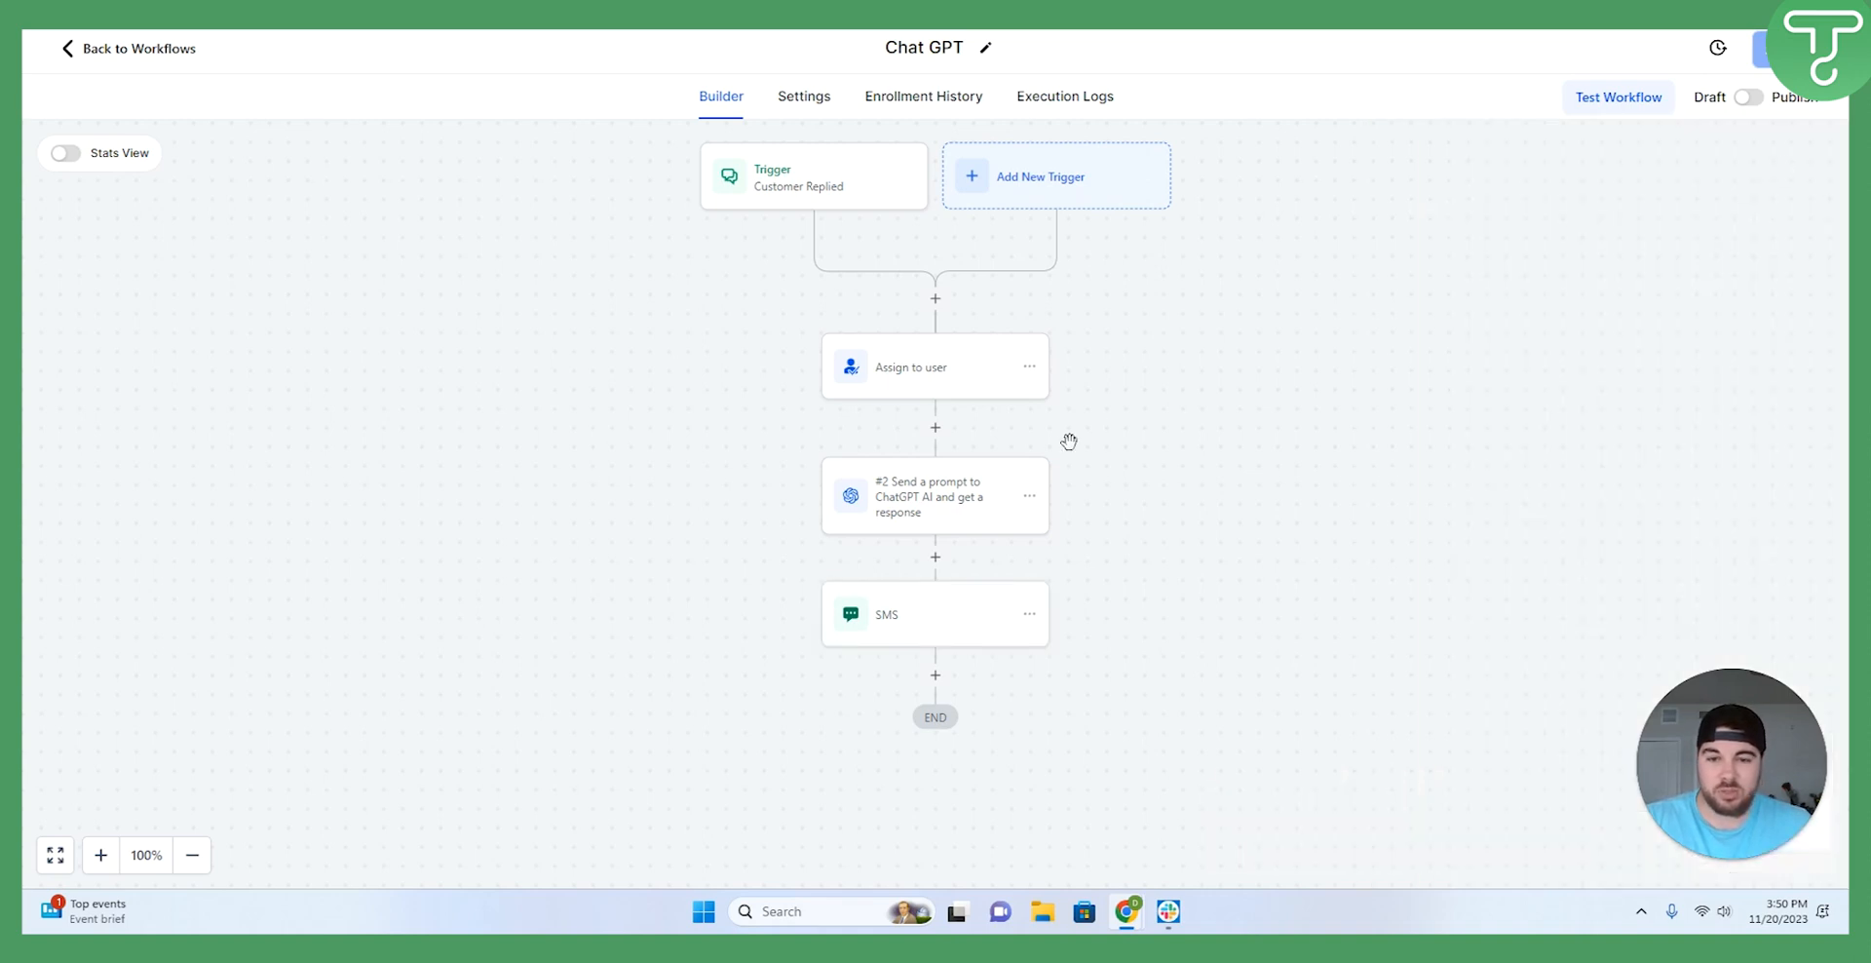
mouse_move(984, 396)
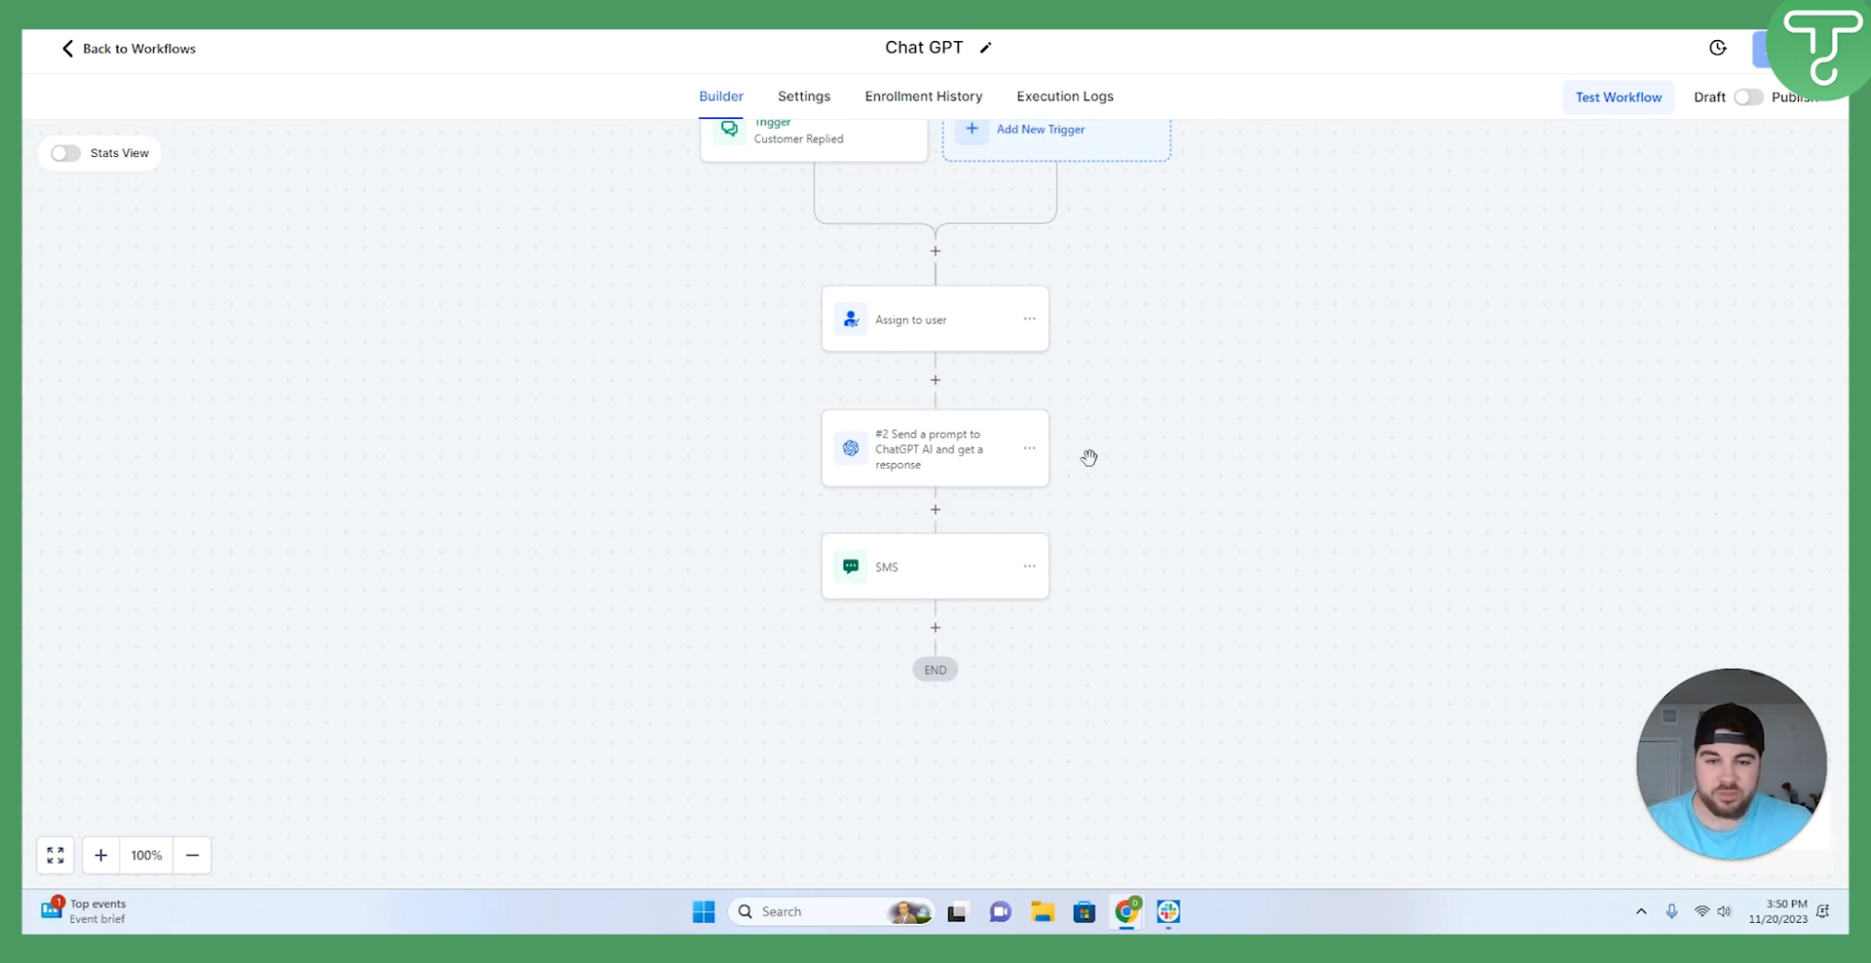
Scroll the canvas to review the trigger, Assign to user, ChatGPT and SMS steps.
scroll(down, 3)
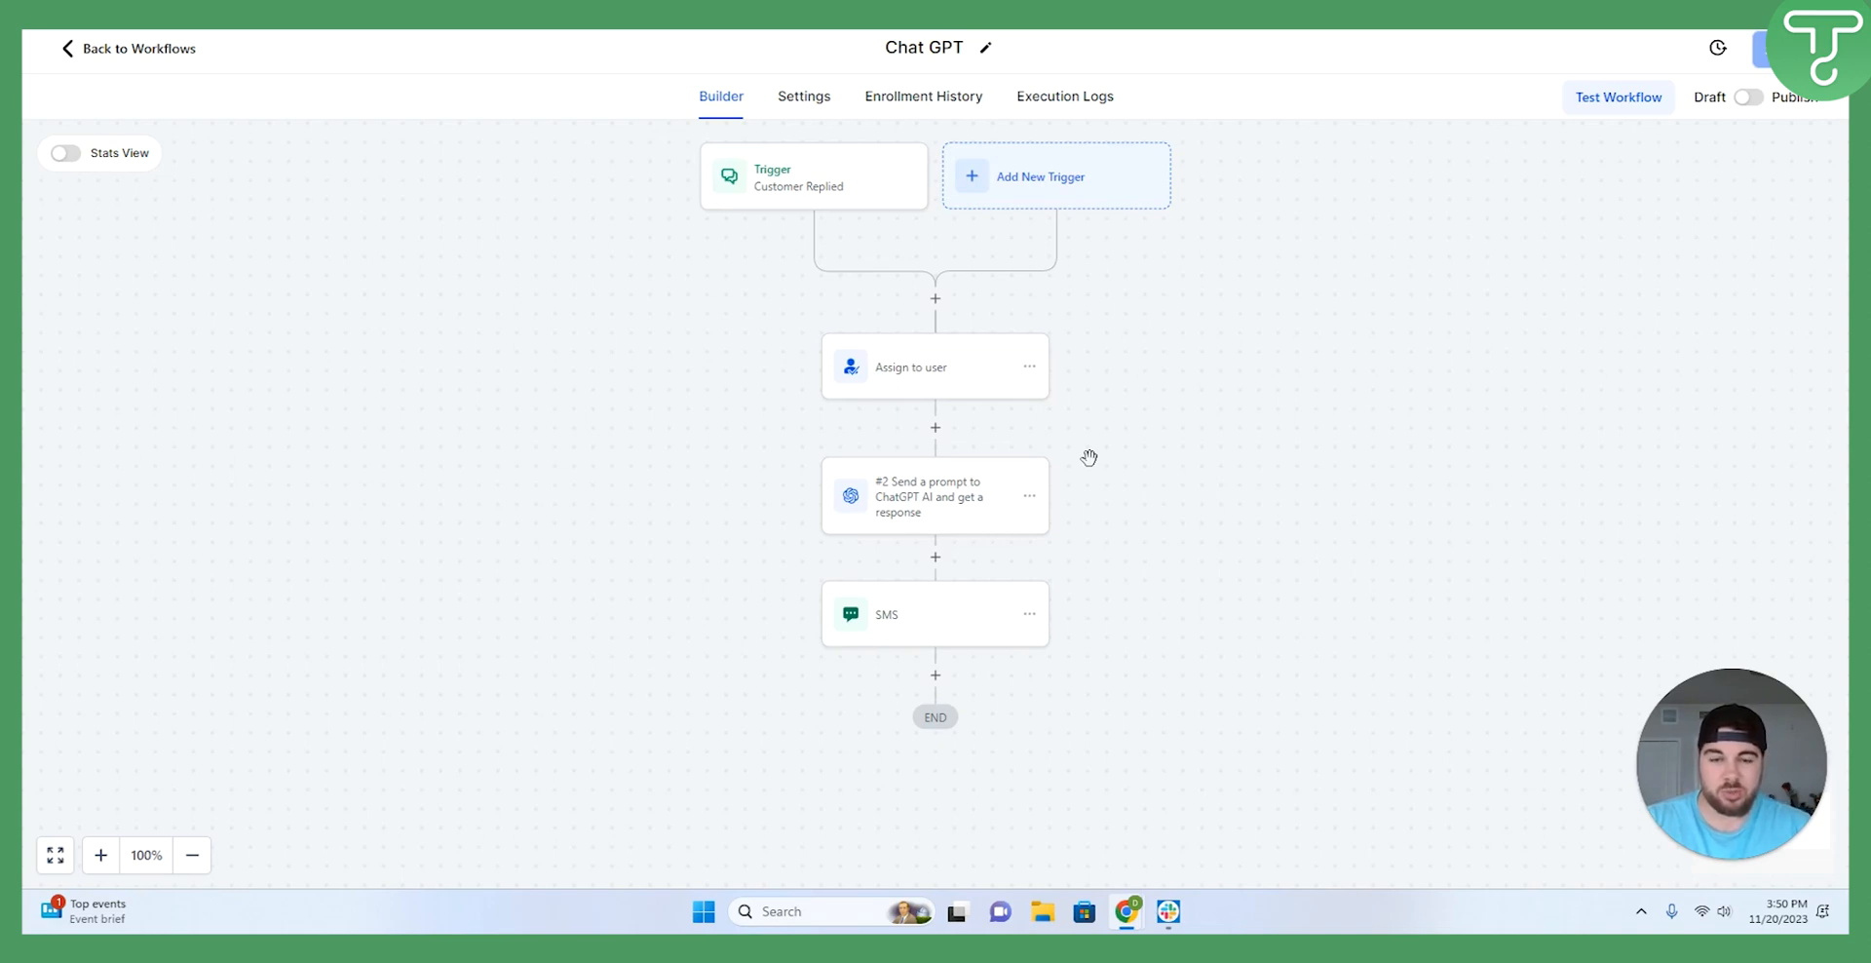
mouse_move(281, 448)
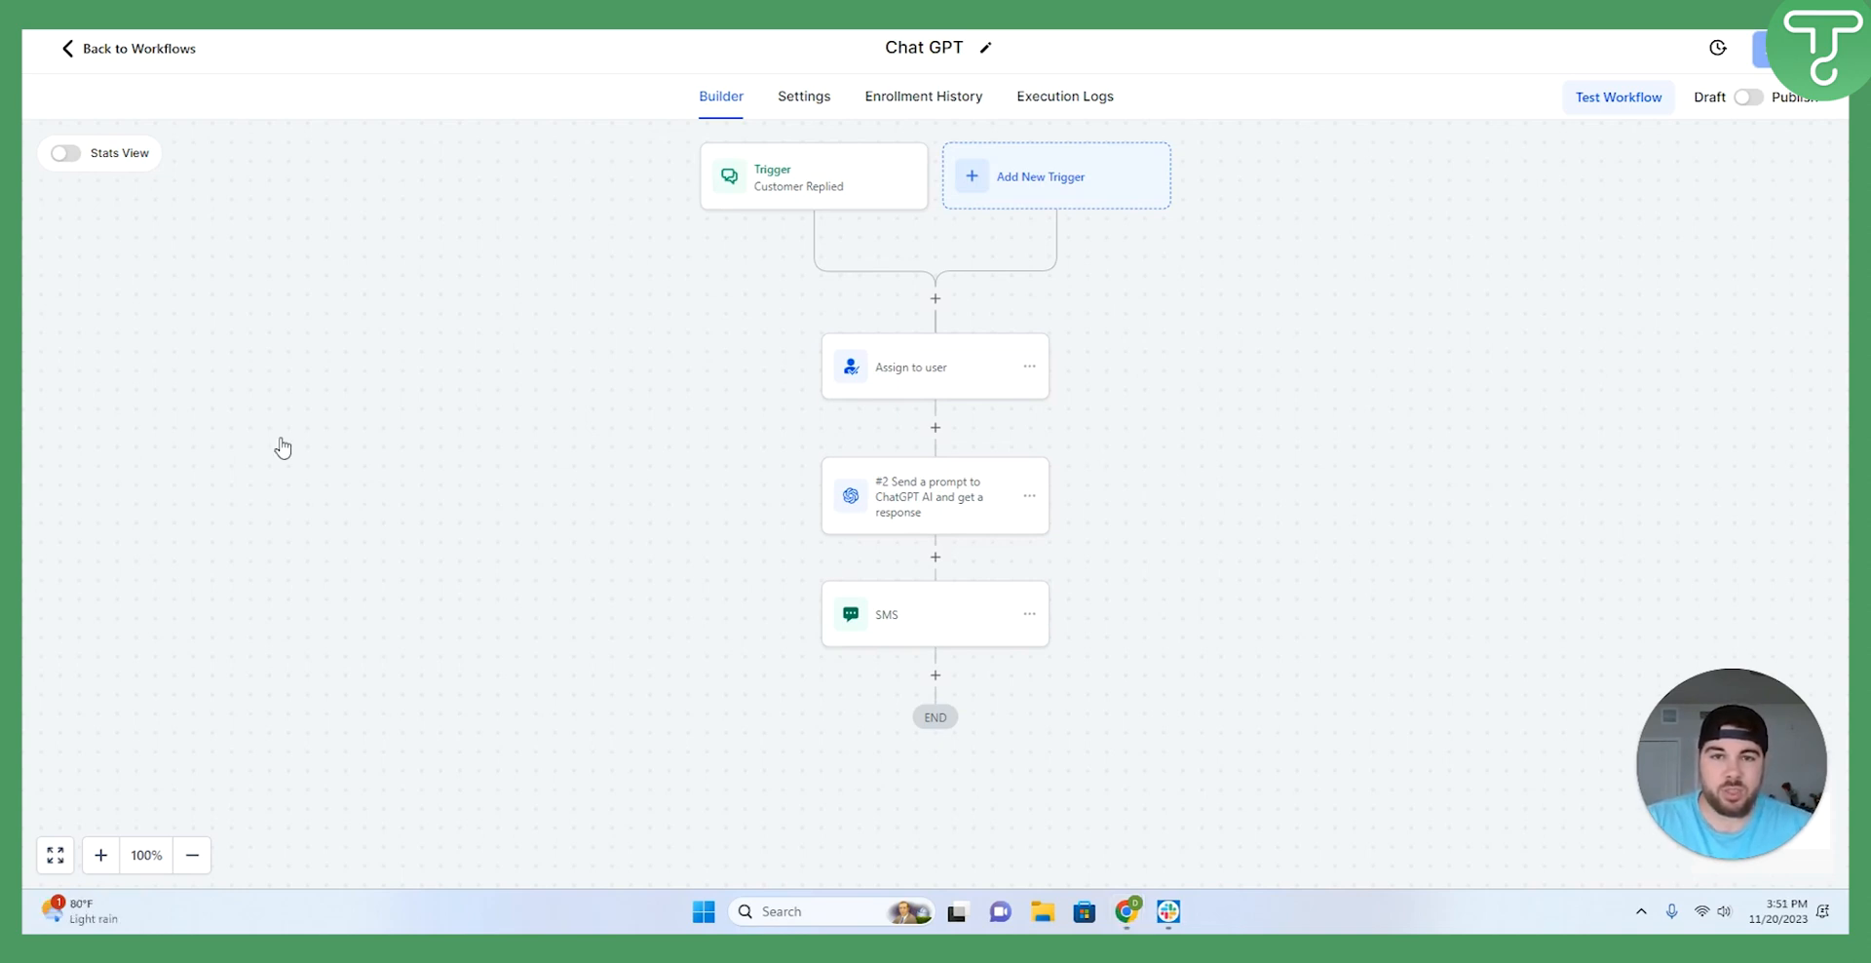